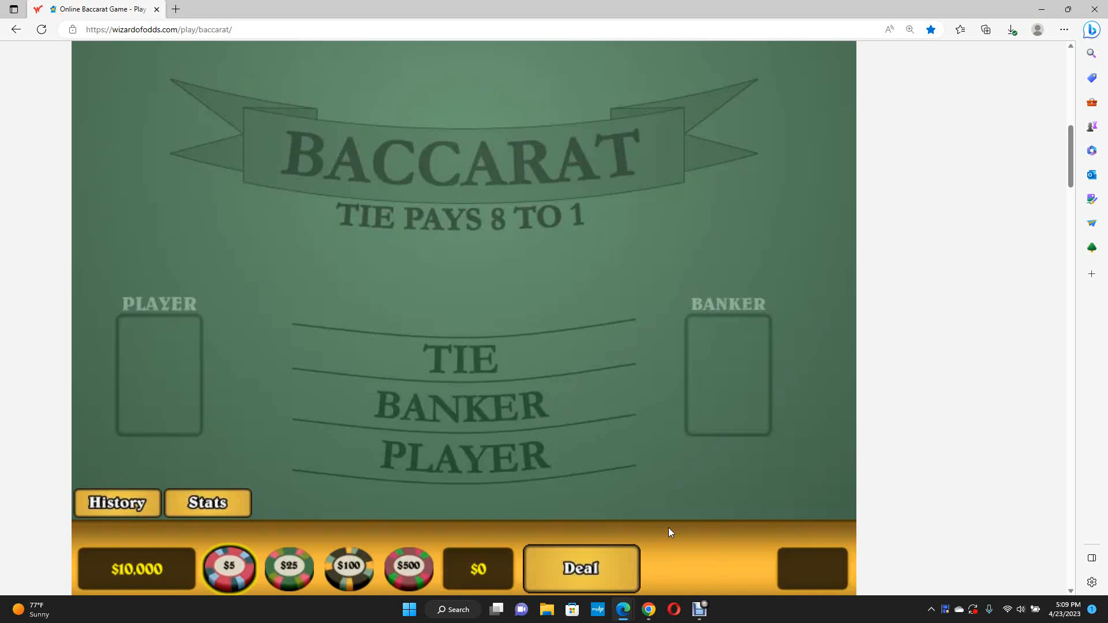
mouse_move(668, 535)
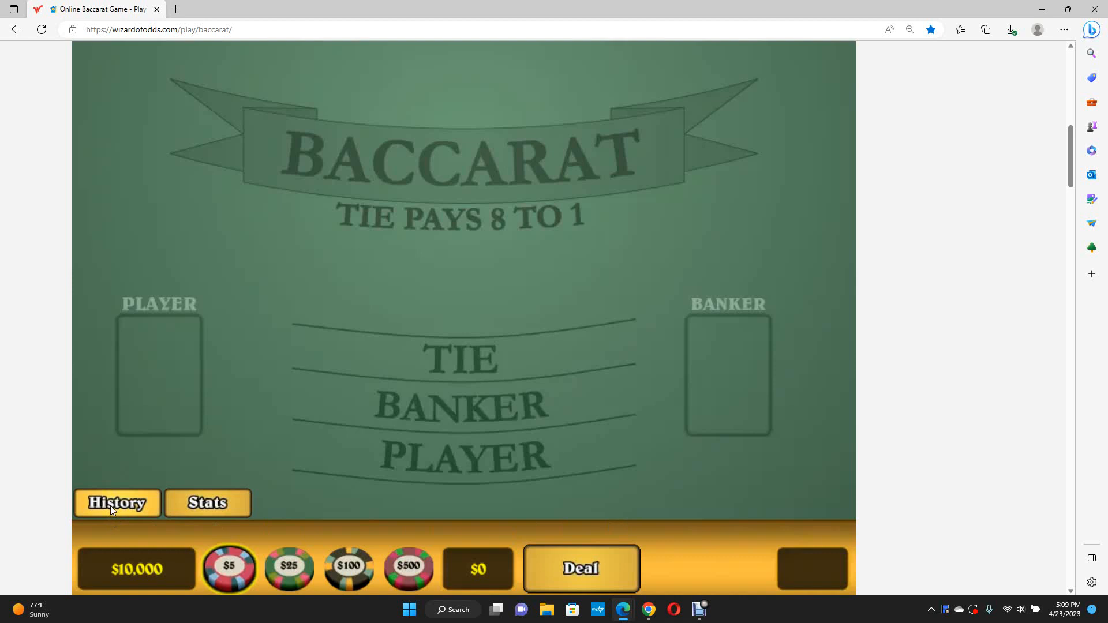
Step: Deal a first hand with no bet placed; Player wins 7 to 3, bankroll stays $10,000
left_click(117, 503)
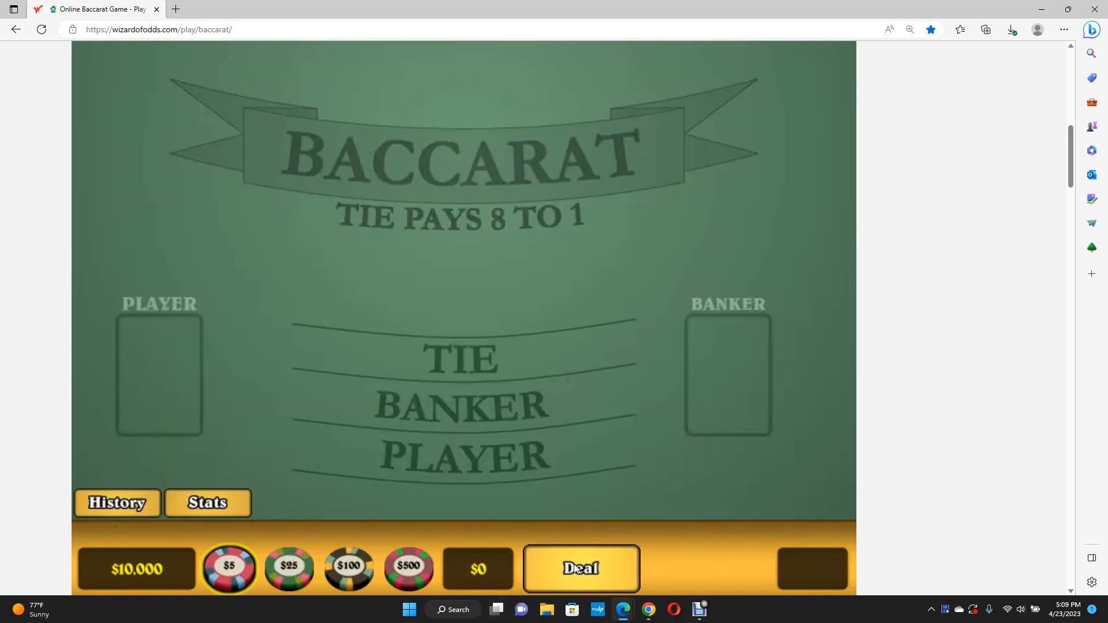
left_click(580, 569)
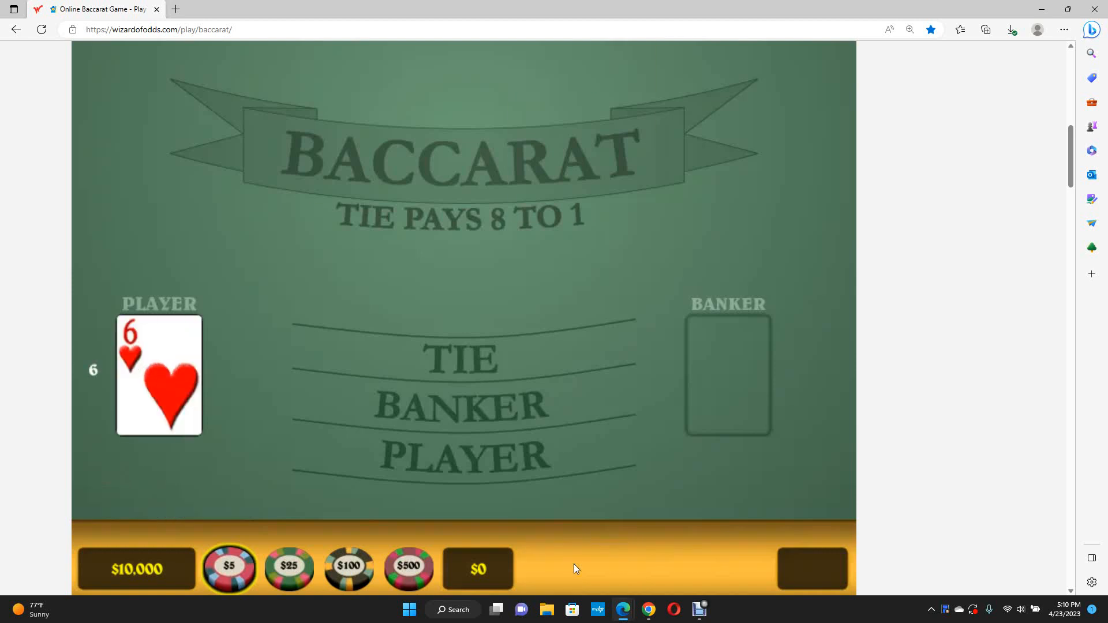
left_click(812, 569)
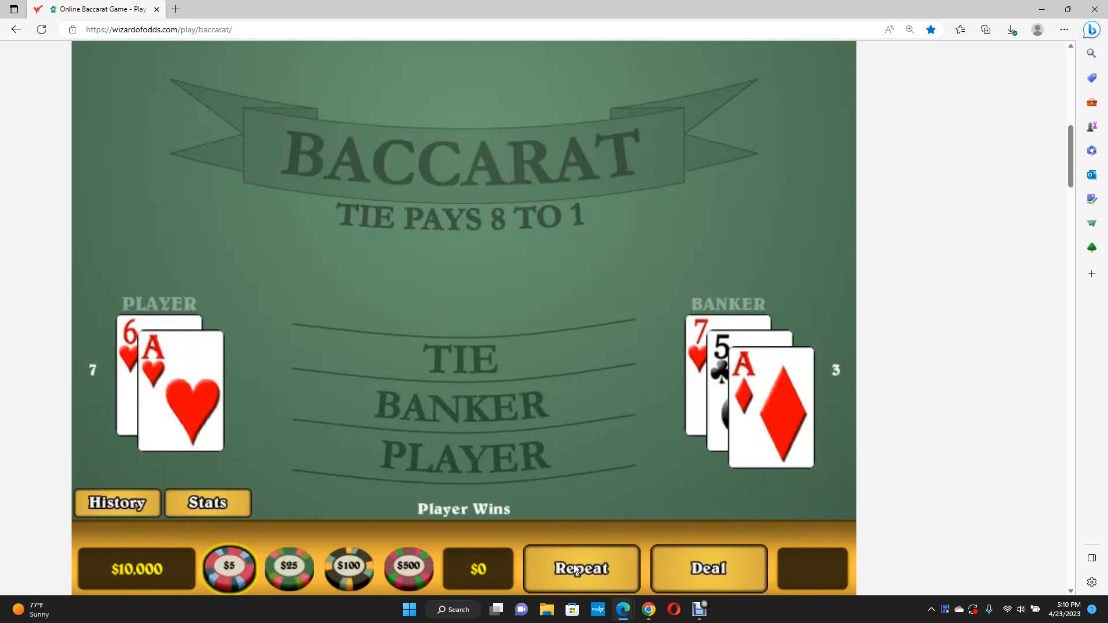
mouse_move(513, 467)
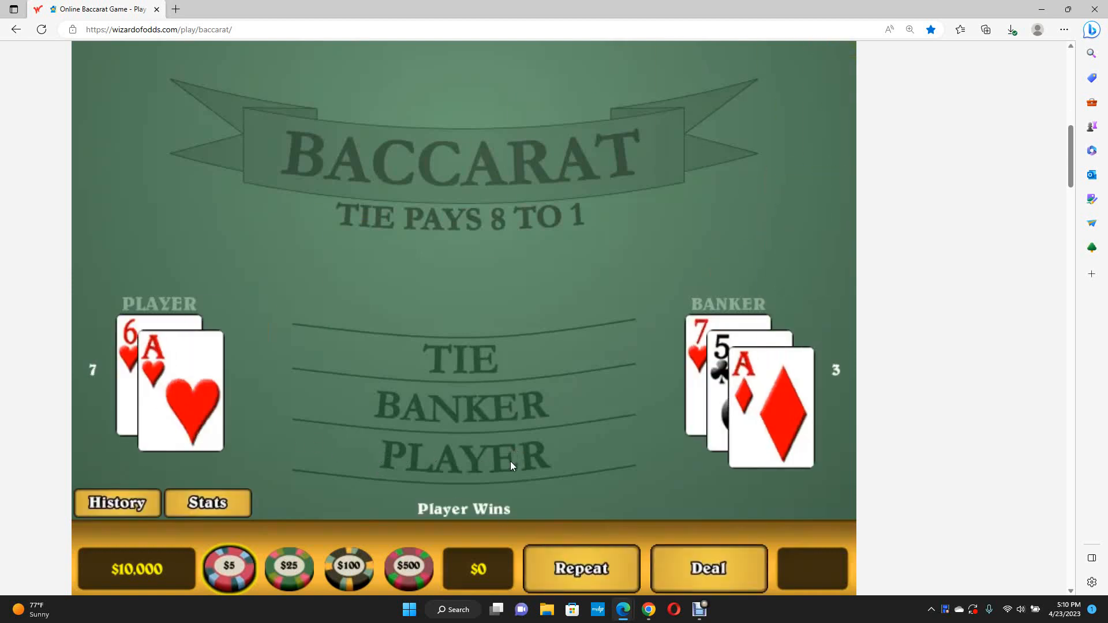
Step: Play several $5 hands on Banker and Player, reaching a $10,004.75 bankroll
left_click(582, 569)
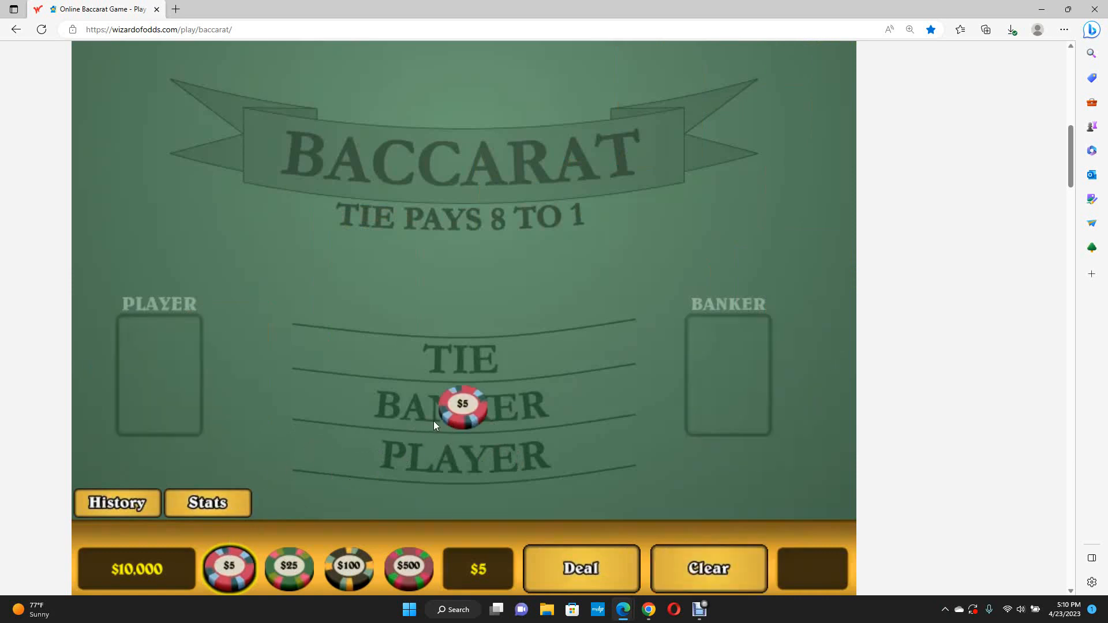
left_click(580, 568)
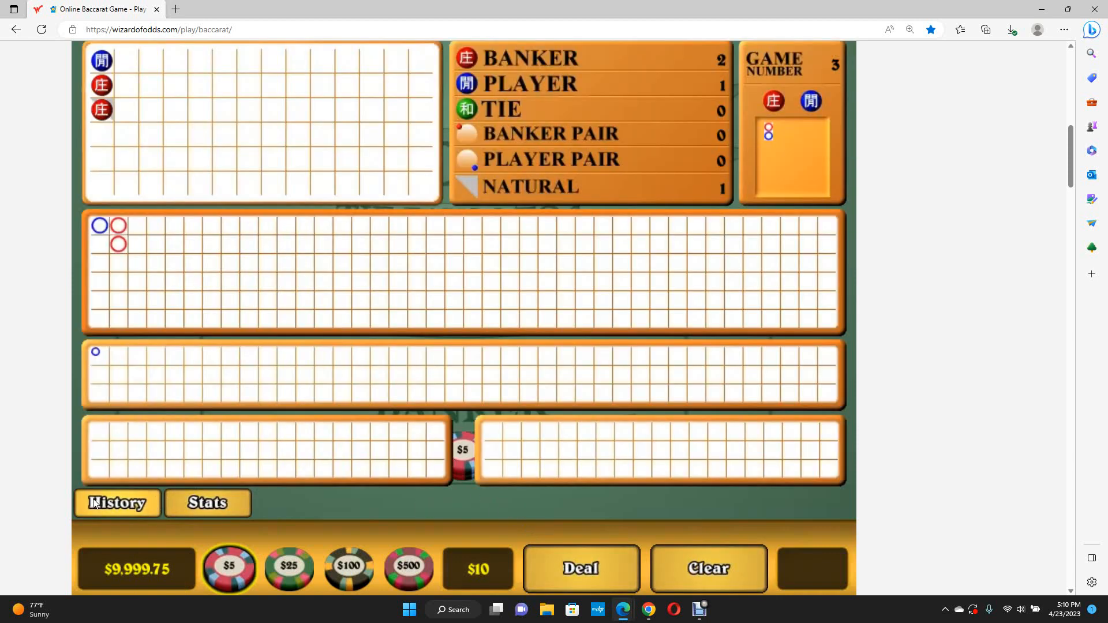
mouse_move(118, 282)
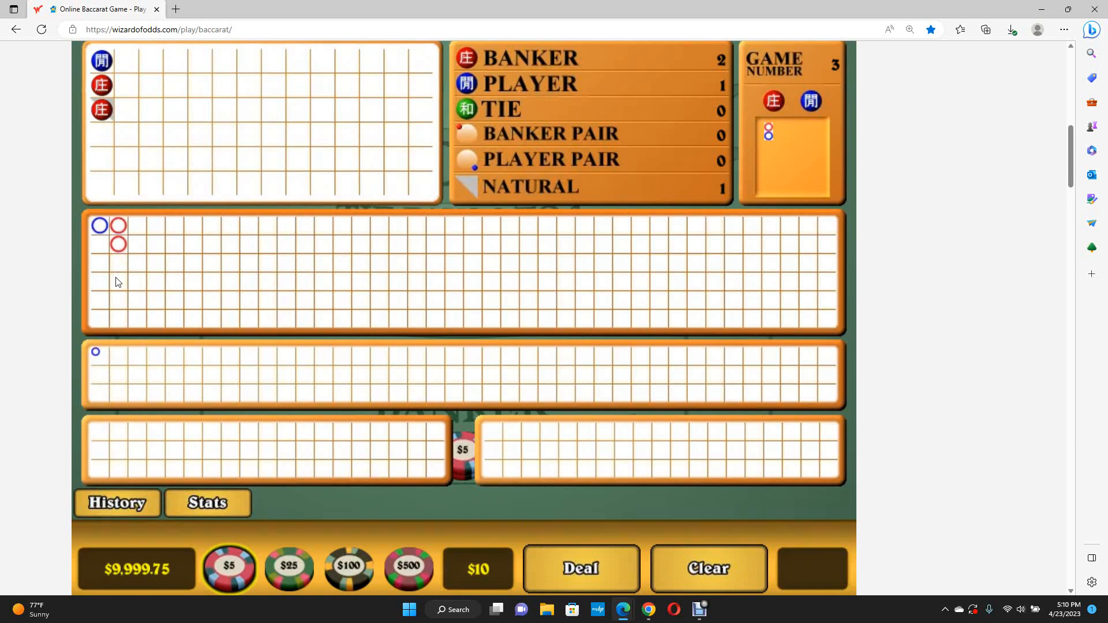
scroll("up", 3)
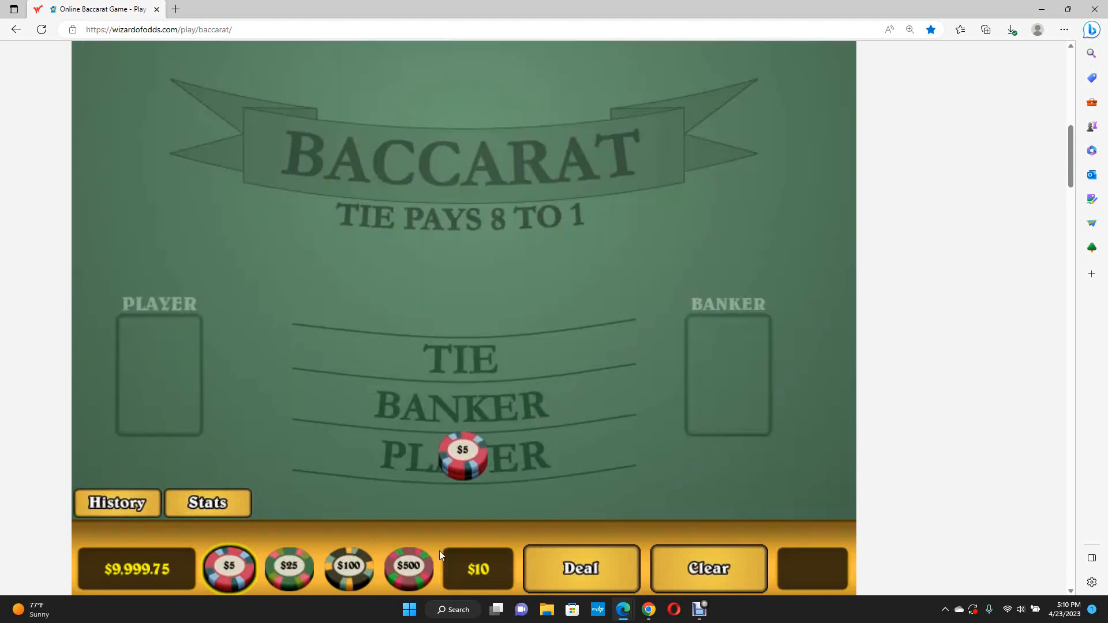
left_click(579, 568)
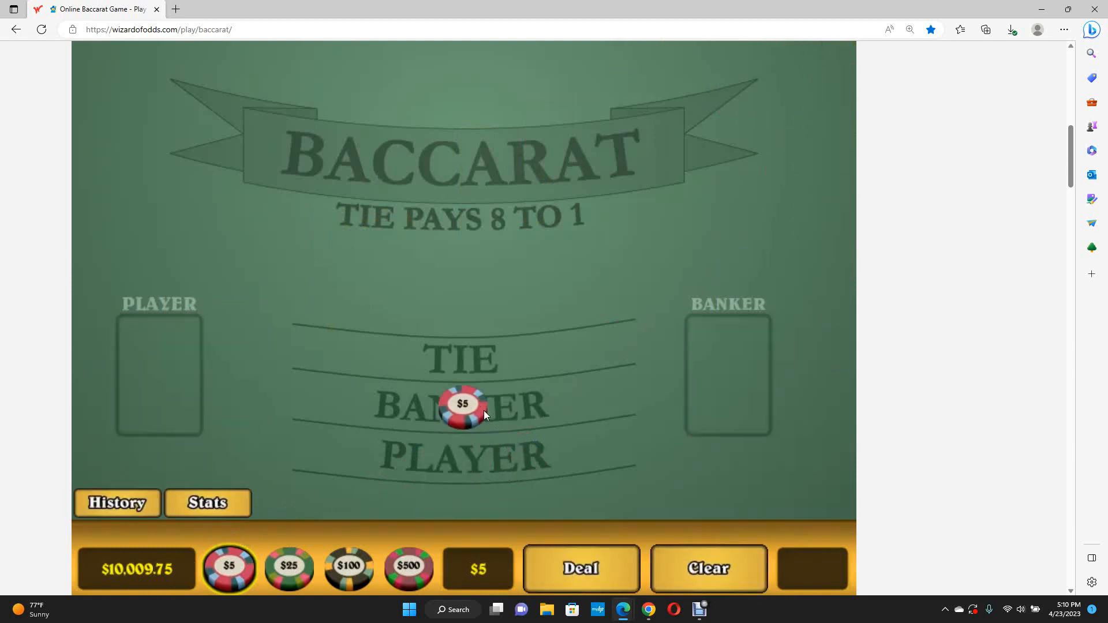
left_click(580, 568)
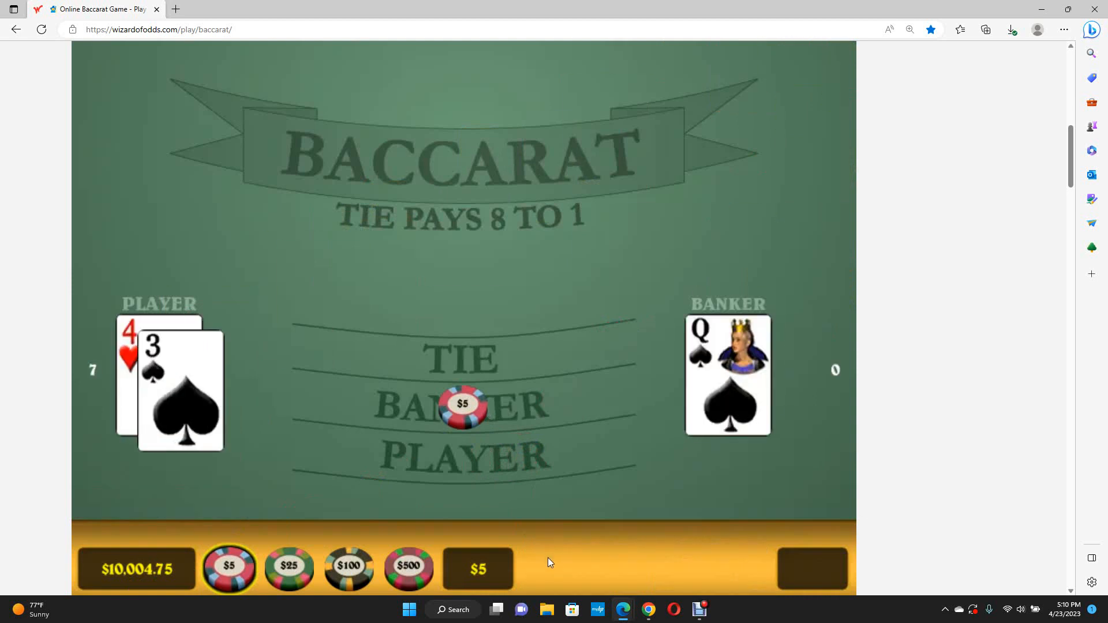
Step: Stake two $5 chips on Banker for a $10 bet on the next deal
left_click(464, 404)
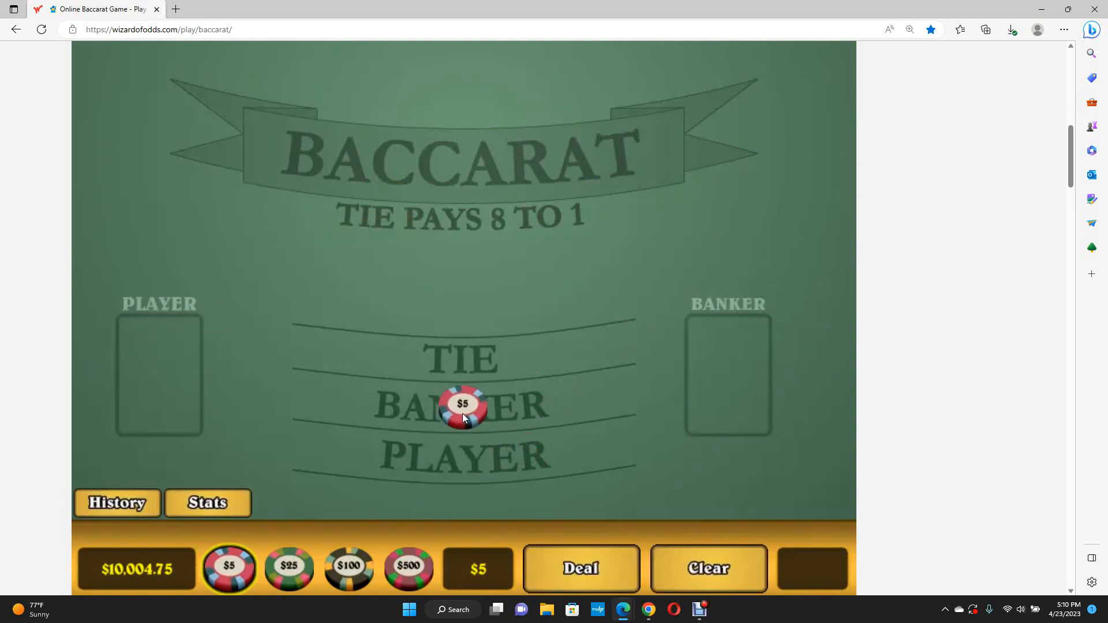
left_click(463, 406)
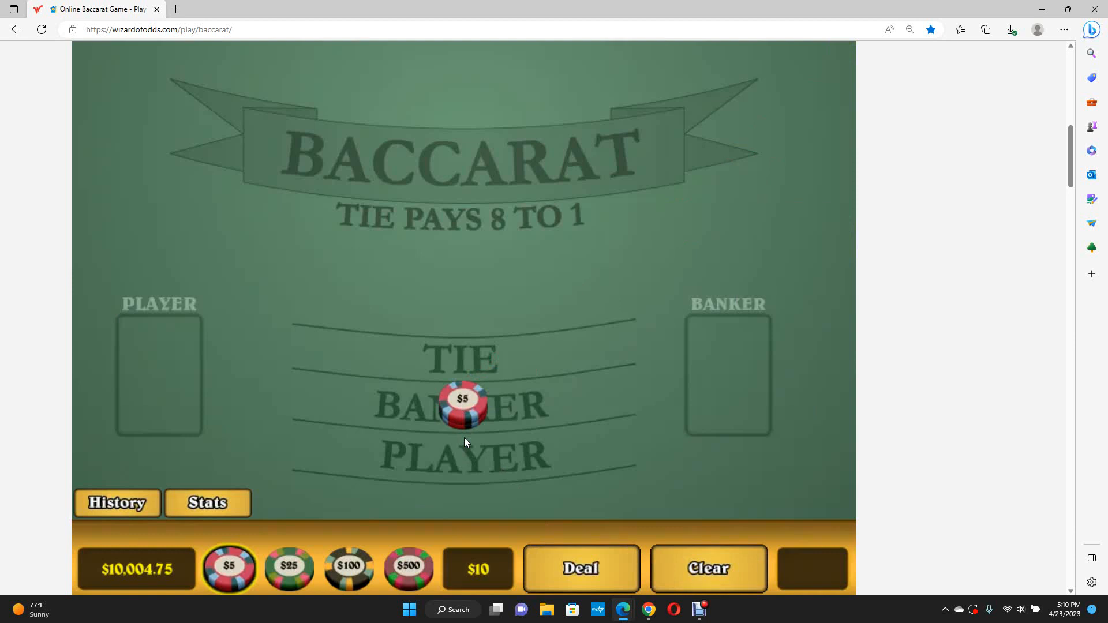
mouse_move(580, 569)
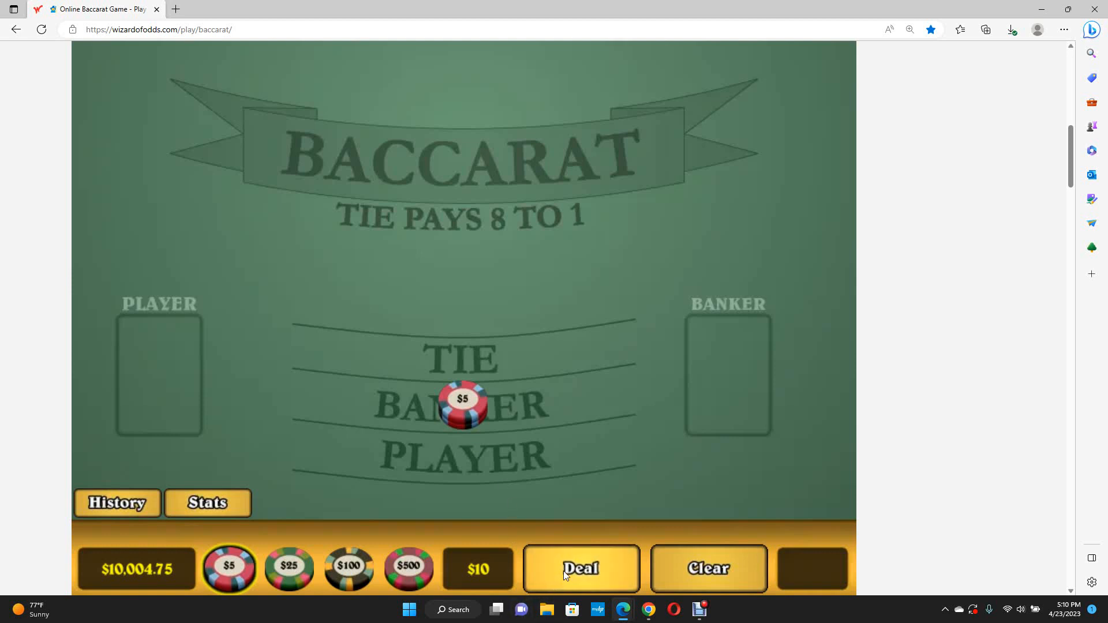
Step: Deal the $10 Banker hand and repeat bets until a $10 Player win lifts the bankroll to $10,029
left_click(580, 570)
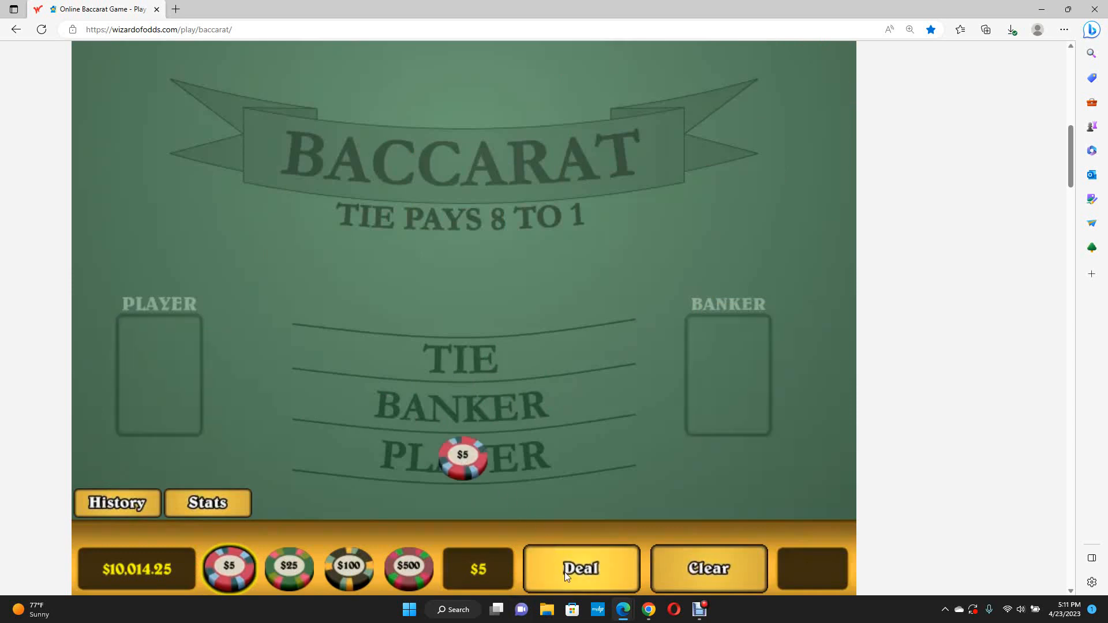
left_click(580, 569)
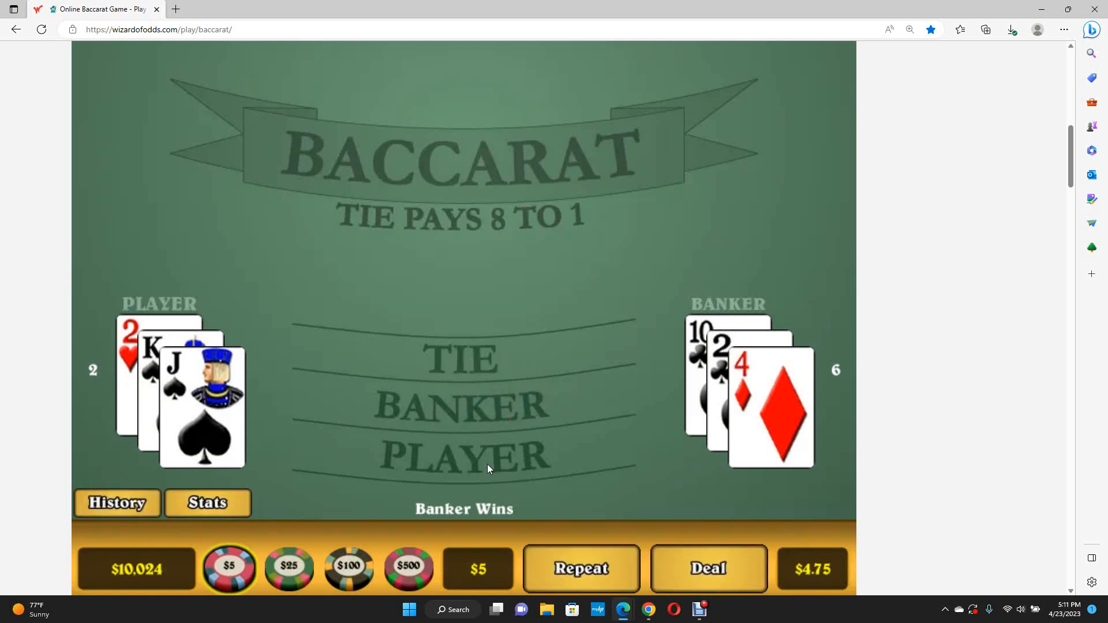
left_click(708, 569)
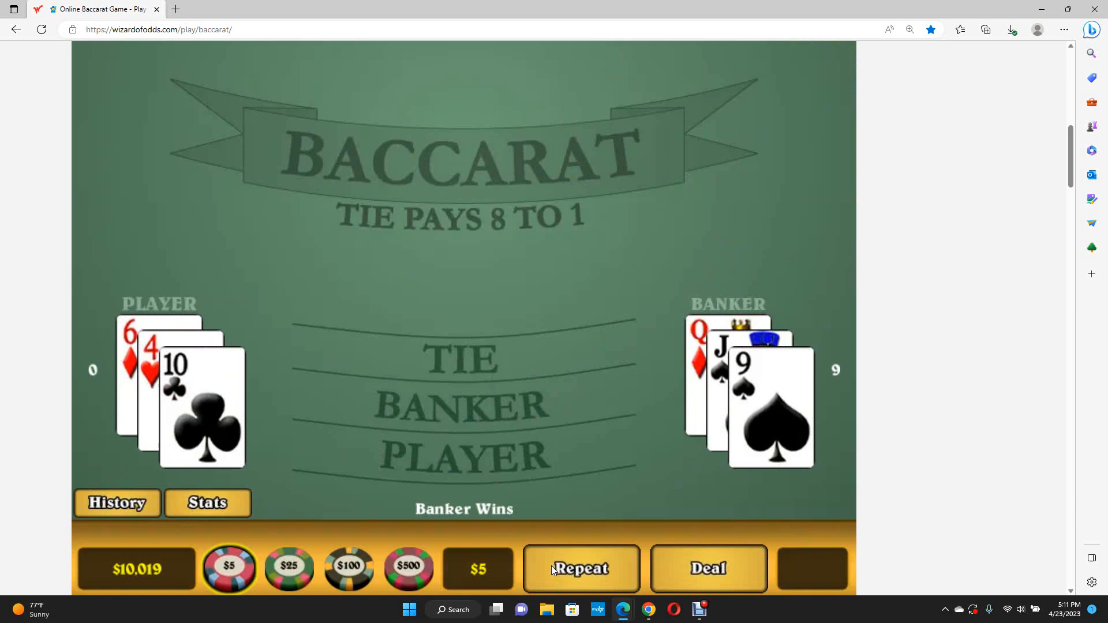
left_click(580, 569)
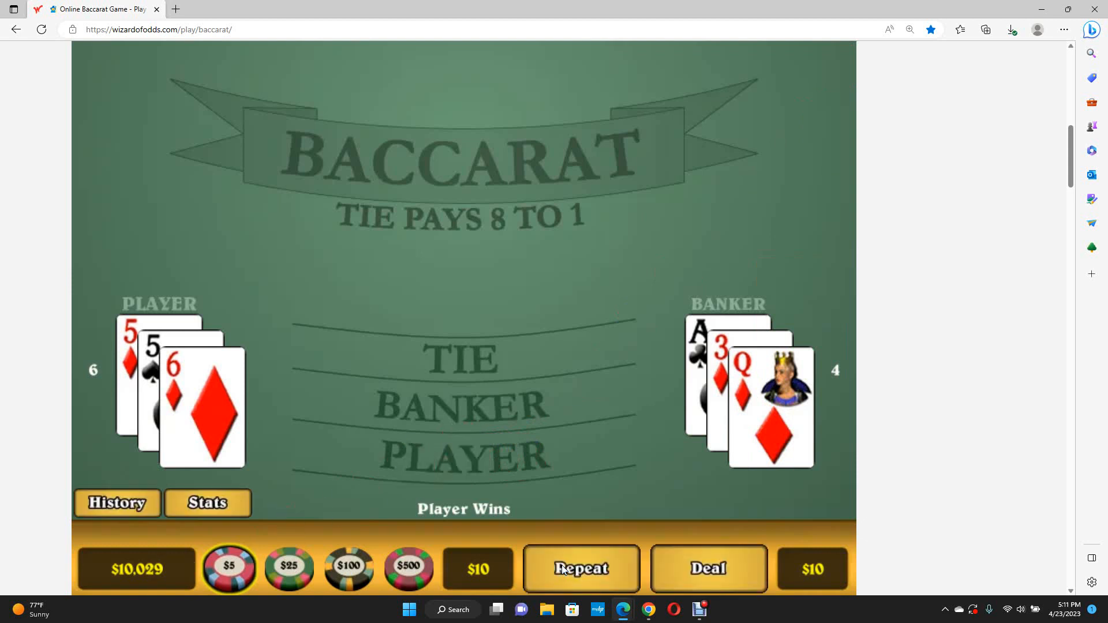
mouse_move(531, 557)
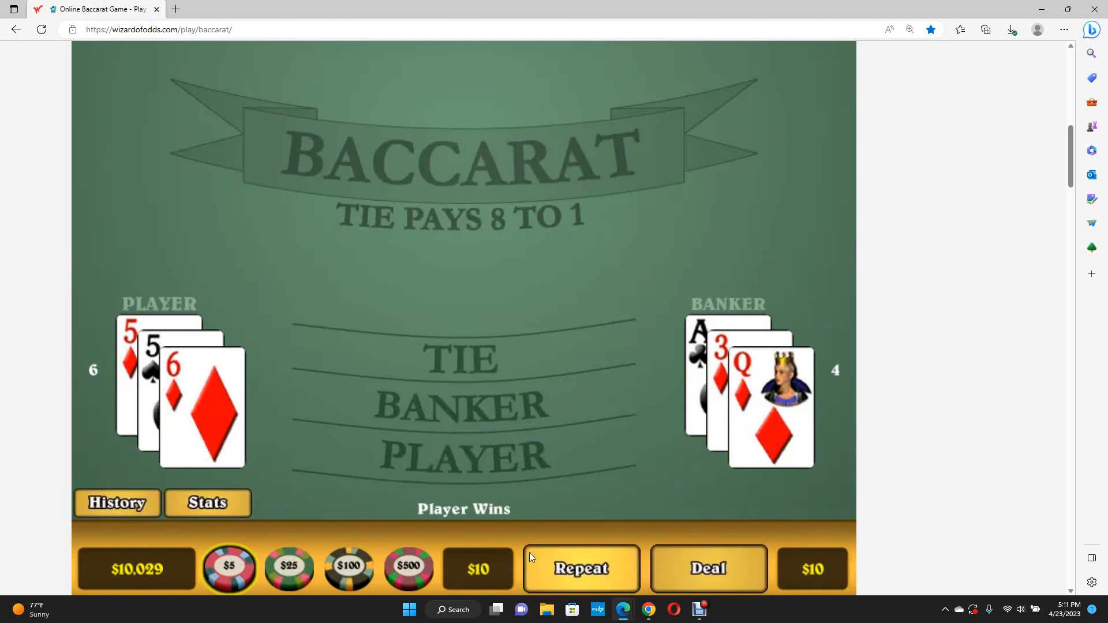
Step: Show the History scoreboard briefly and hide it again
left_click(116, 503)
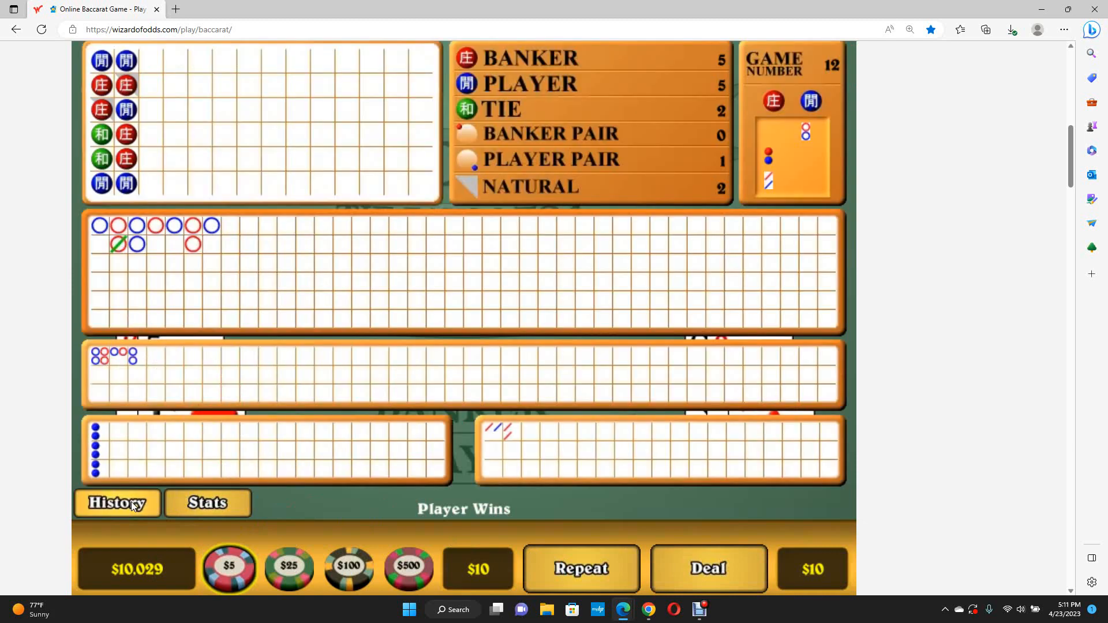
left_click(117, 502)
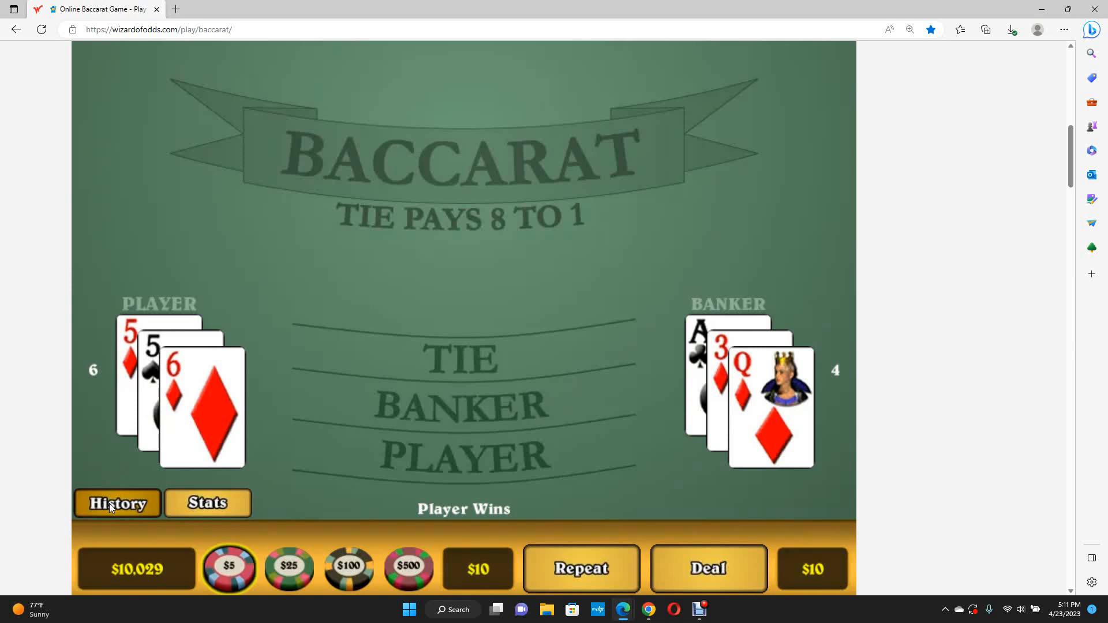
left_click(117, 503)
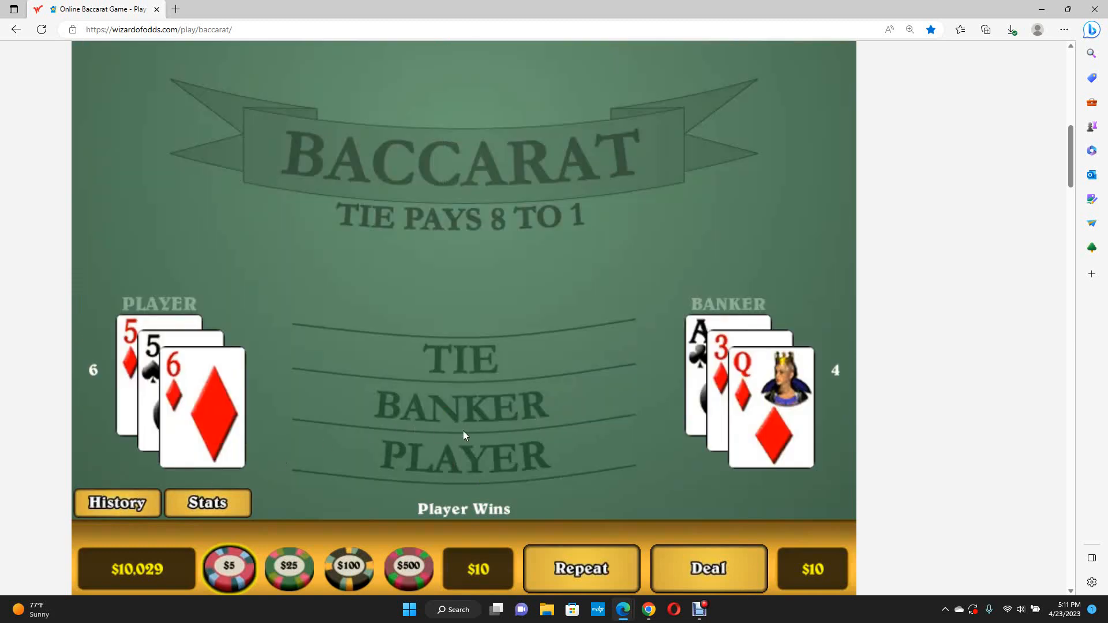
Step: Play $5 Banker and Player hands, dealing and rebetting after each result
left_click(116, 503)
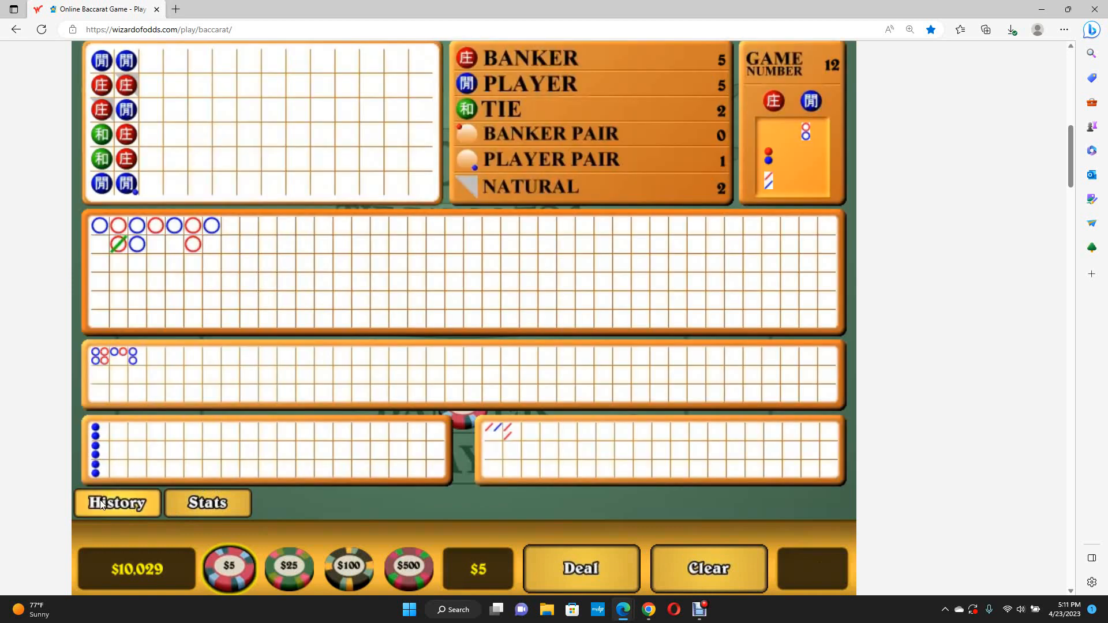
left_click(579, 568)
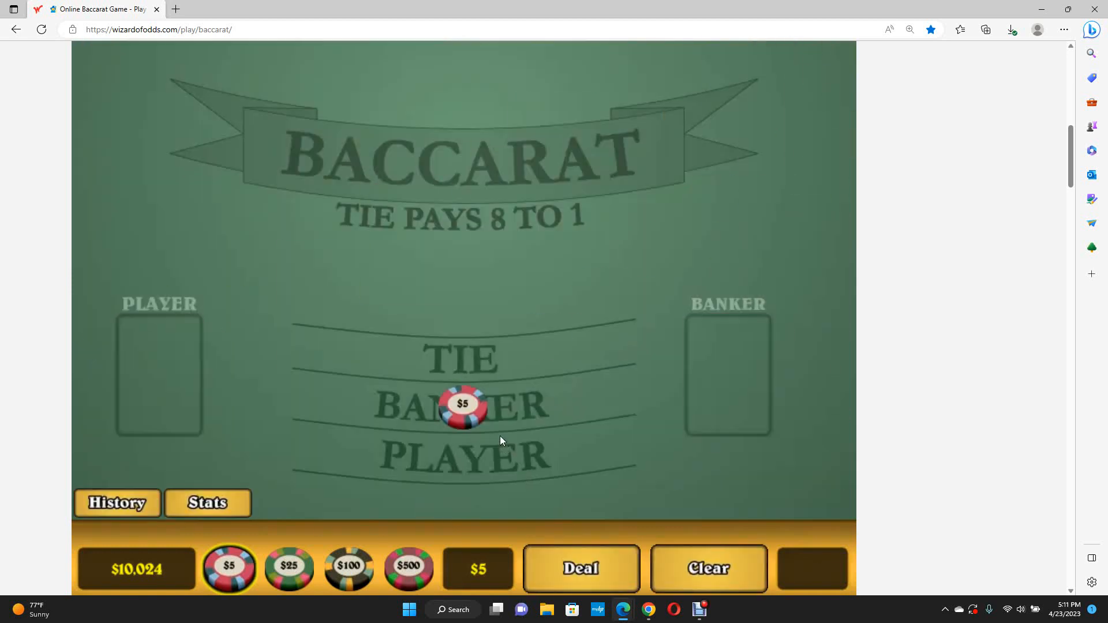
left_click(580, 569)
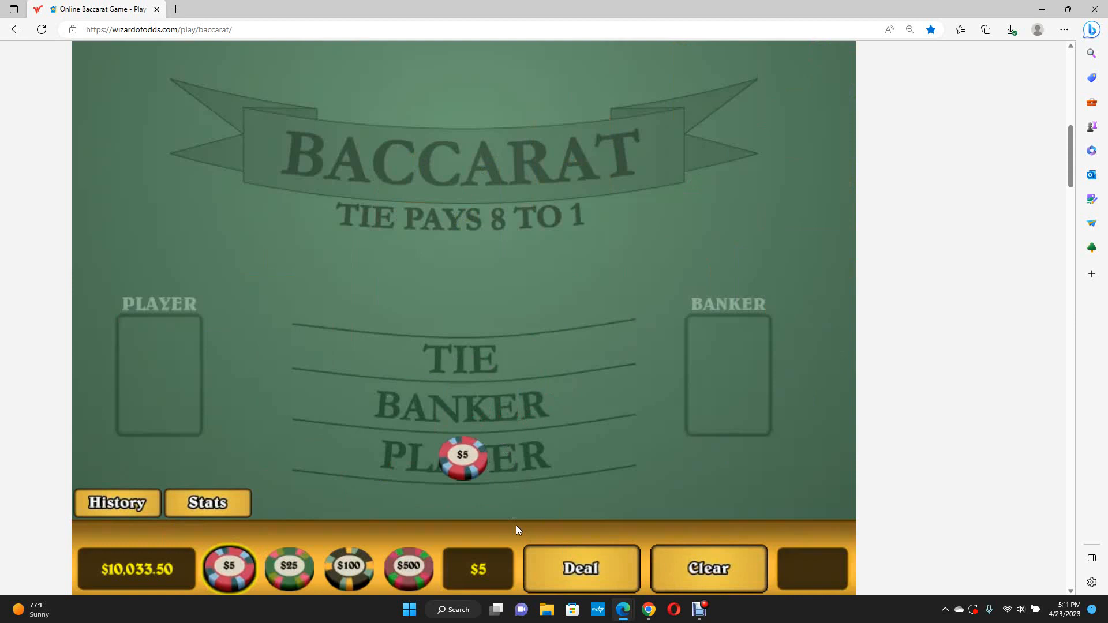
left_click(580, 569)
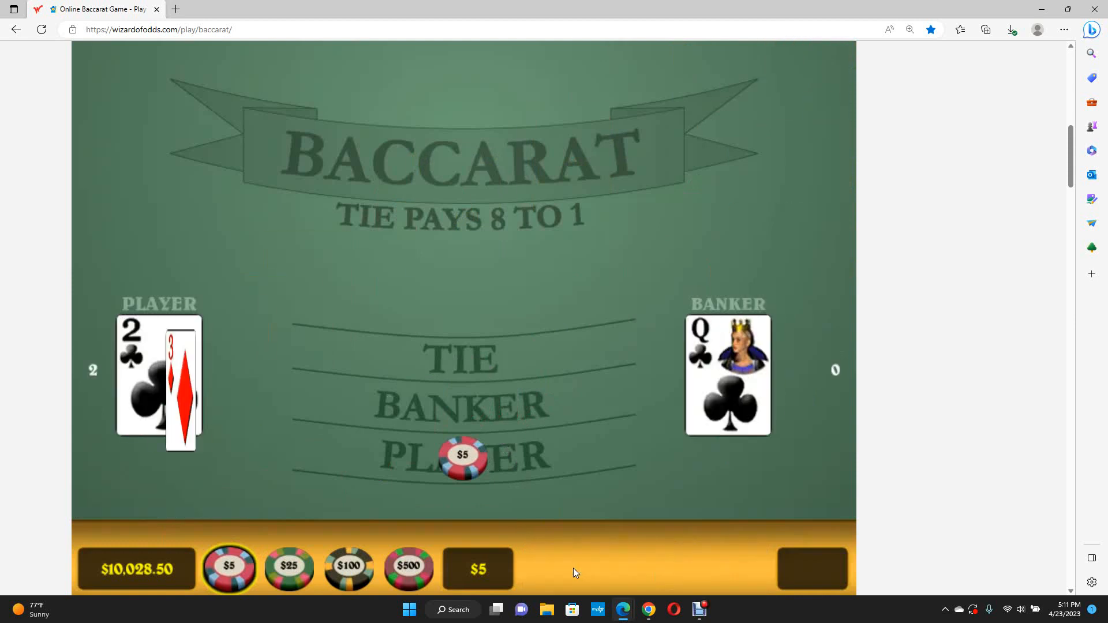
left_click(811, 570)
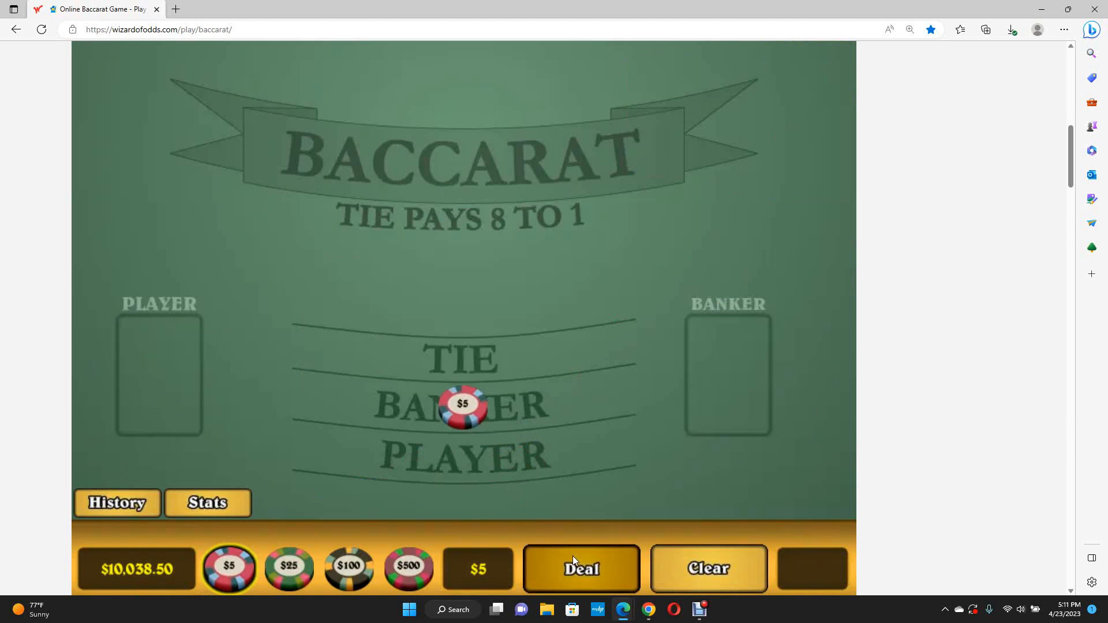
left_click(580, 569)
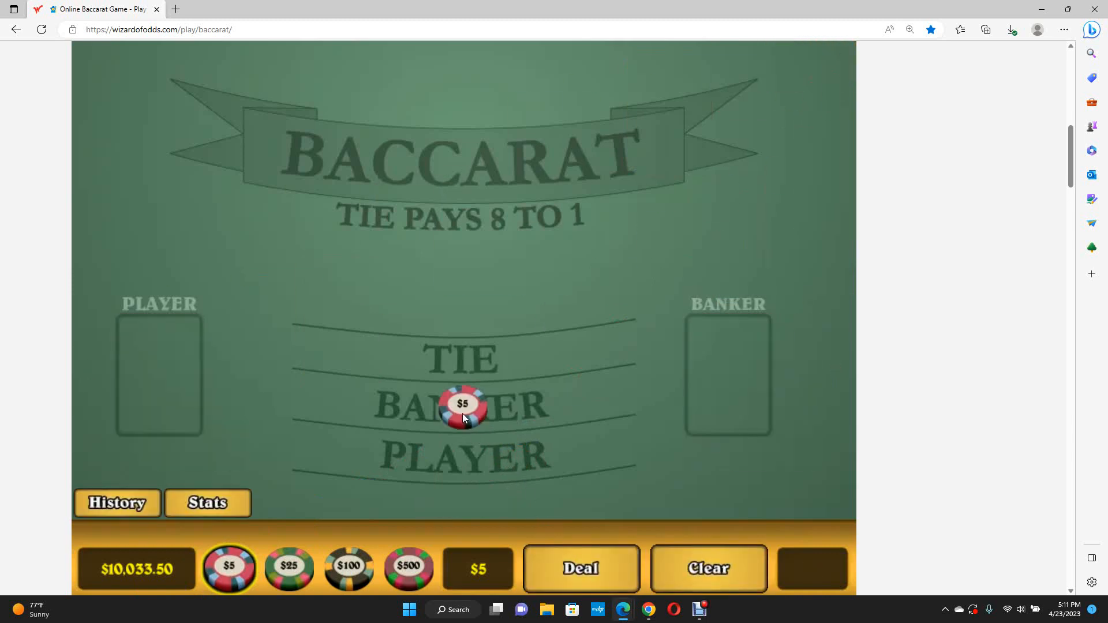
Step: Deal further $5 hands to reach $10,042.25, then place a new $5 Player bet
left_click(579, 568)
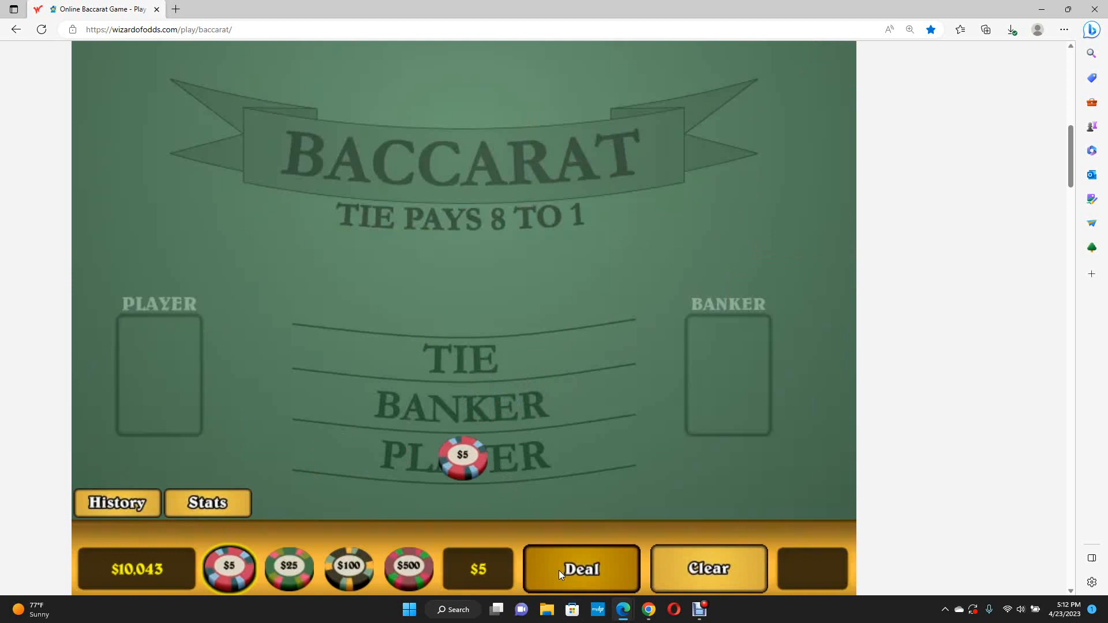
left_click(582, 569)
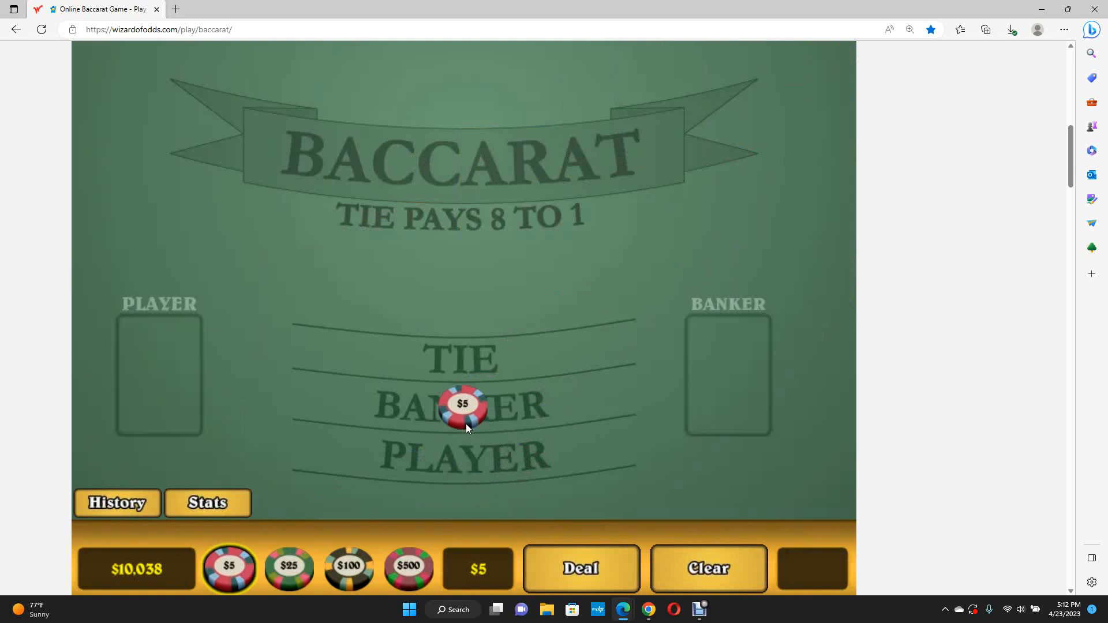
left_click(580, 568)
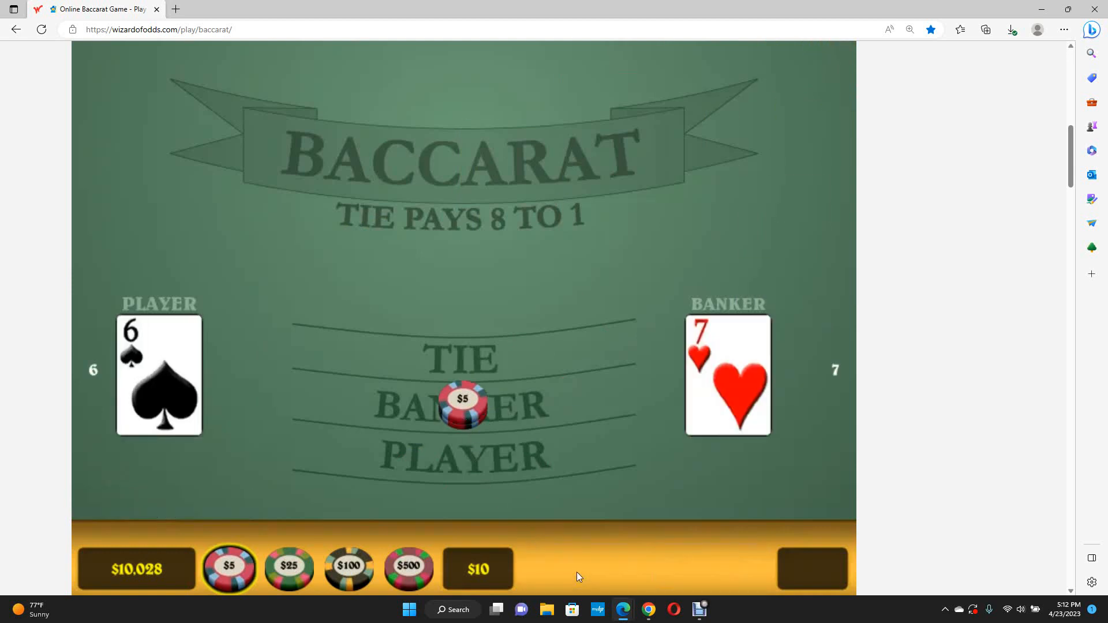
left_click(812, 570)
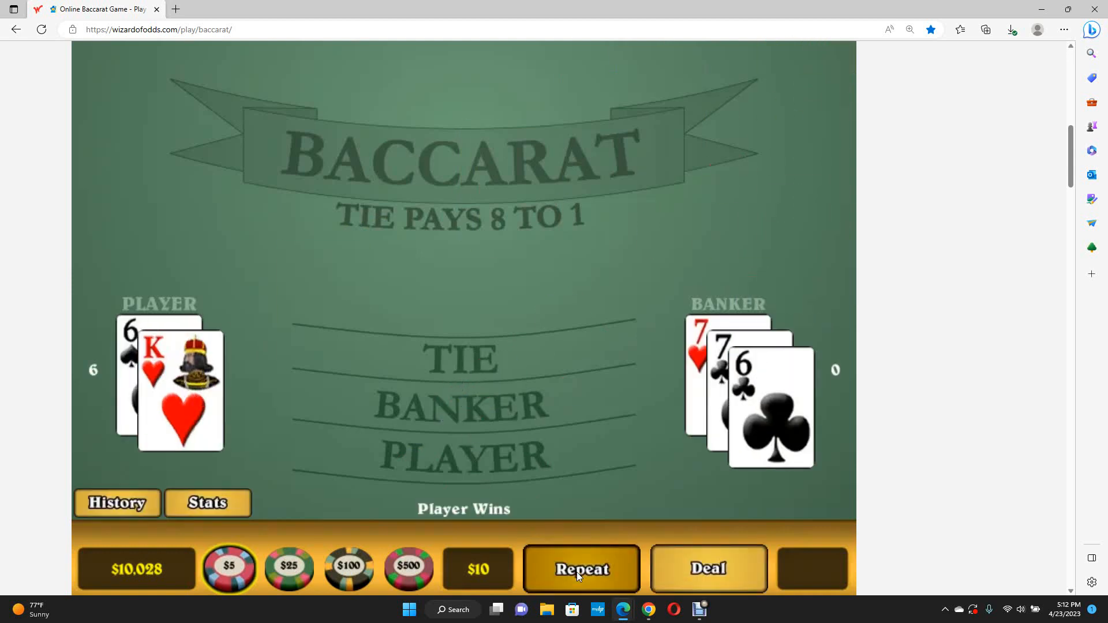
left_click(580, 570)
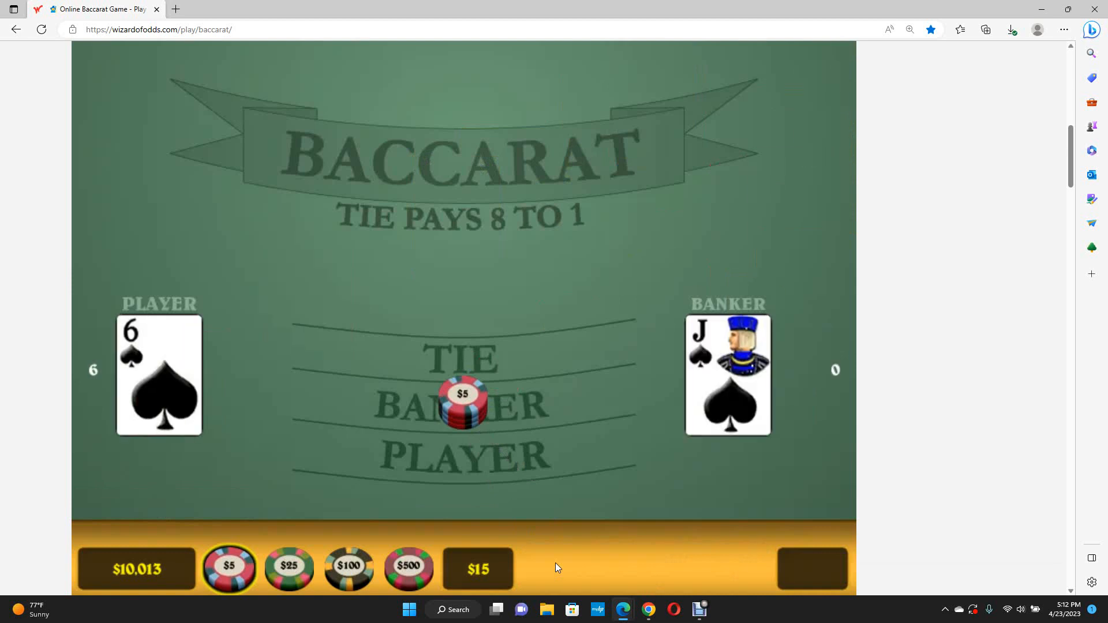
left_click(812, 570)
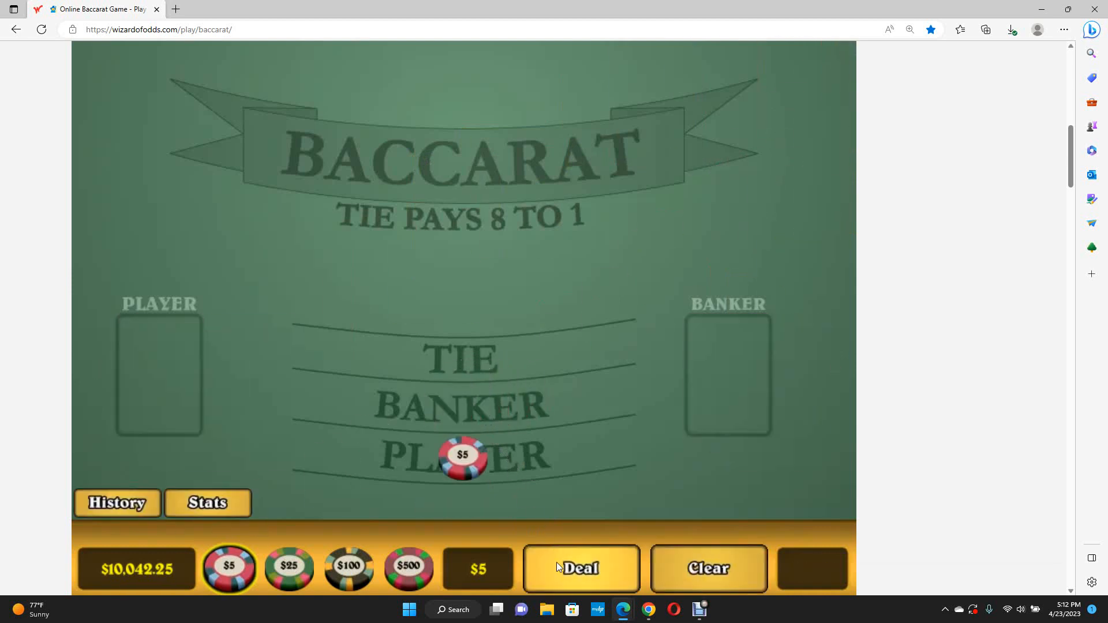
Step: Deal the $5 Player hand, rebet, and deal a $15 Player hand leaving $10,031.75
left_click(579, 569)
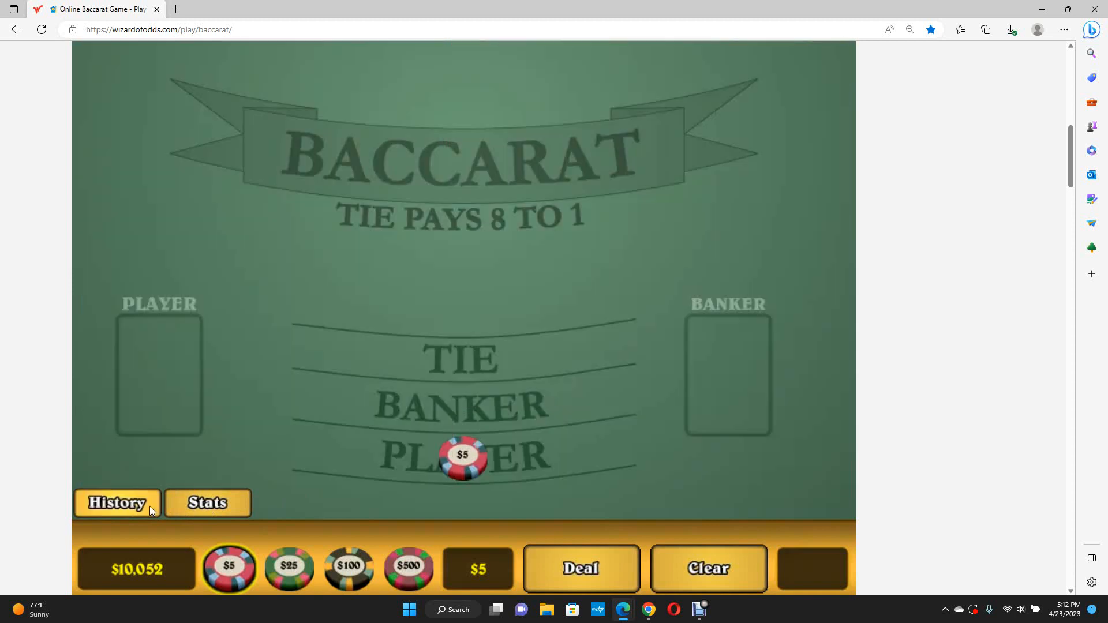
left_click(580, 568)
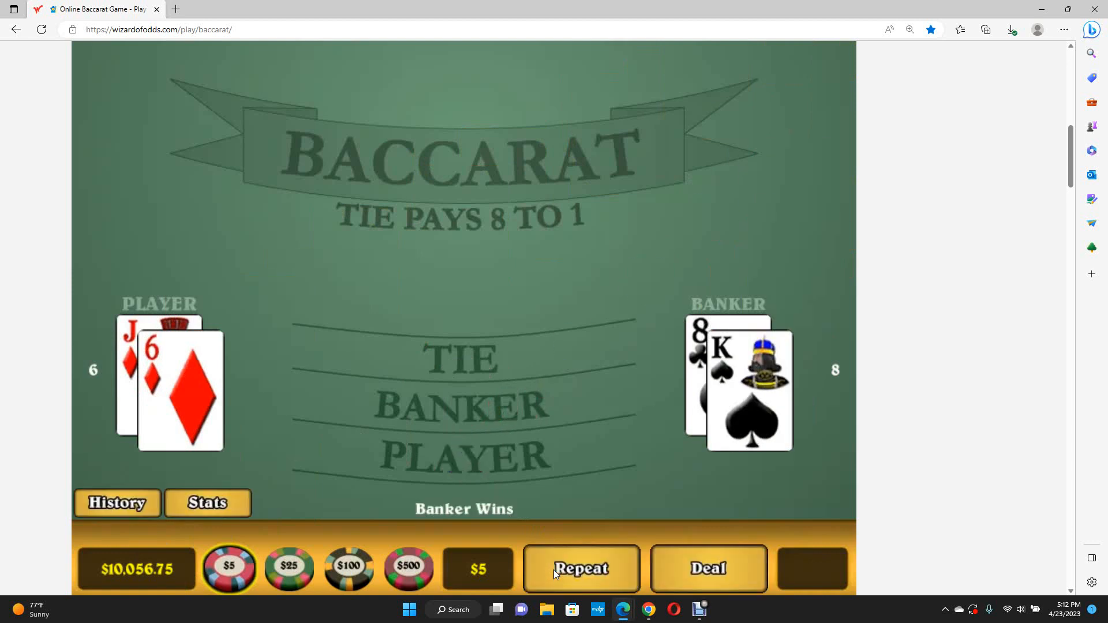
left_click(580, 570)
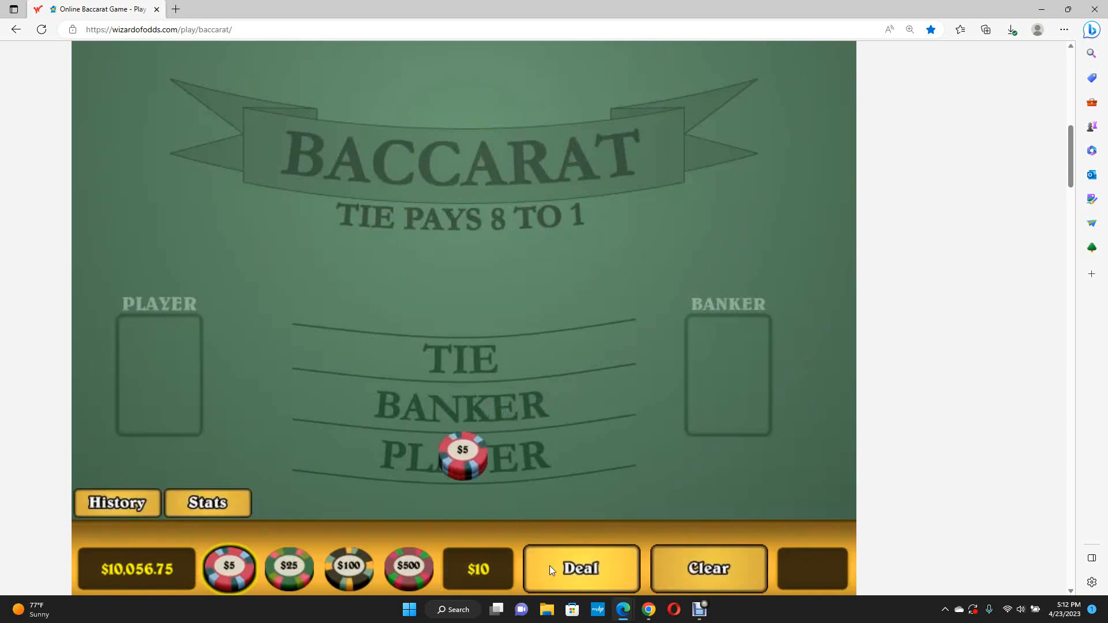
left_click(580, 570)
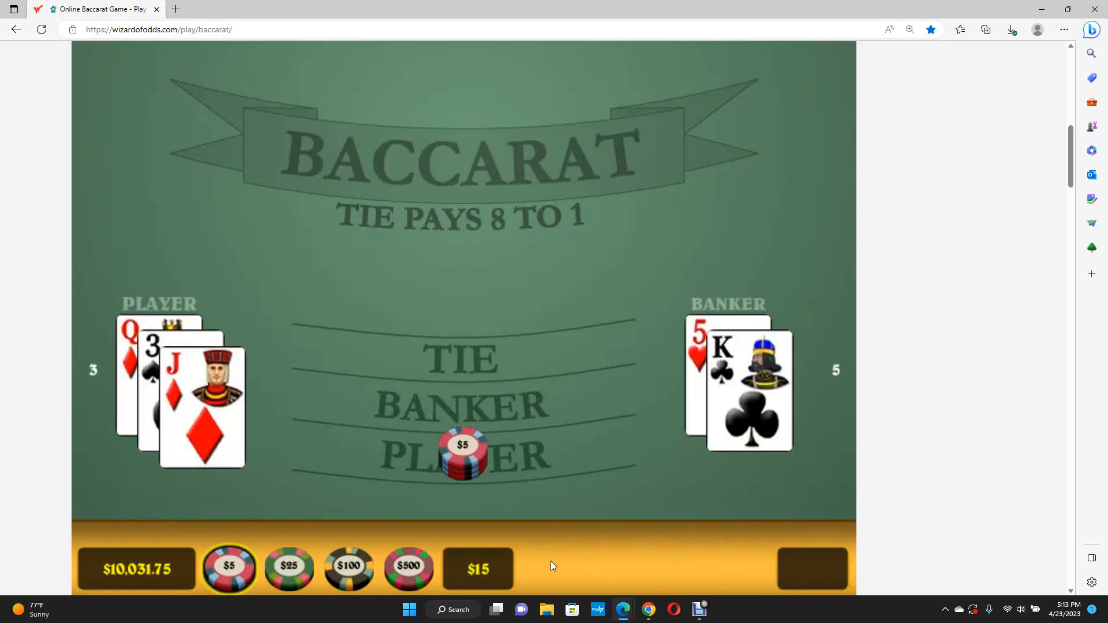
Step: Show the History scoreboard tallying Banker 15, Player 13, Tie 3 over 31 games
left_click(117, 504)
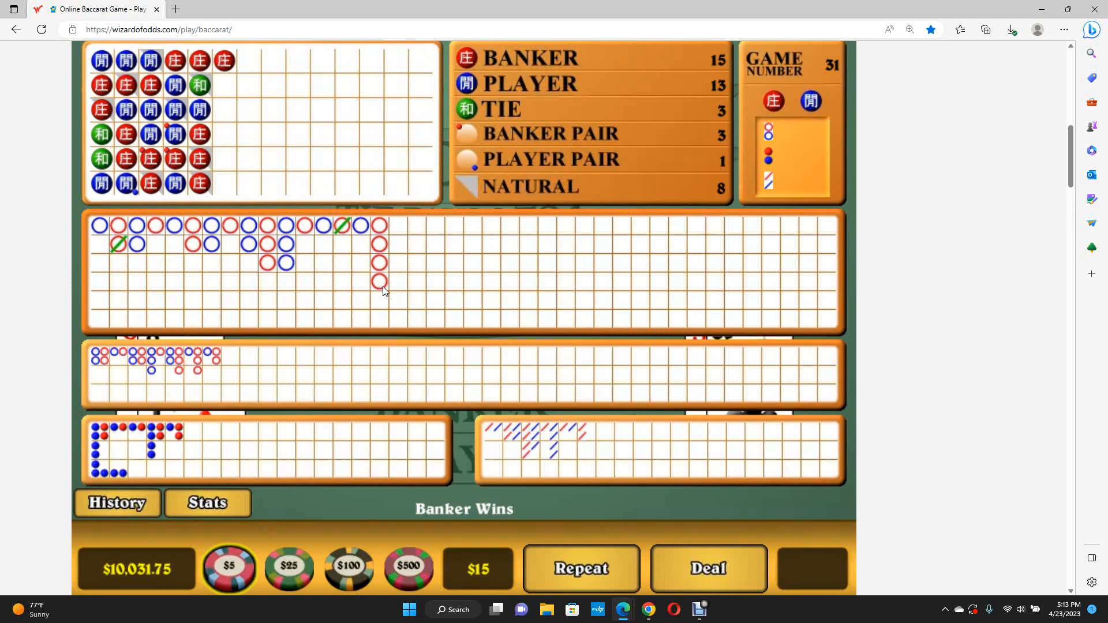
mouse_move(397, 287)
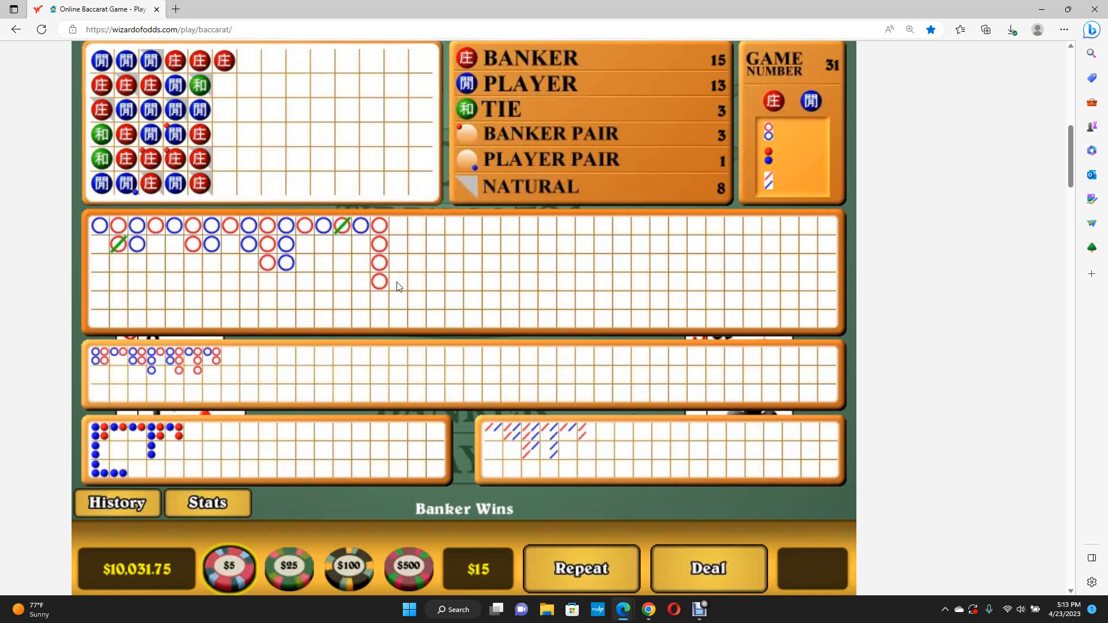
mouse_move(391, 229)
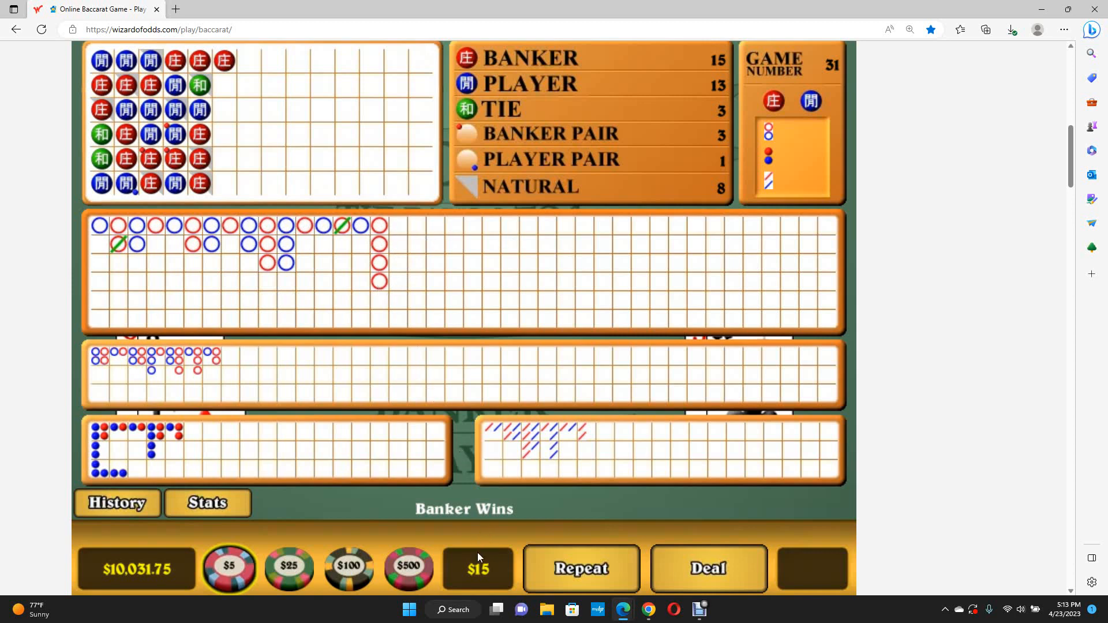
mouse_move(486, 580)
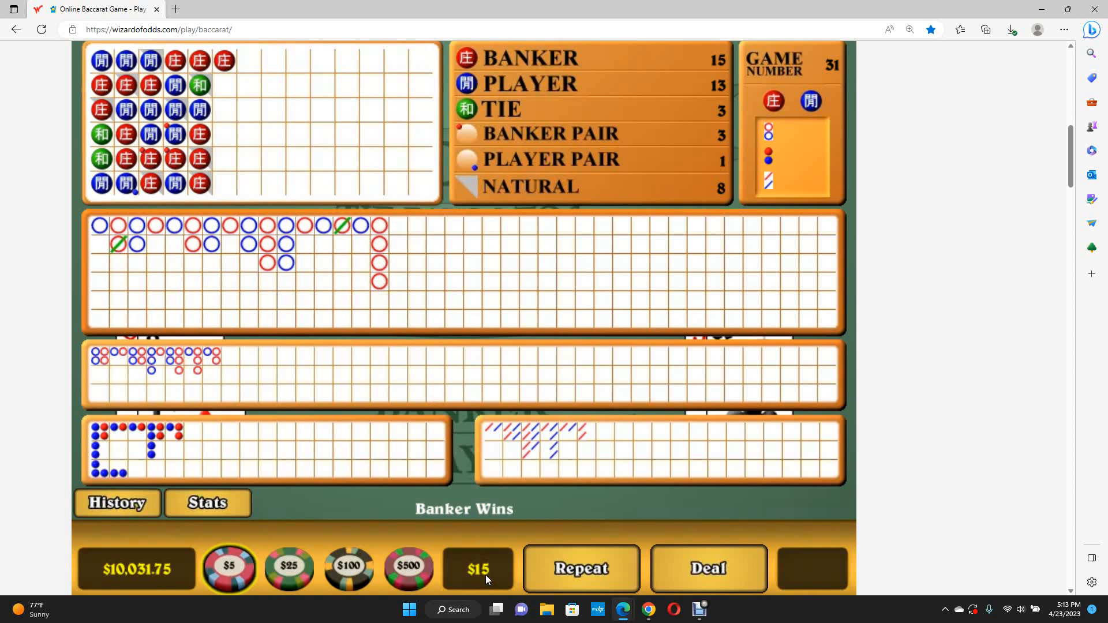
Step: Hide the scoreboard, stack Banker chips to $35 and deal that hand
left_click(116, 503)
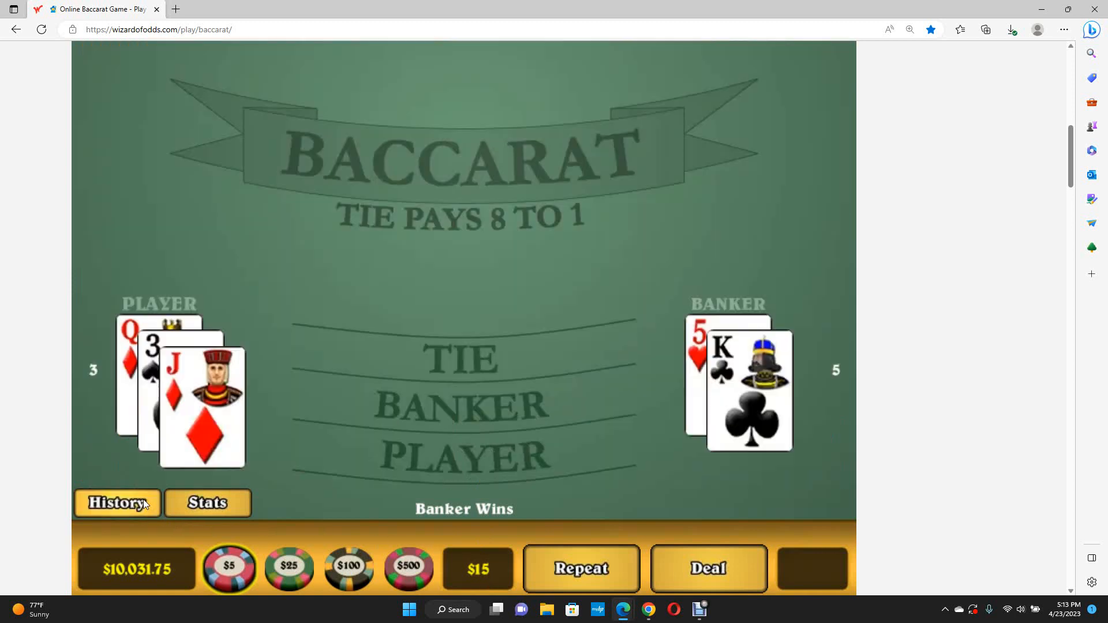
mouse_move(487, 461)
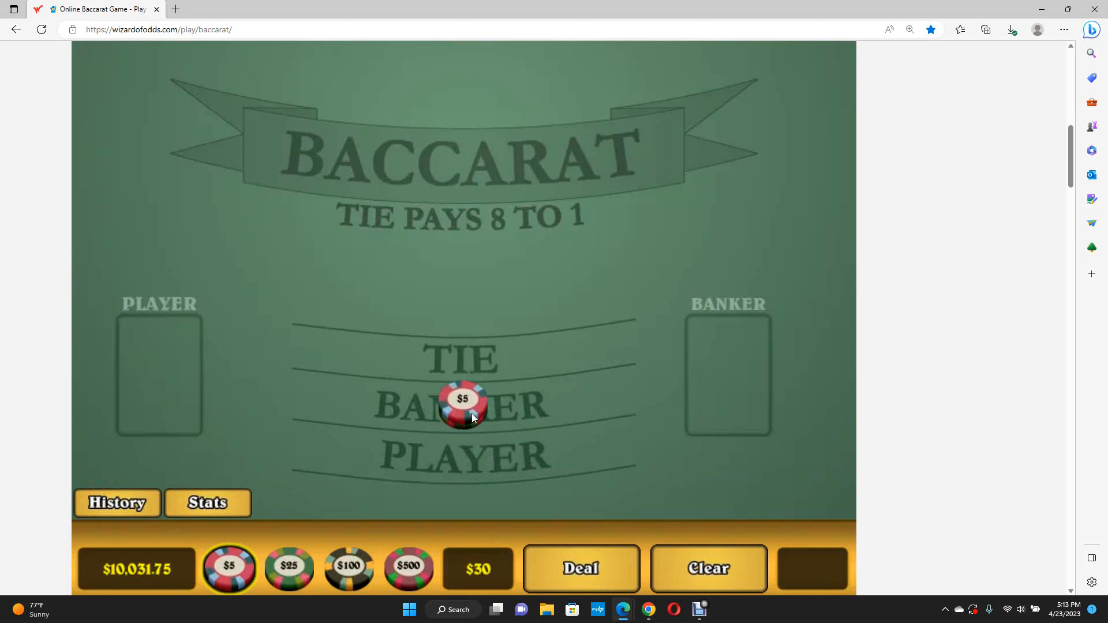
left_click(463, 406)
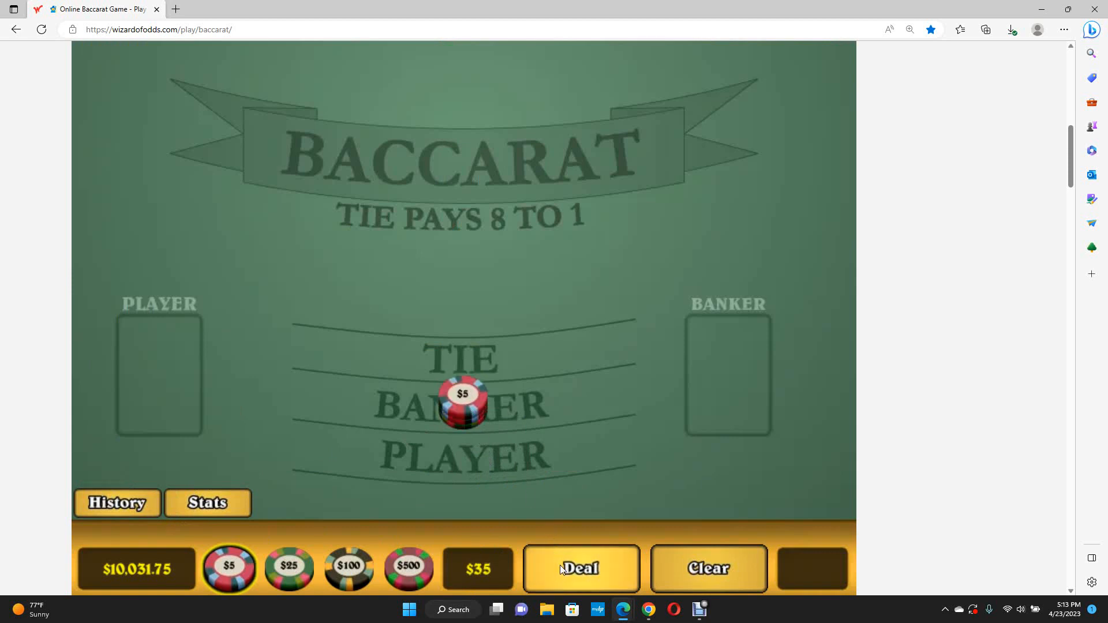
left_click(580, 569)
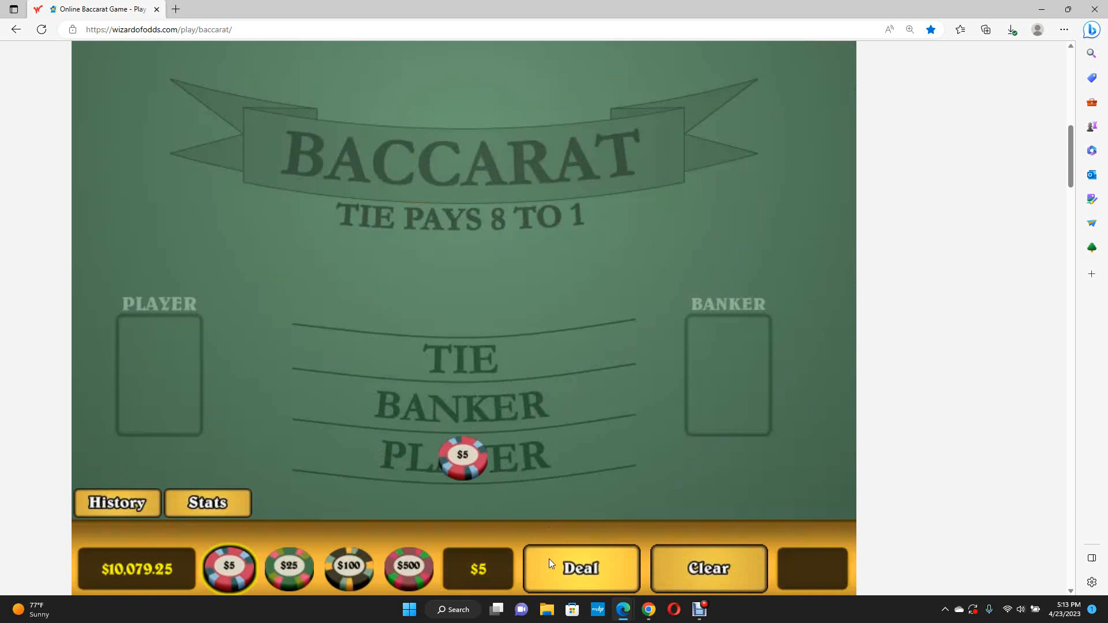
Step: Deal $5 Player hands and a $5 Banker hand, Banker winning 9 to 3 for $10,088.25
left_click(580, 569)
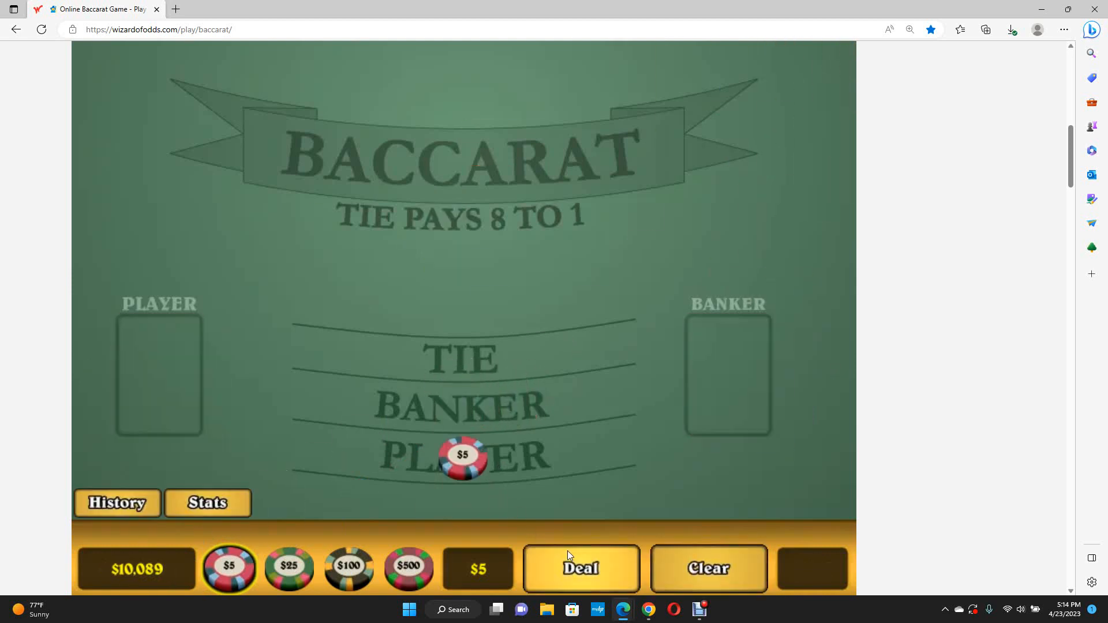
left_click(580, 569)
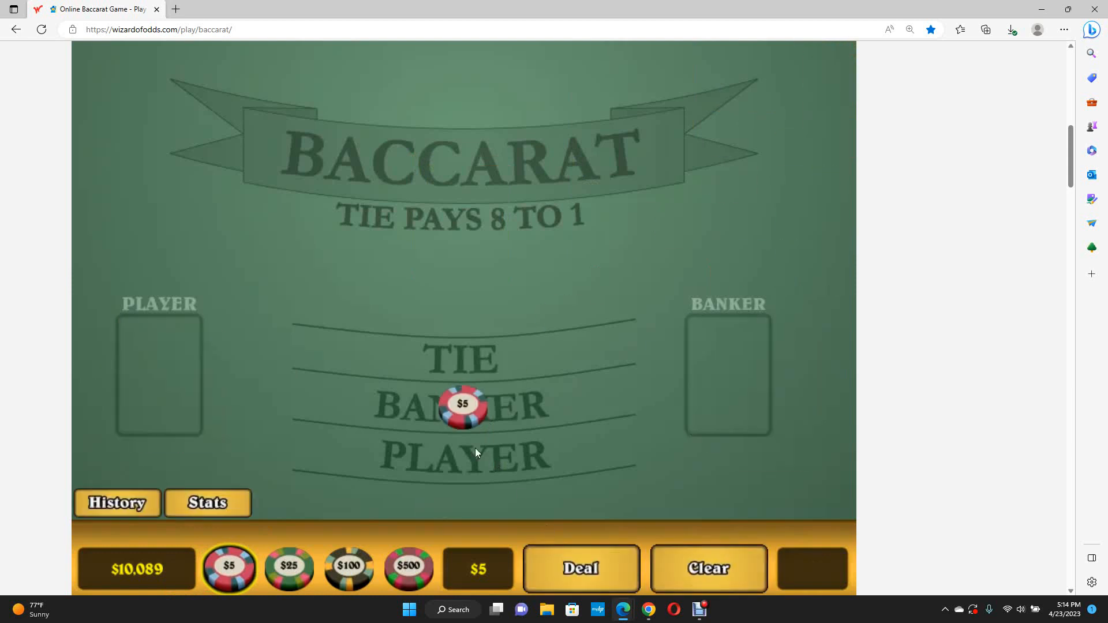
left_click(581, 568)
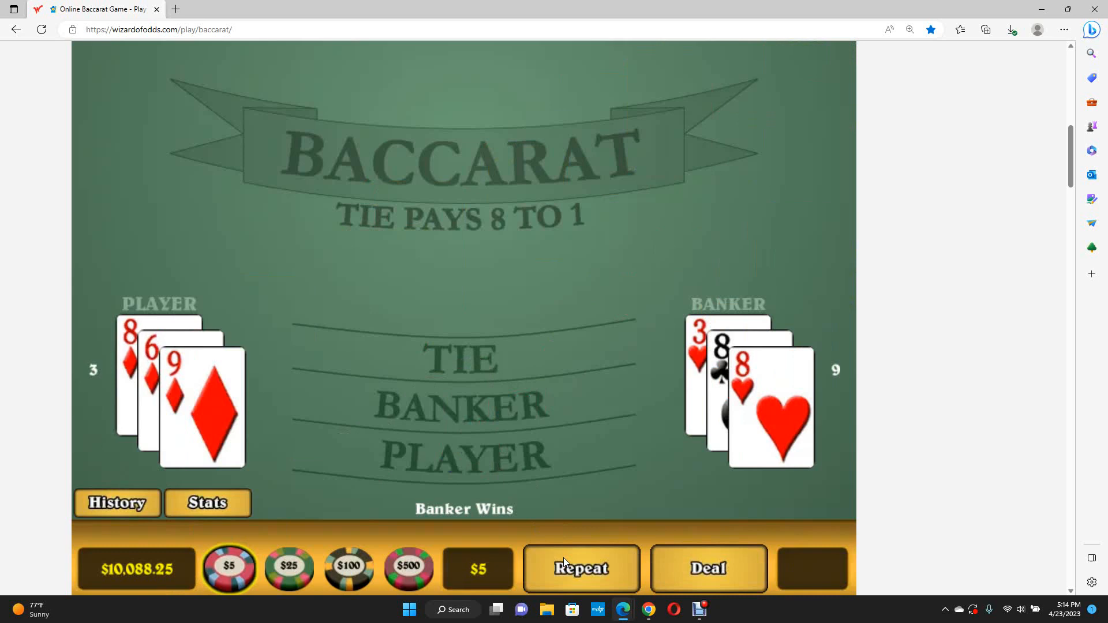
Step: Rebet, stack $15 on Banker and deal; a Player 8–3 win leaves $10,063.25, then show History at game 48
left_click(708, 569)
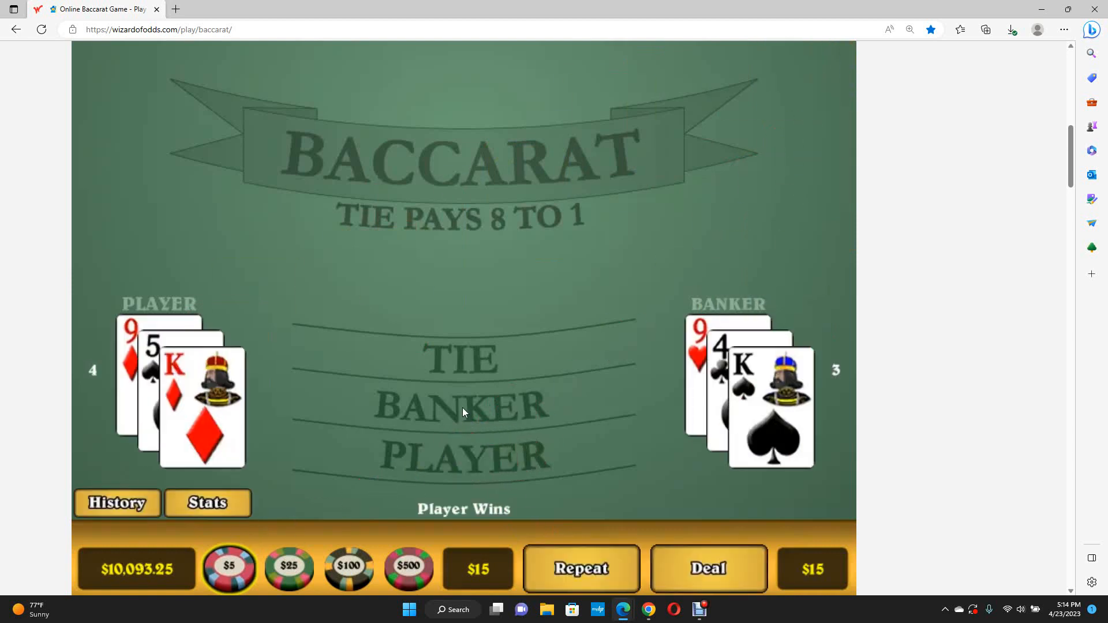
mouse_move(478, 569)
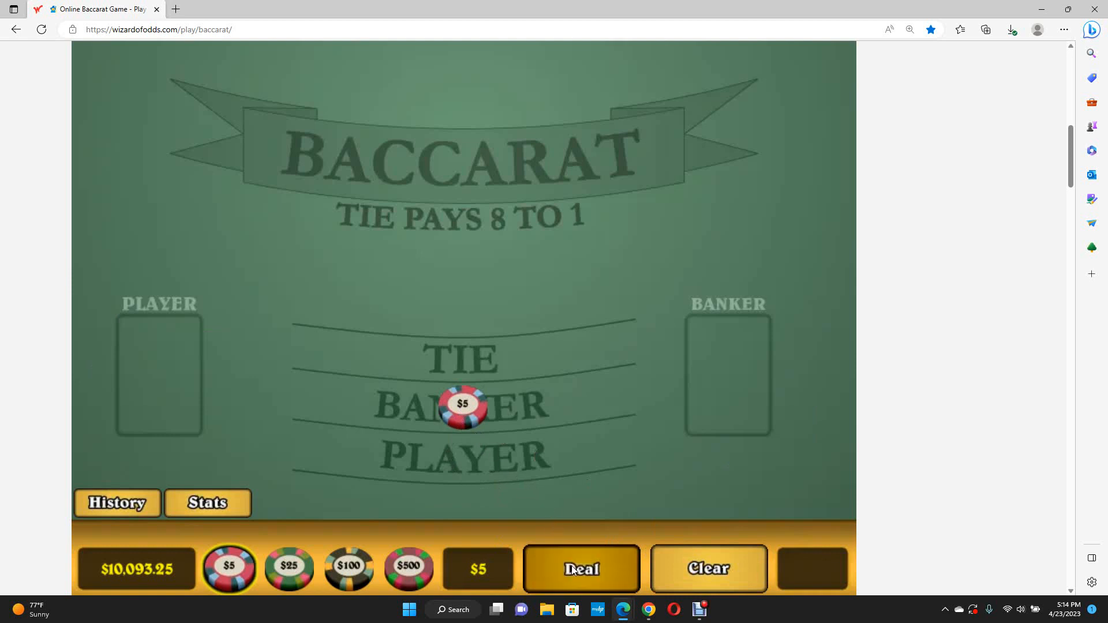
left_click(581, 570)
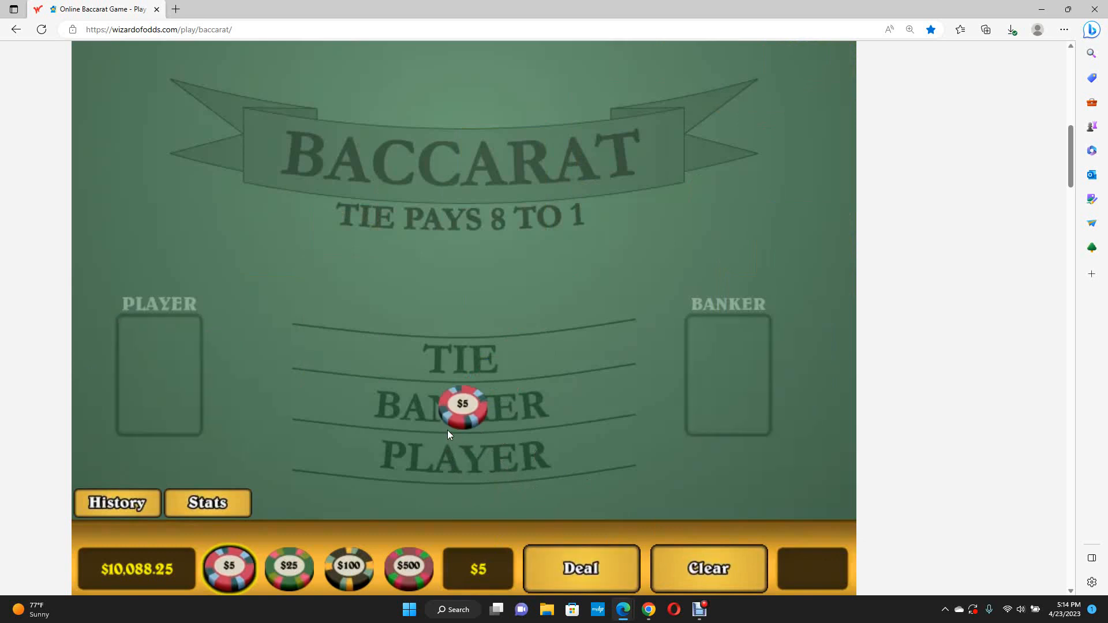
left_click(579, 569)
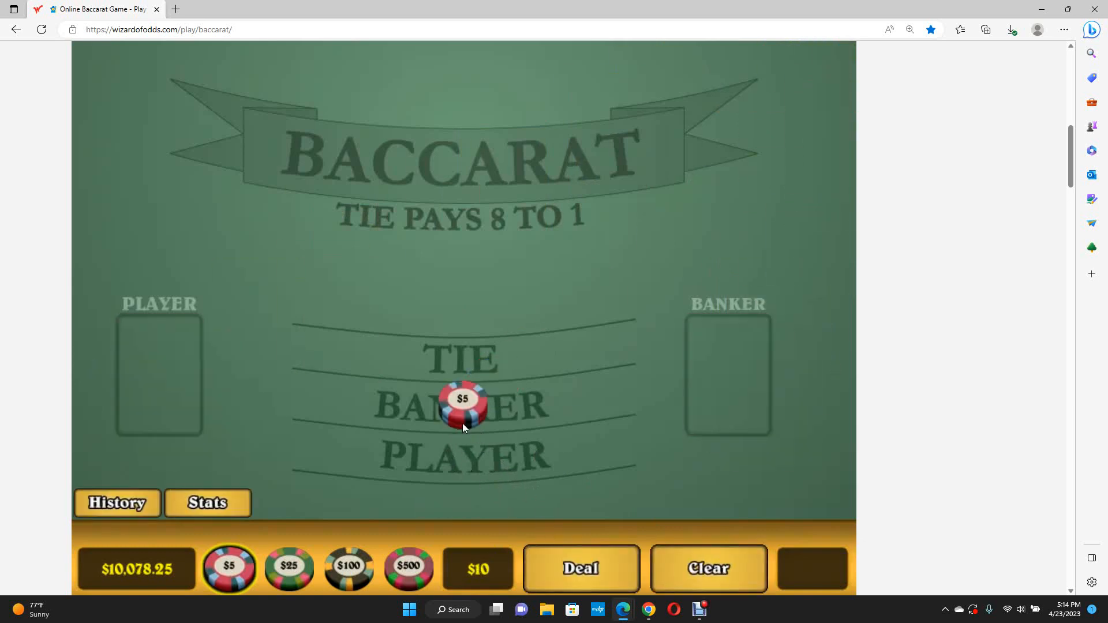
left_click(579, 569)
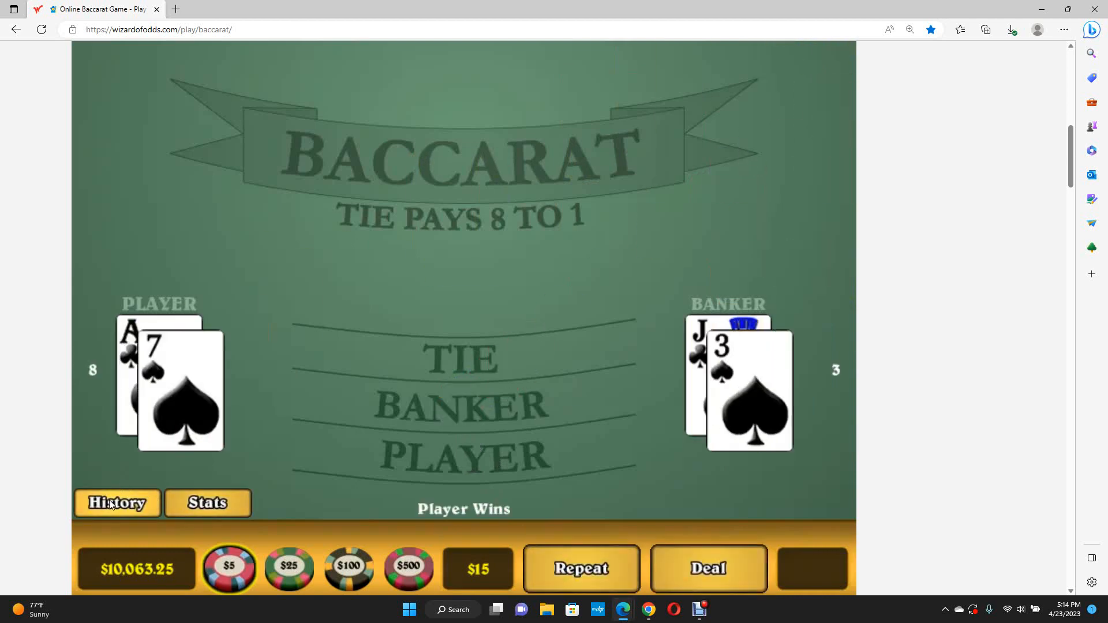
left_click(116, 503)
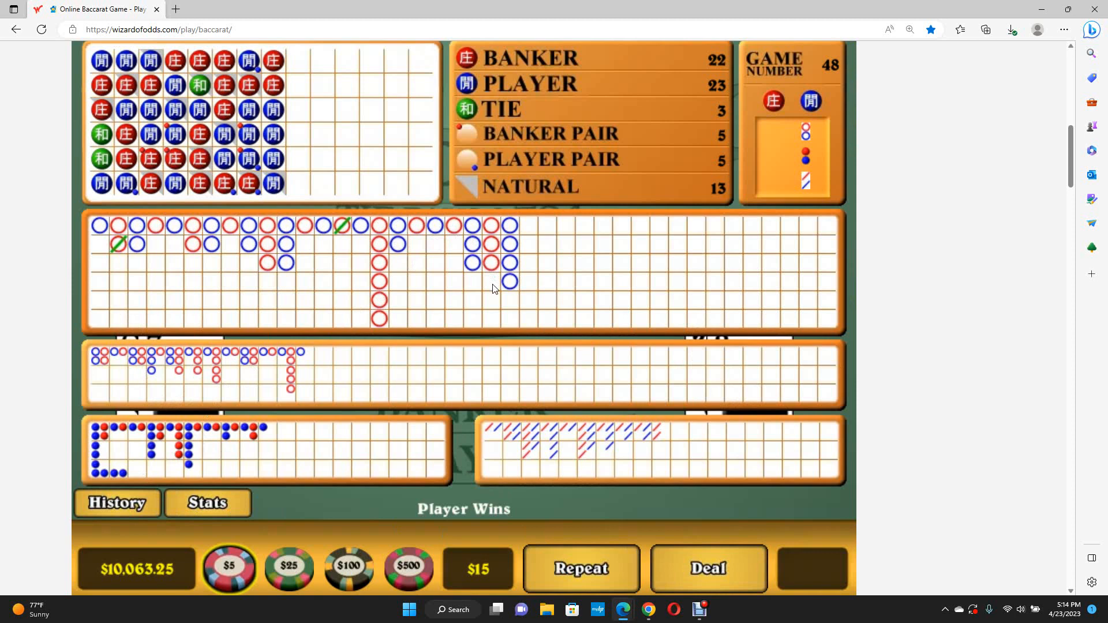
mouse_move(117, 503)
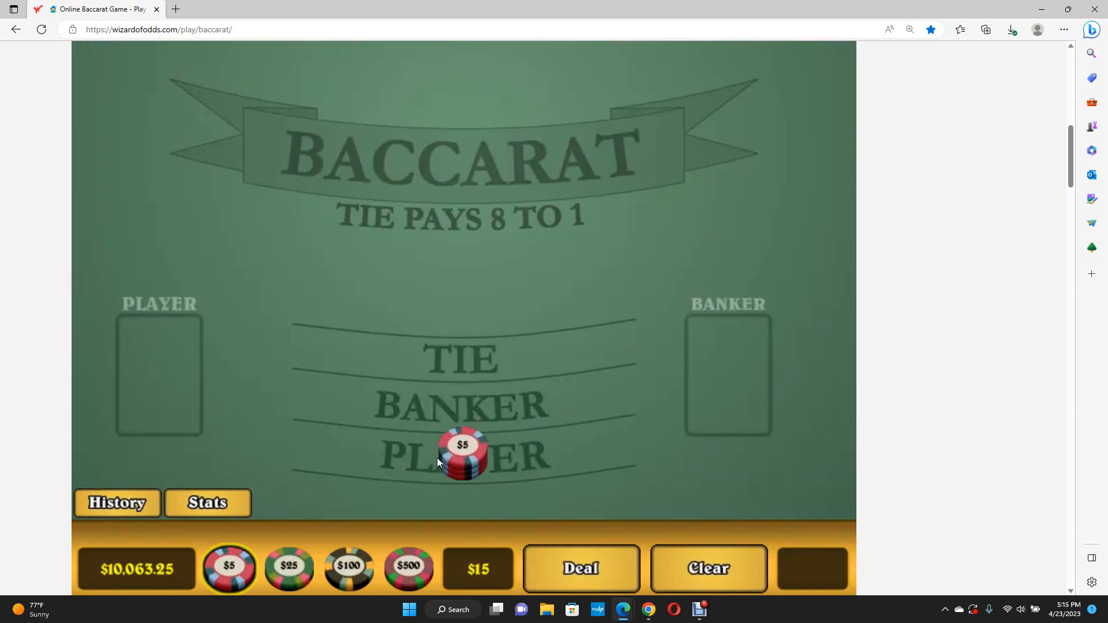
Step: Bet $5 chips on Player and play three hands to $10,103.25, then show the History scoreboard
left_click(462, 460)
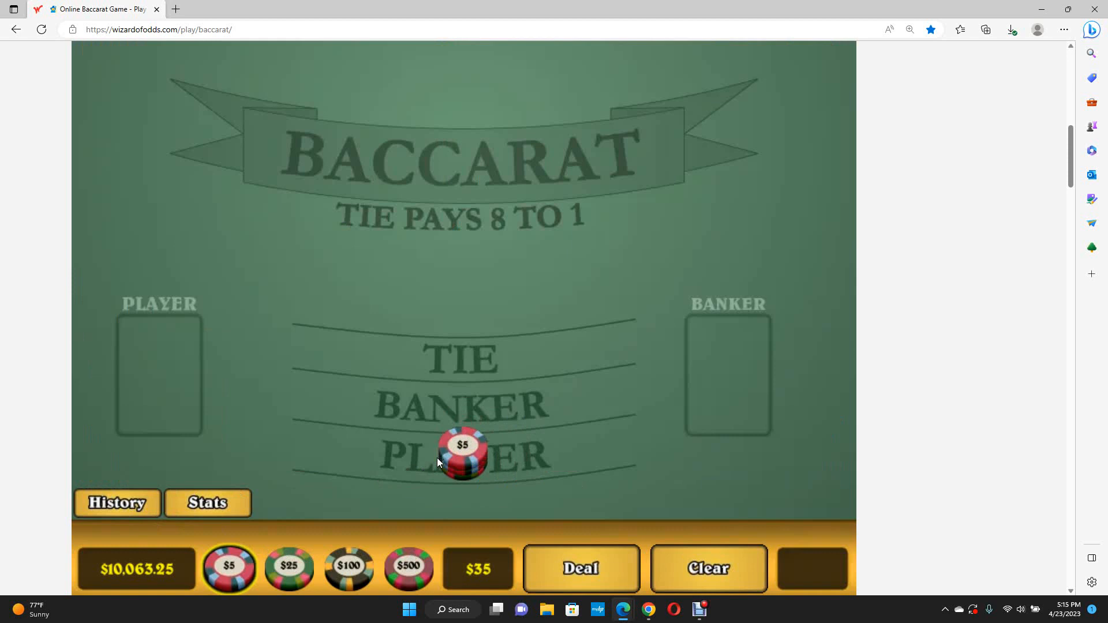
left_click(581, 569)
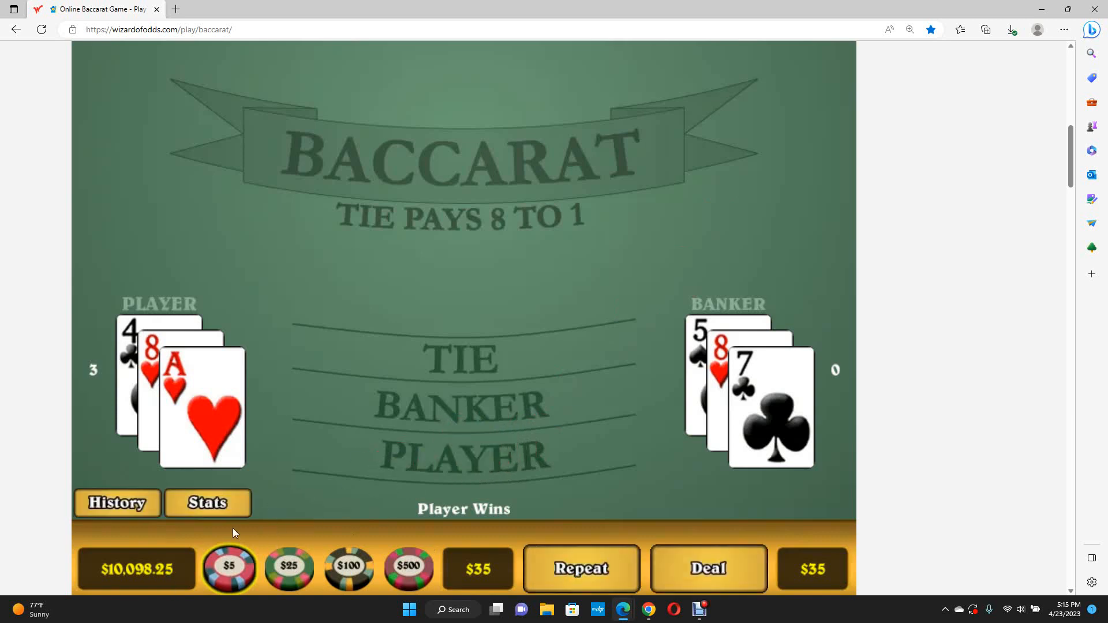
mouse_move(458, 470)
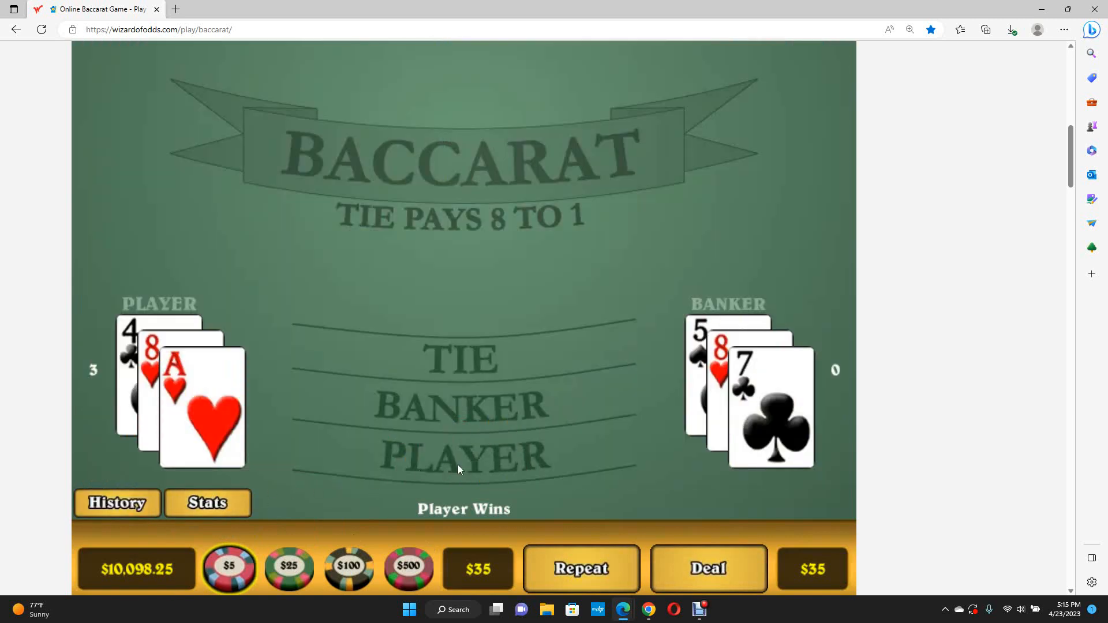
left_click(708, 569)
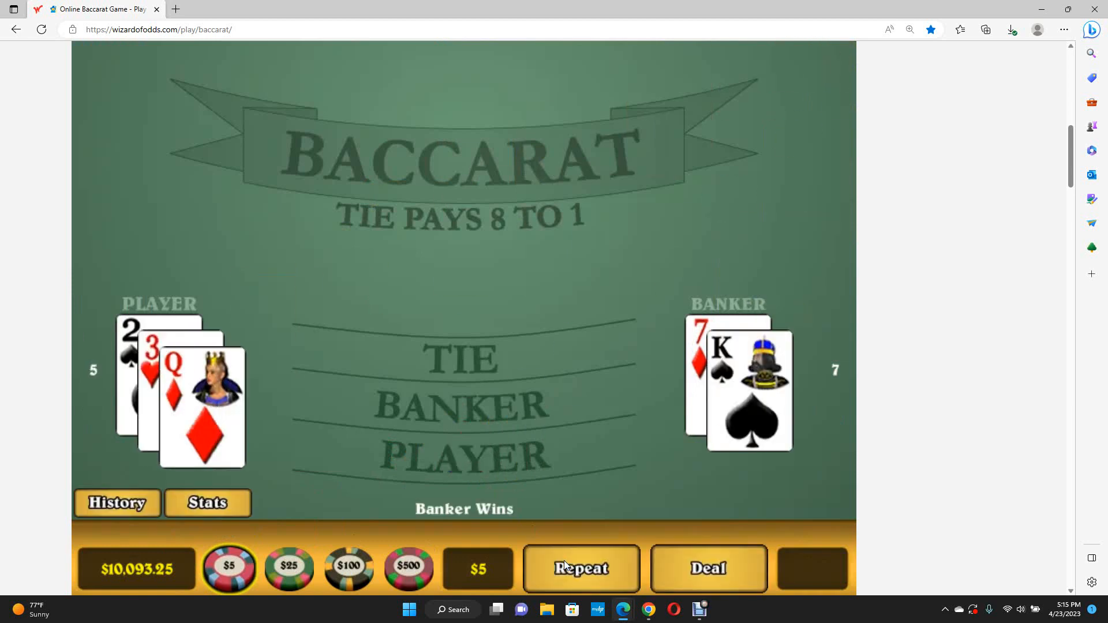
left_click(579, 569)
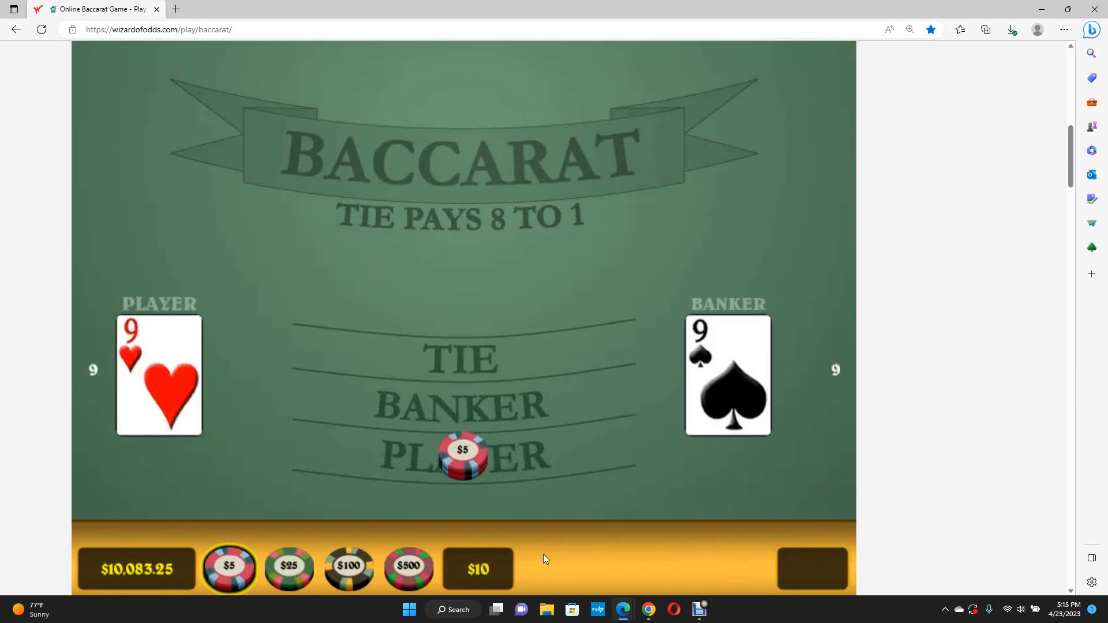
left_click(812, 570)
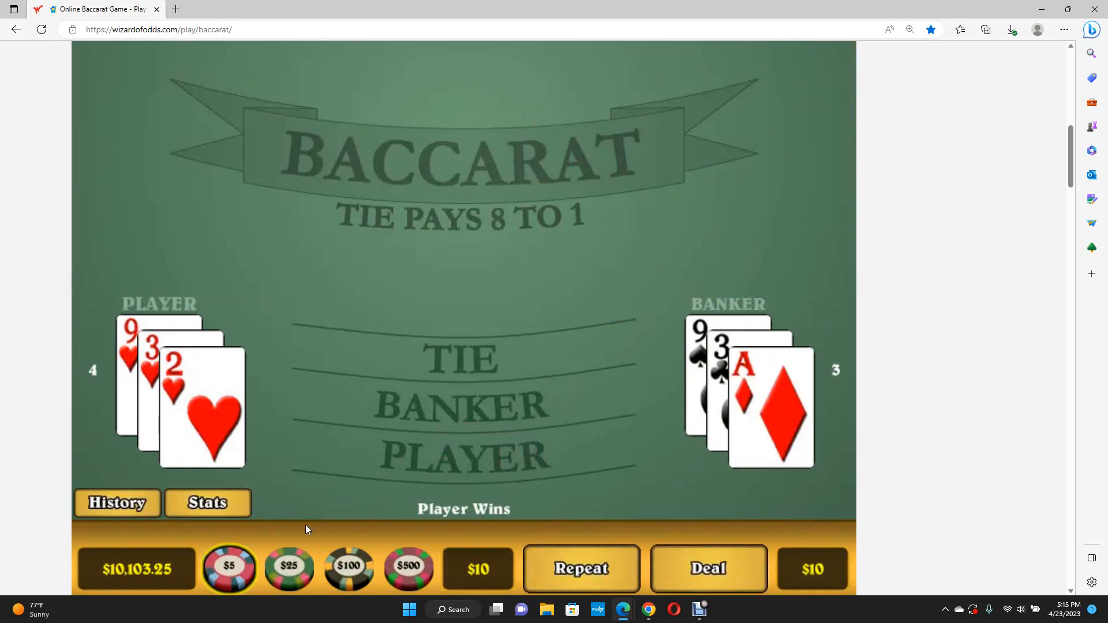
left_click(116, 503)
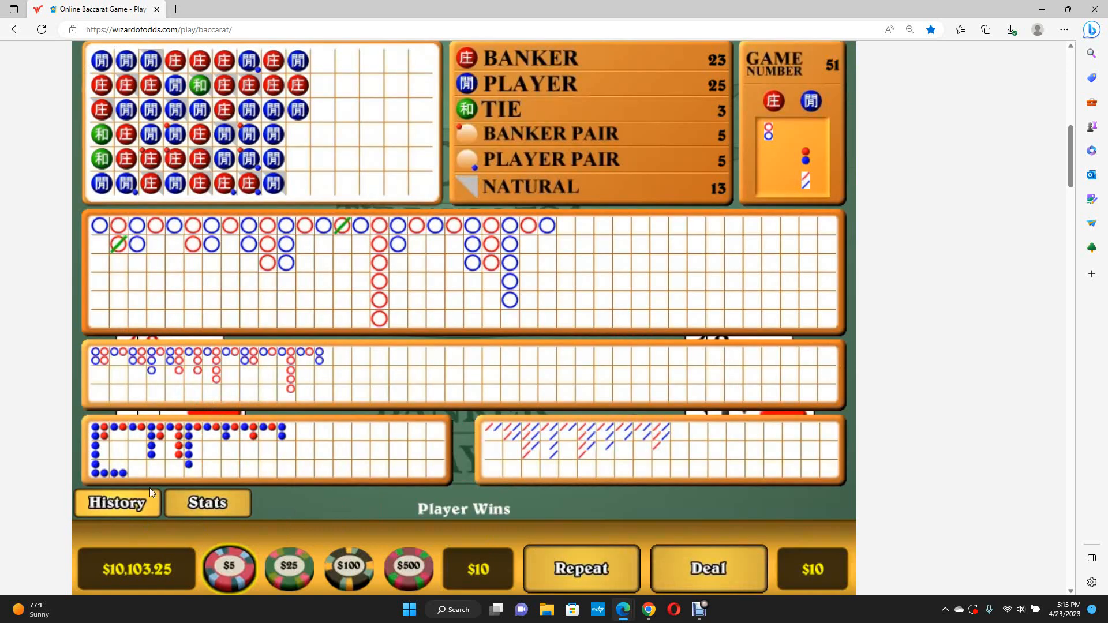
mouse_move(492, 388)
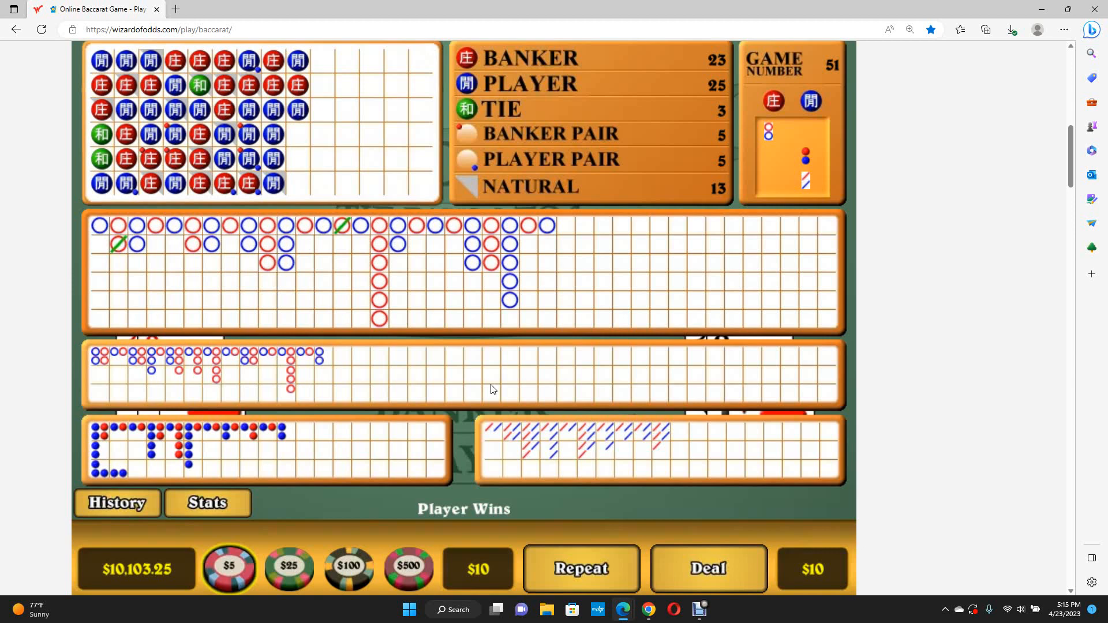
mouse_move(779, 6)
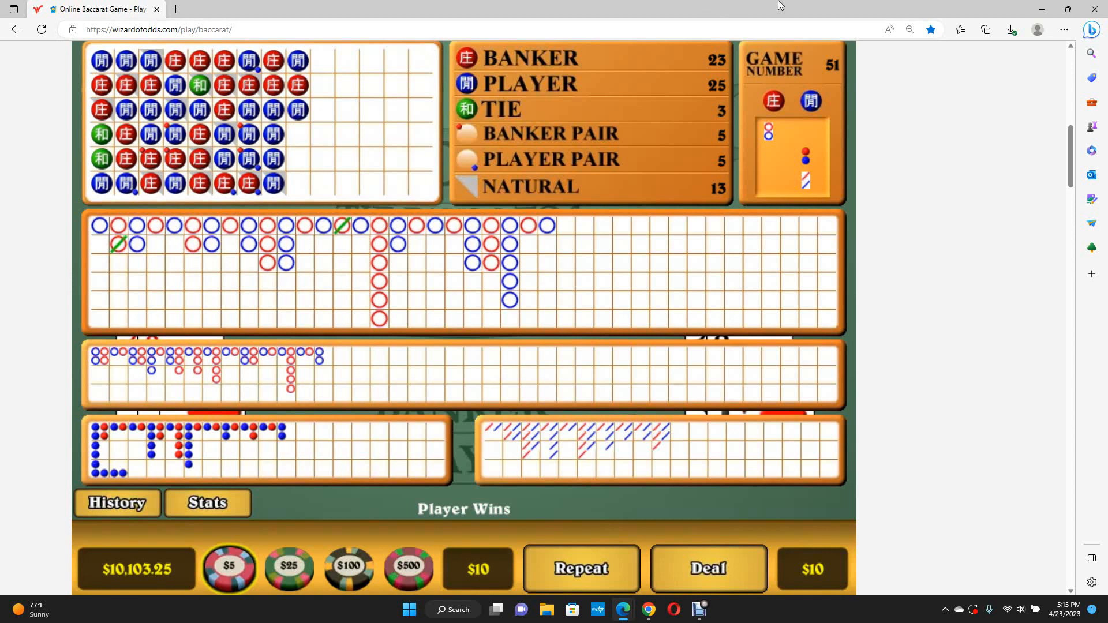
mouse_move(564, 284)
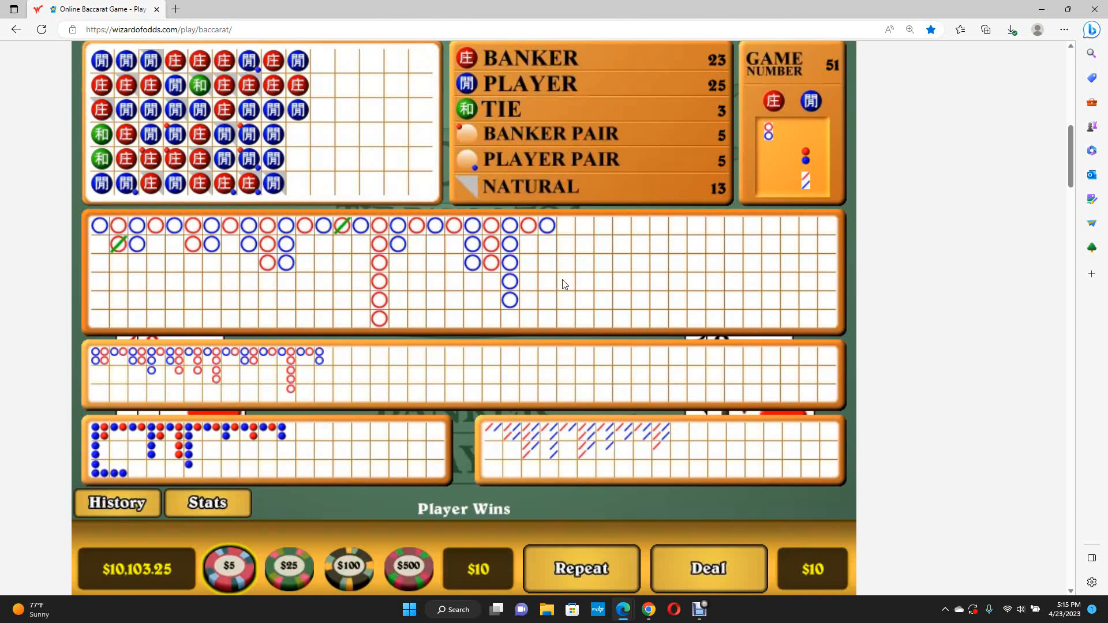
mouse_move(570, 282)
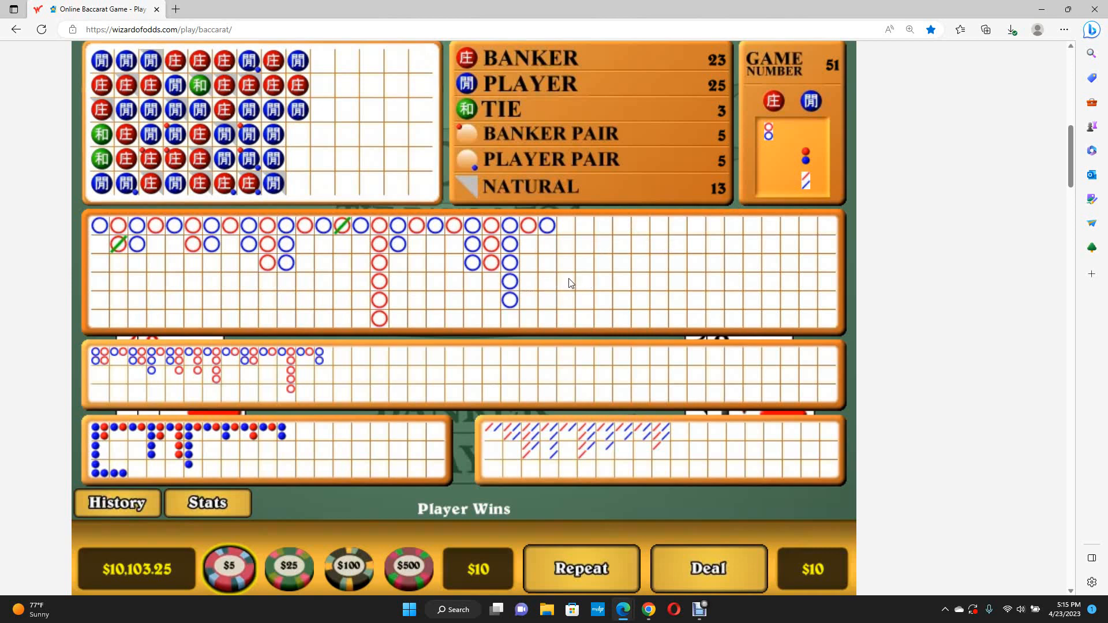
mouse_move(158, 240)
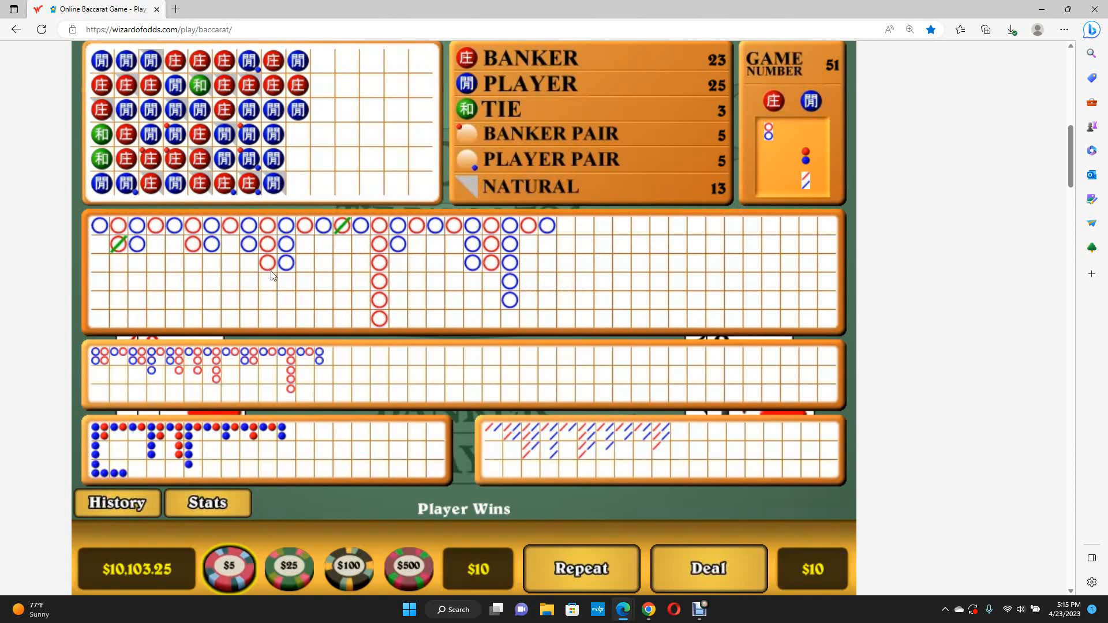
mouse_move(268, 270)
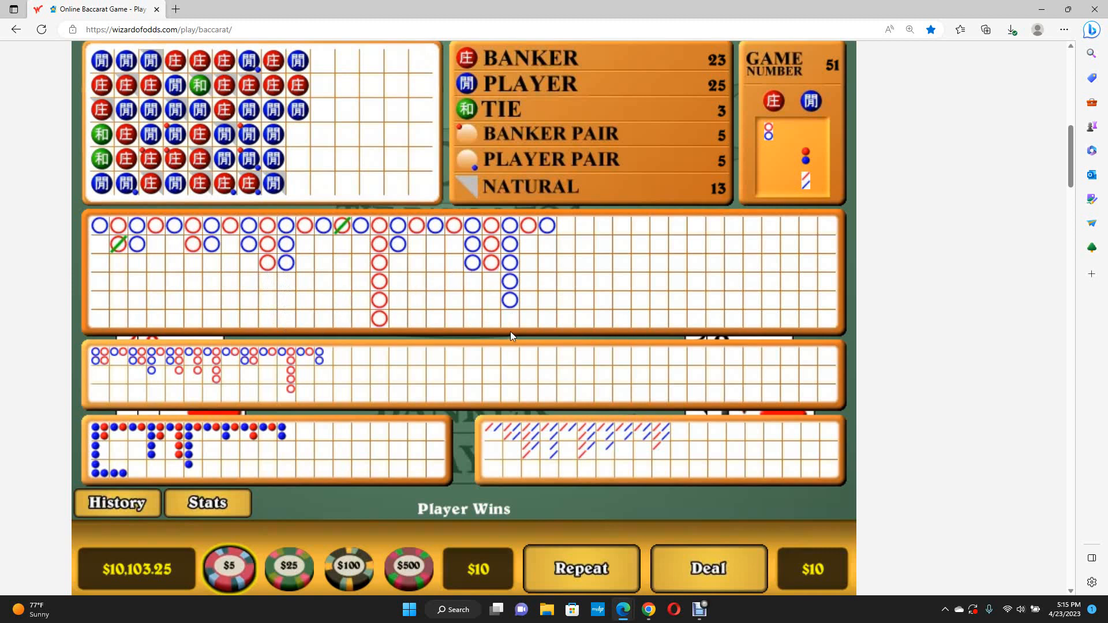
mouse_move(516, 333)
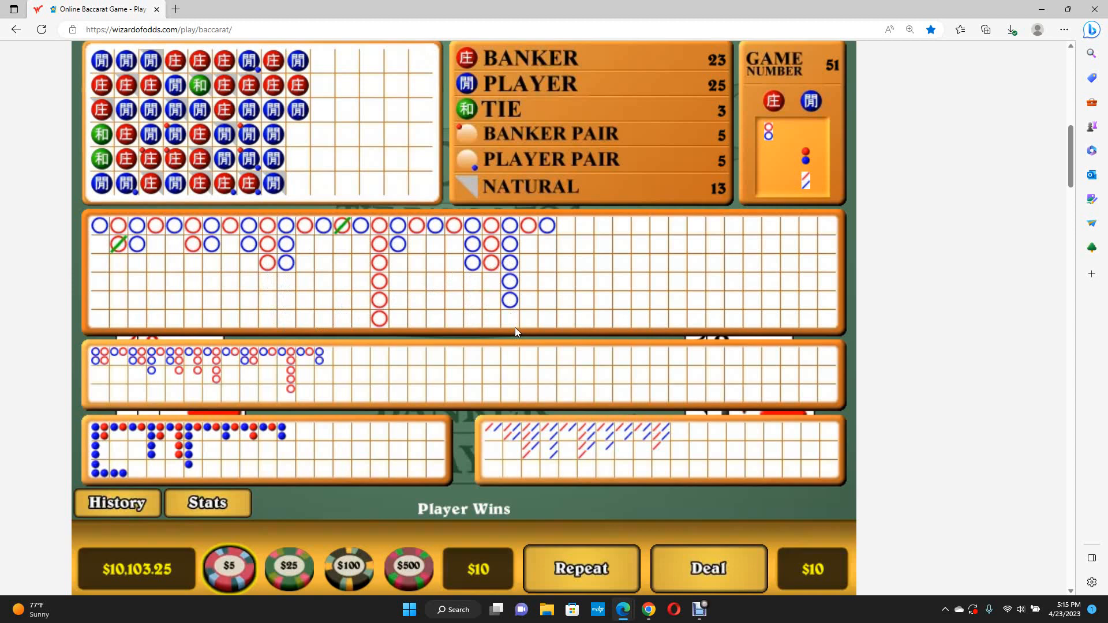
mouse_move(134, 601)
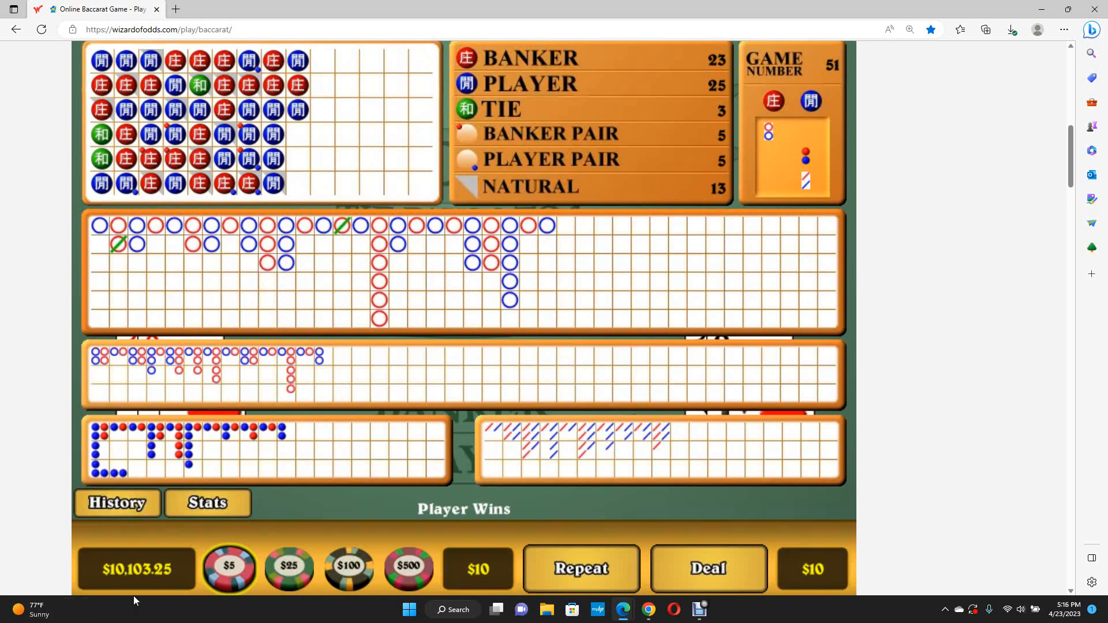
mouse_move(149, 576)
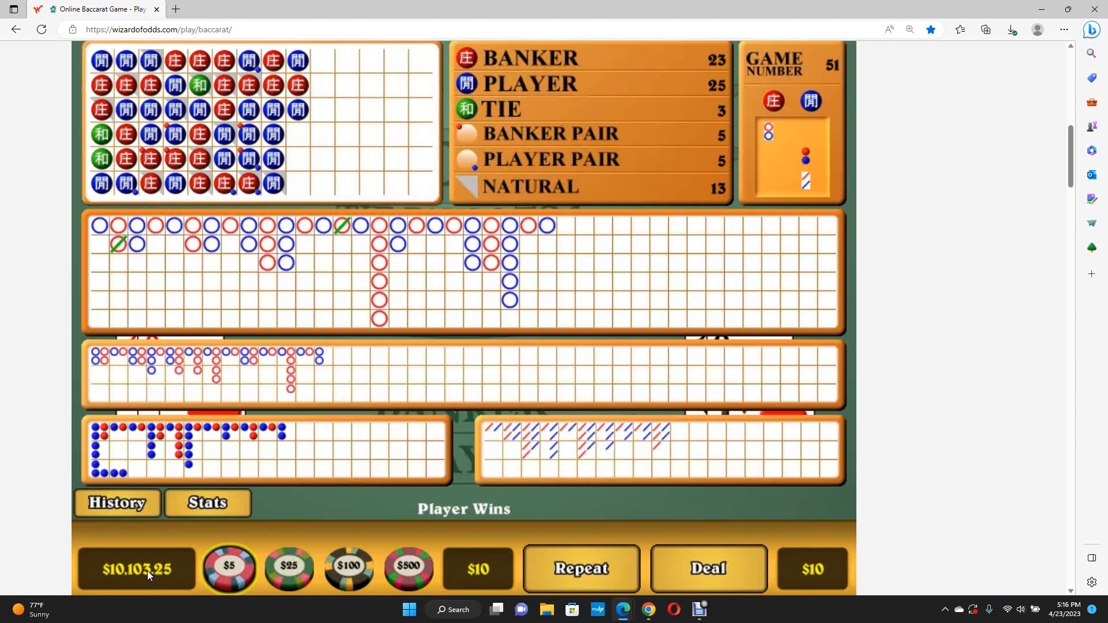
mouse_move(148, 573)
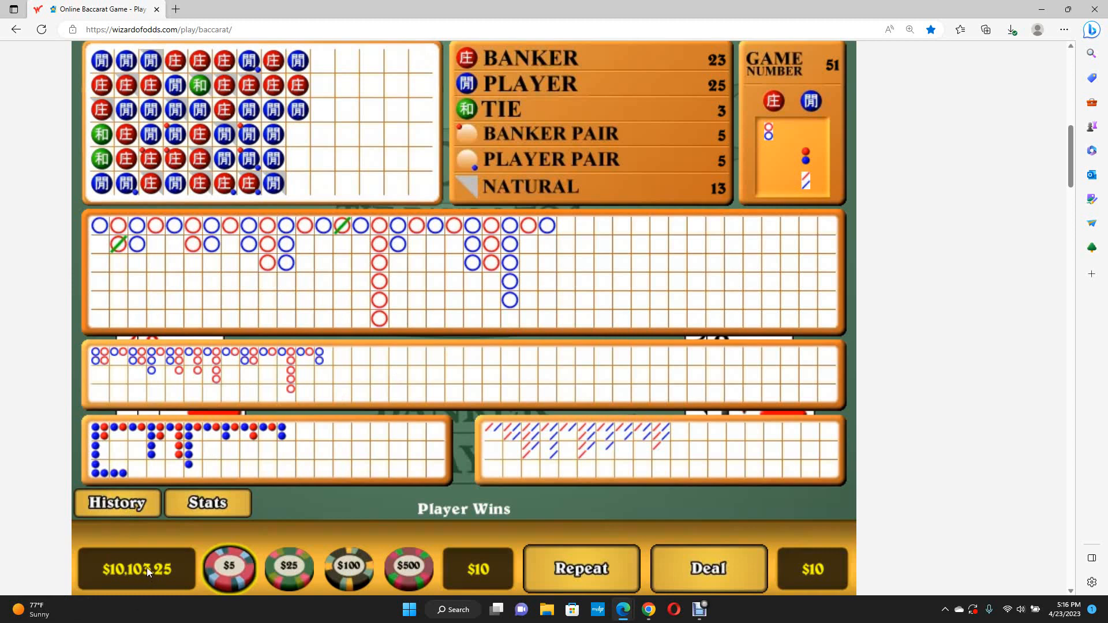
mouse_move(139, 535)
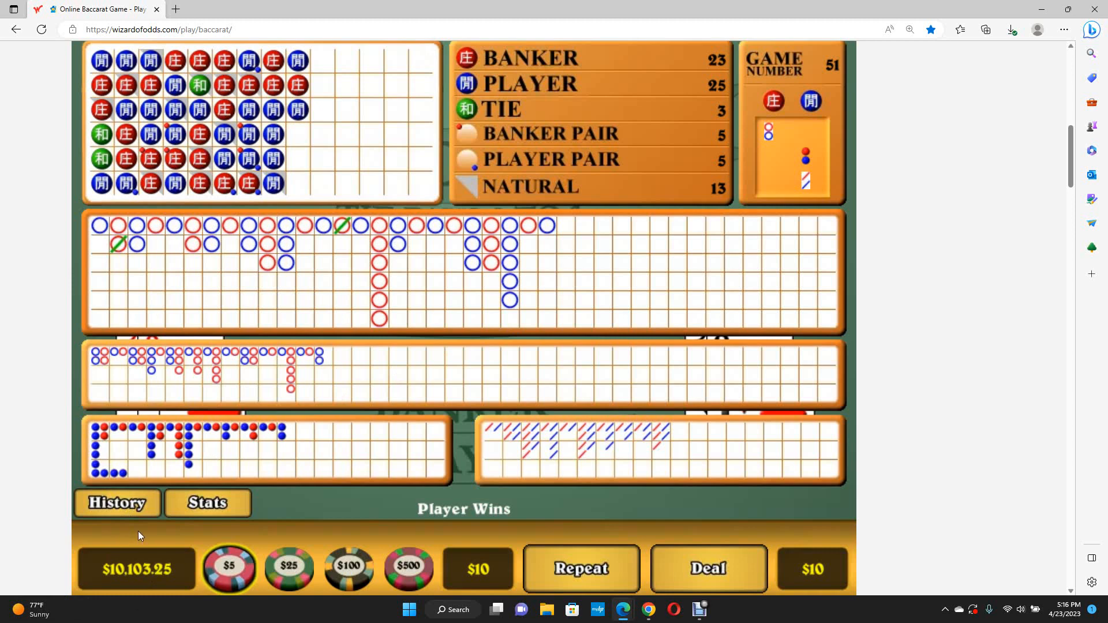
Step: Hide the History scoreboard, returning to the table at $10,103.25
left_click(116, 503)
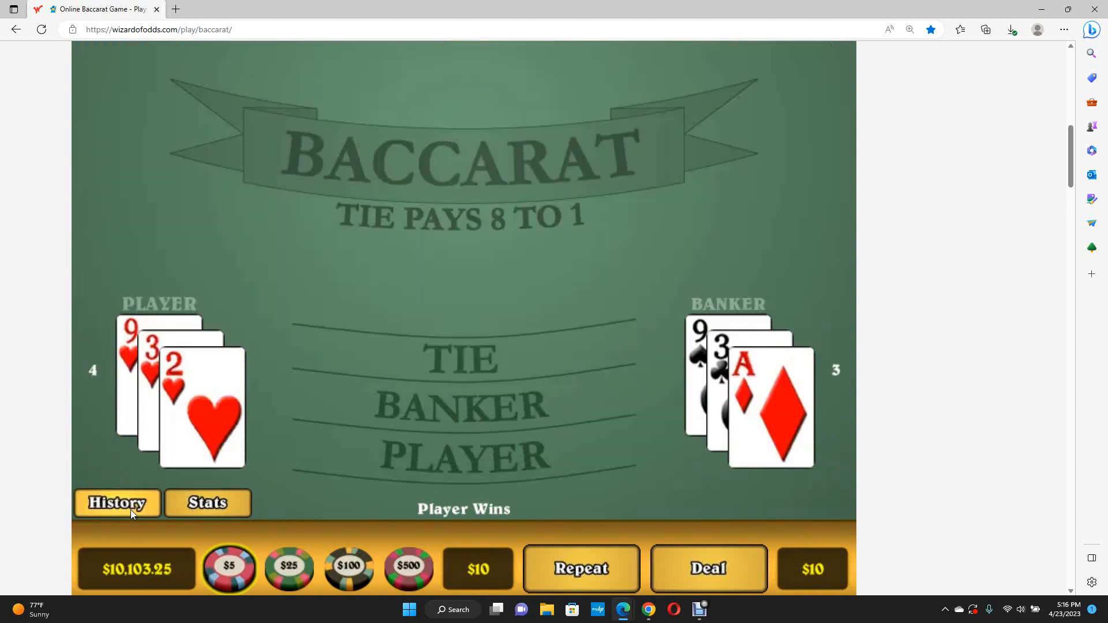
Step: Glance at the scoreboard, then play repeated $5 hands on Banker
left_click(116, 503)
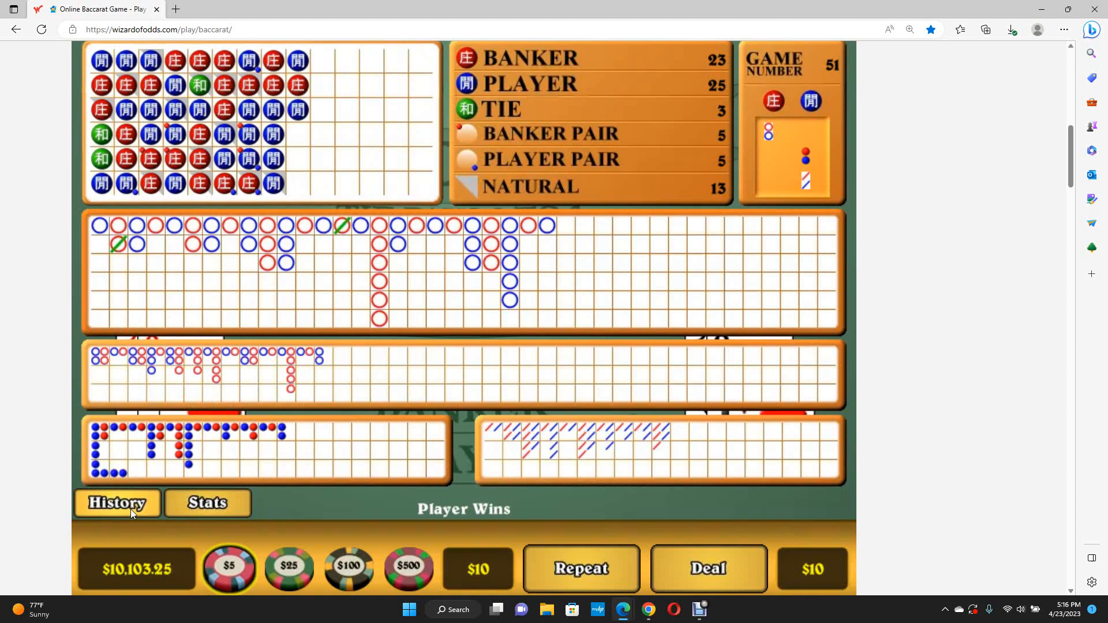
left_click(116, 503)
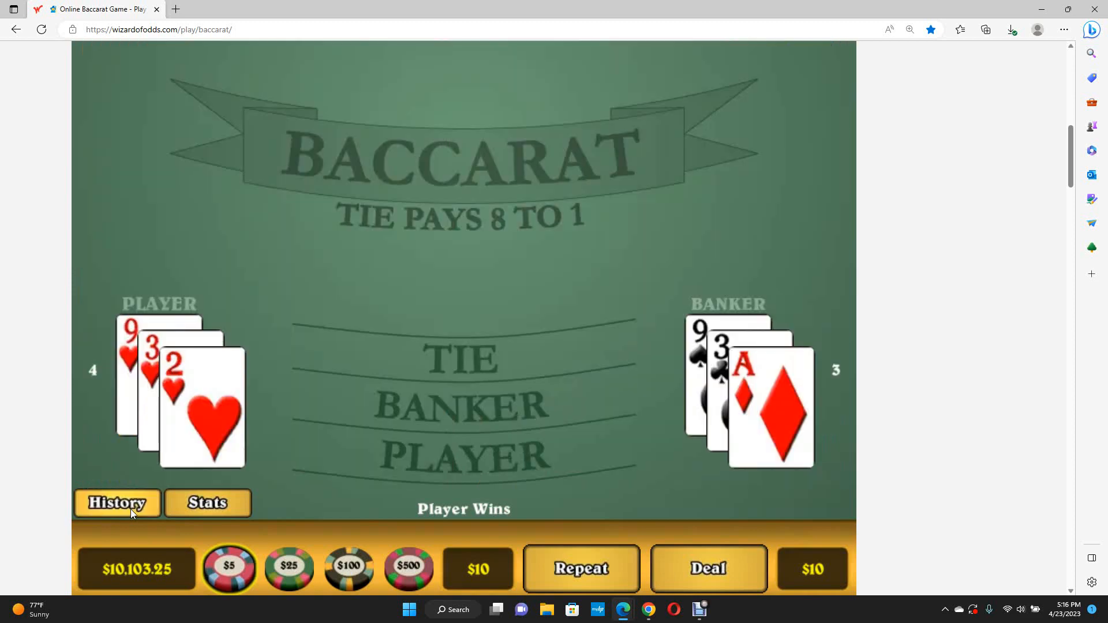
mouse_move(157, 491)
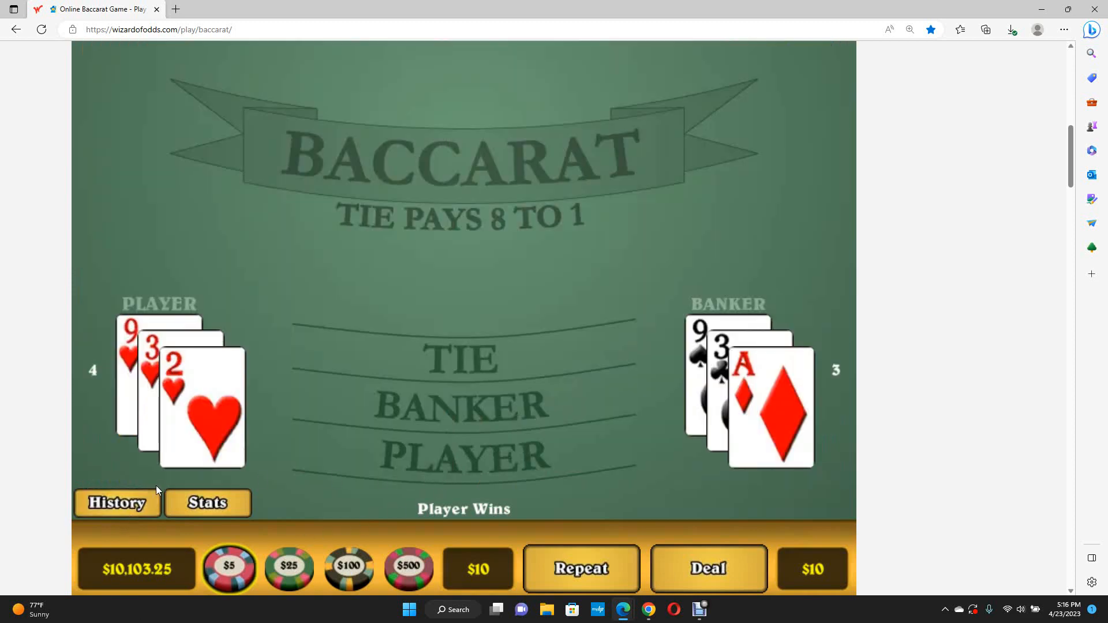
mouse_move(507, 418)
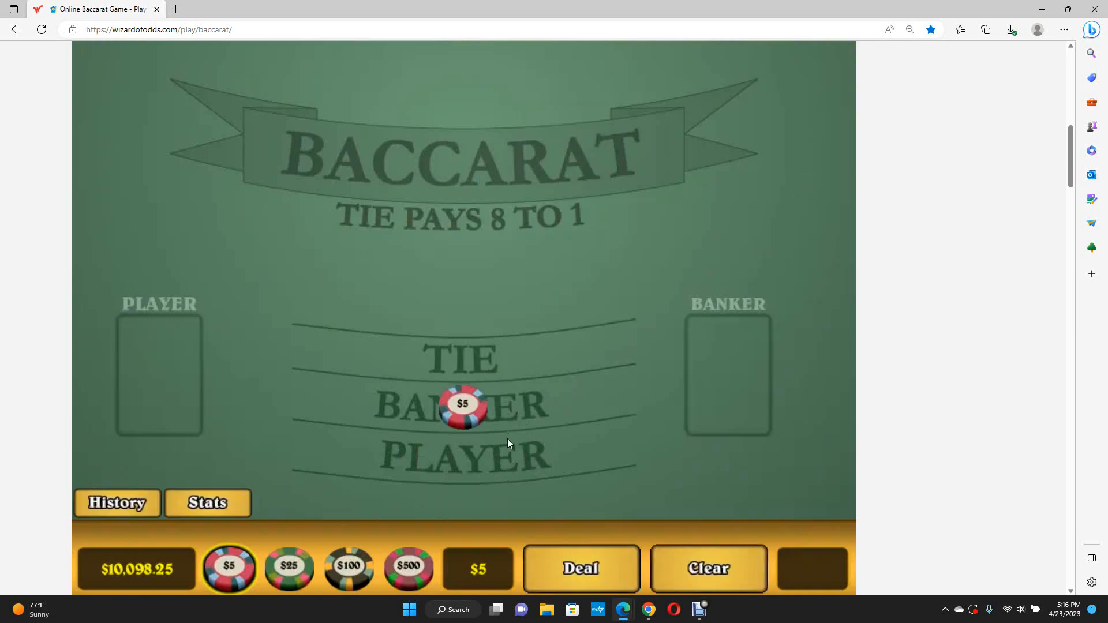
left_click(579, 568)
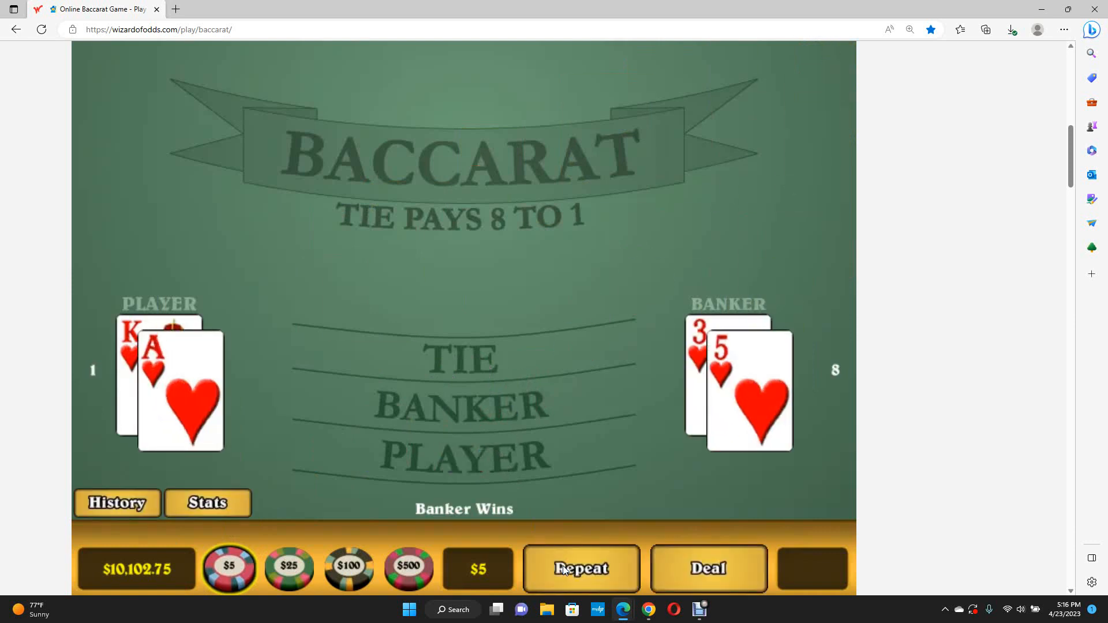
left_click(580, 569)
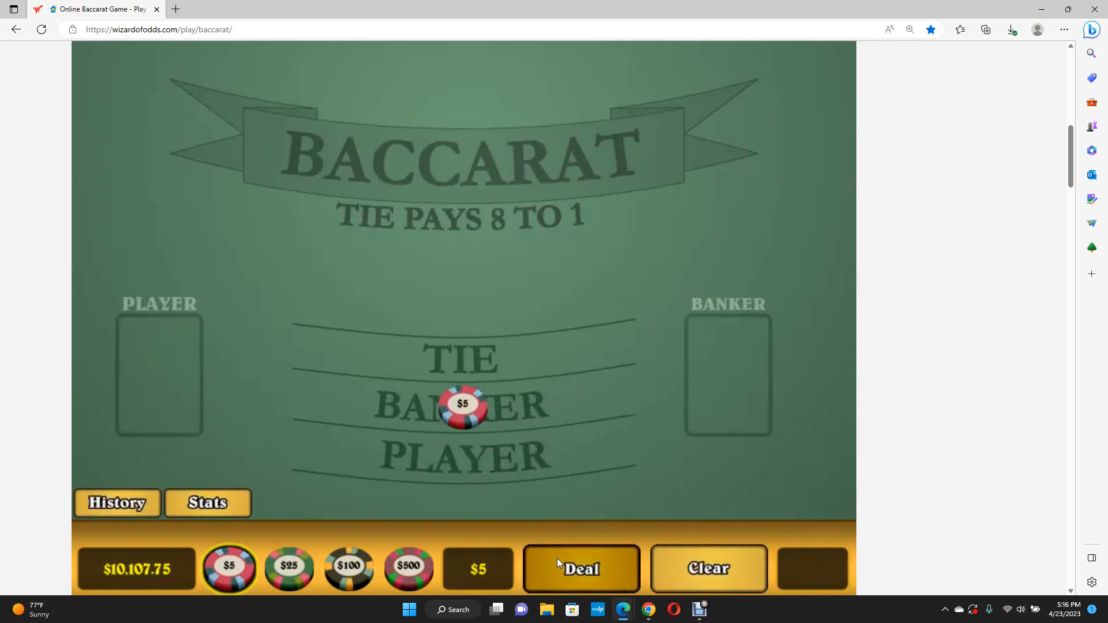
left_click(580, 569)
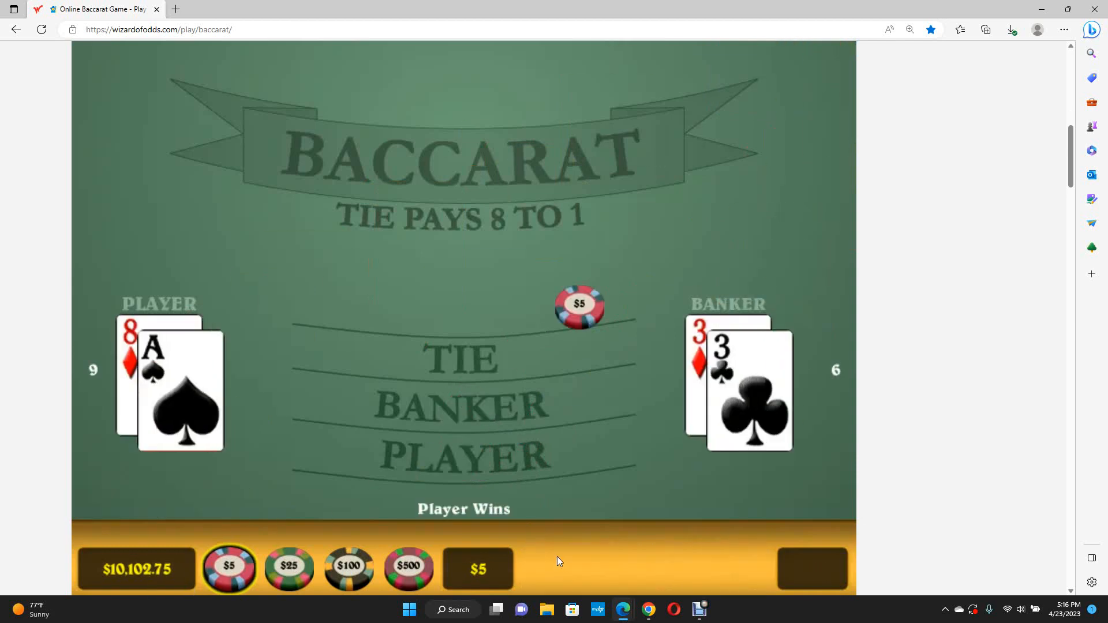
left_click(464, 404)
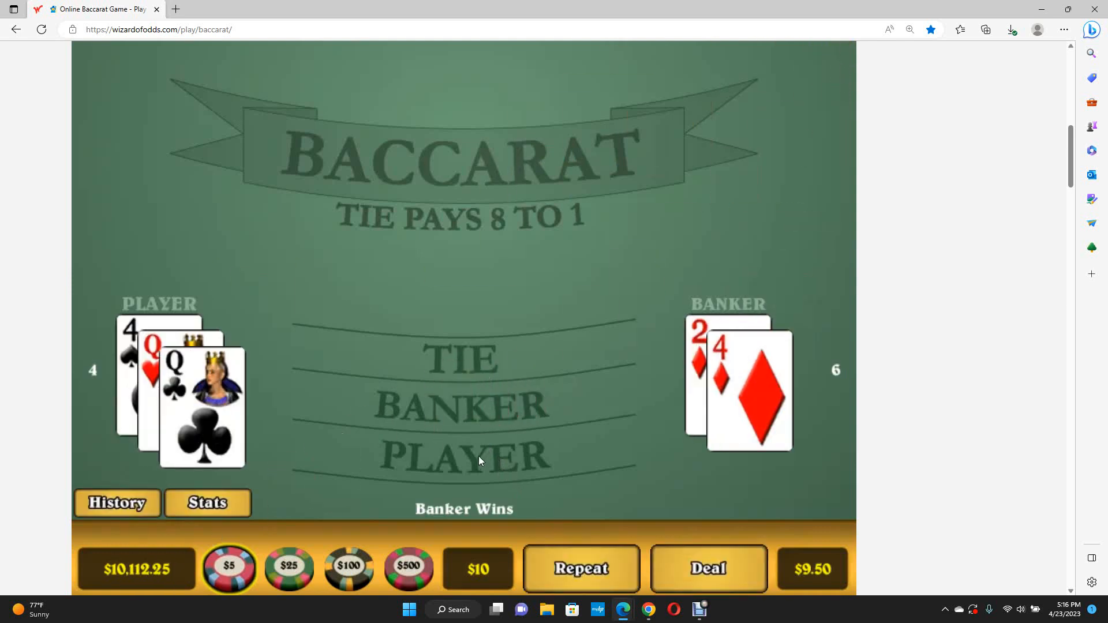
Step: Play another hand with $5 chips on Player and Banker
left_click(708, 569)
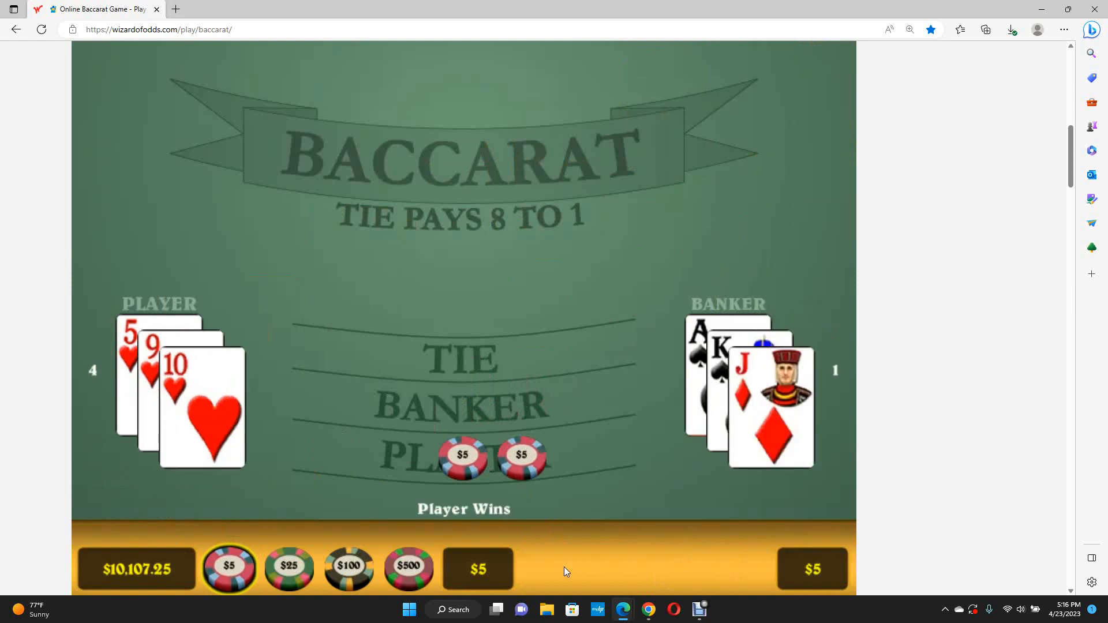
left_click(581, 570)
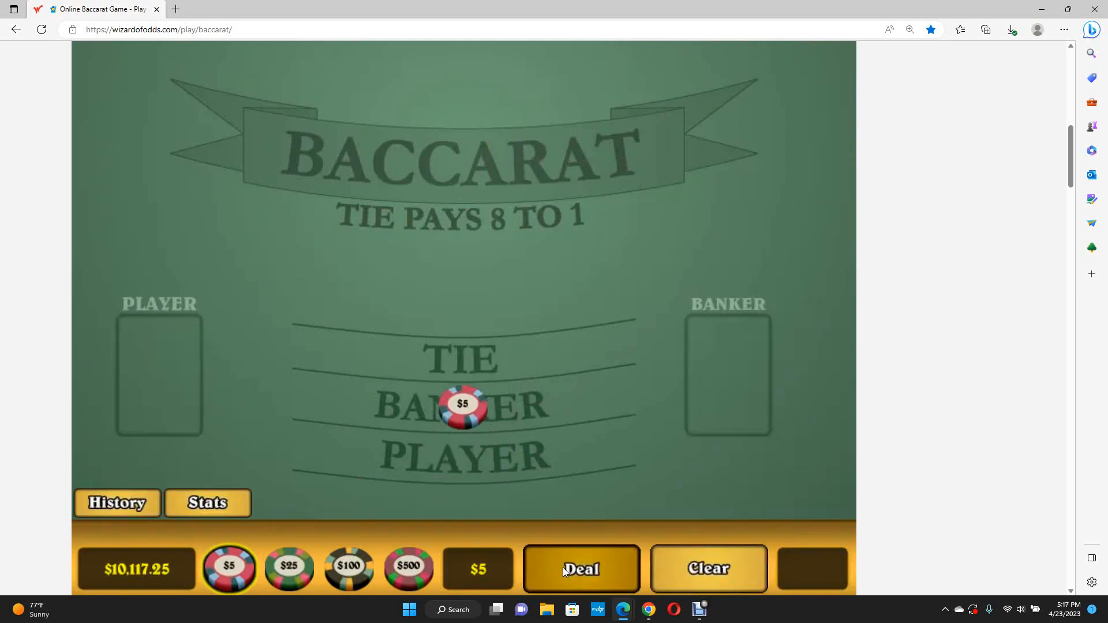
left_click(579, 570)
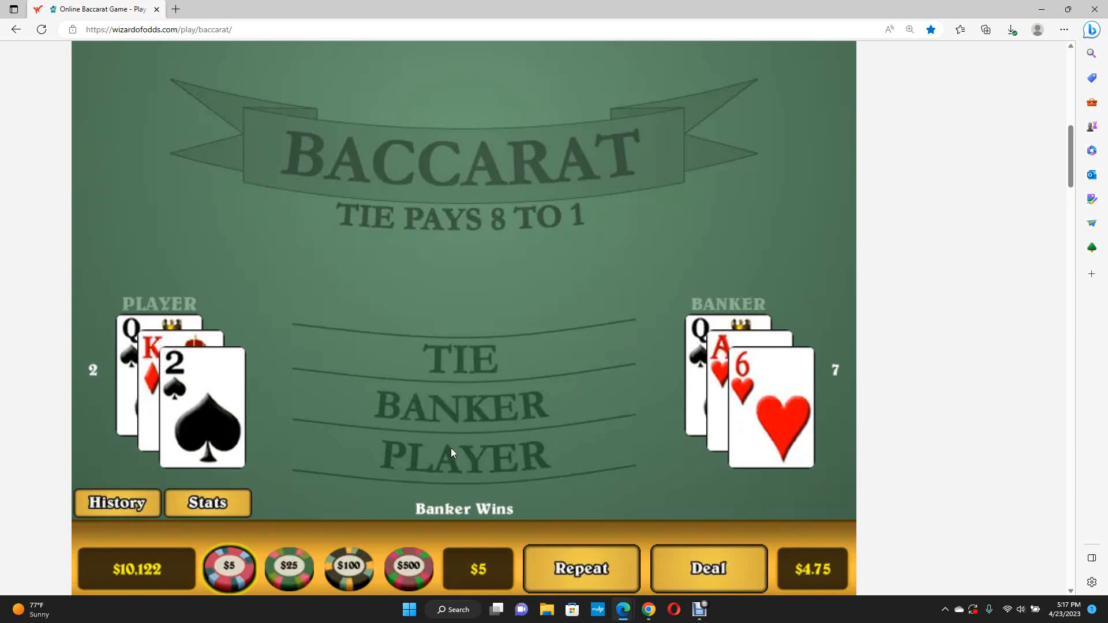
Step: Put $5 on Player and show the History scoreboard reading Banker 28, Player 29, Tie 4
left_click(463, 456)
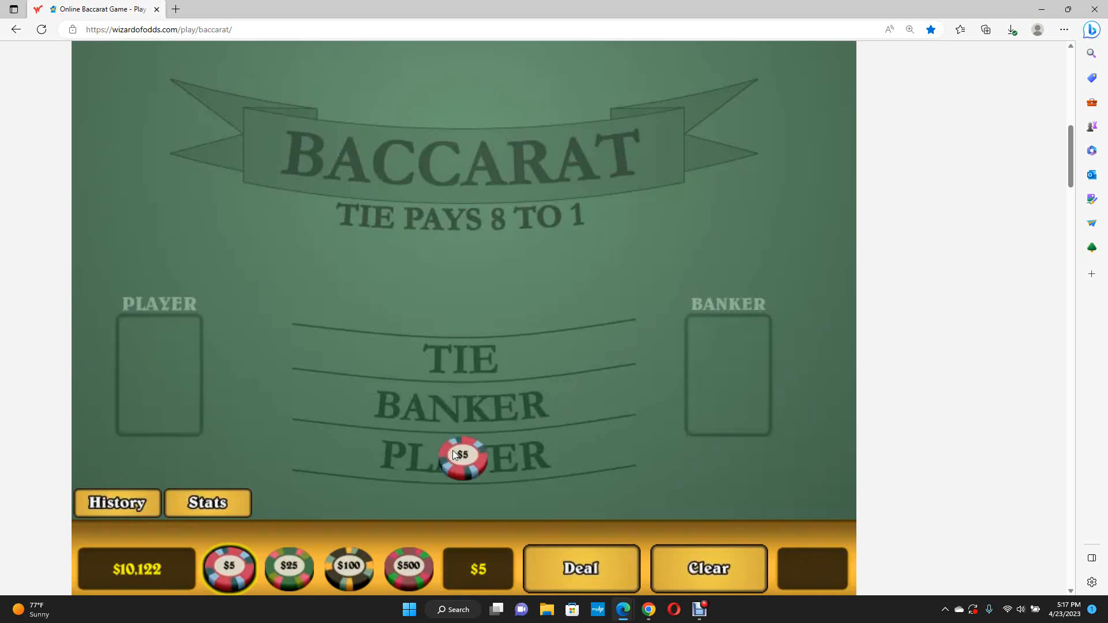
left_click(116, 503)
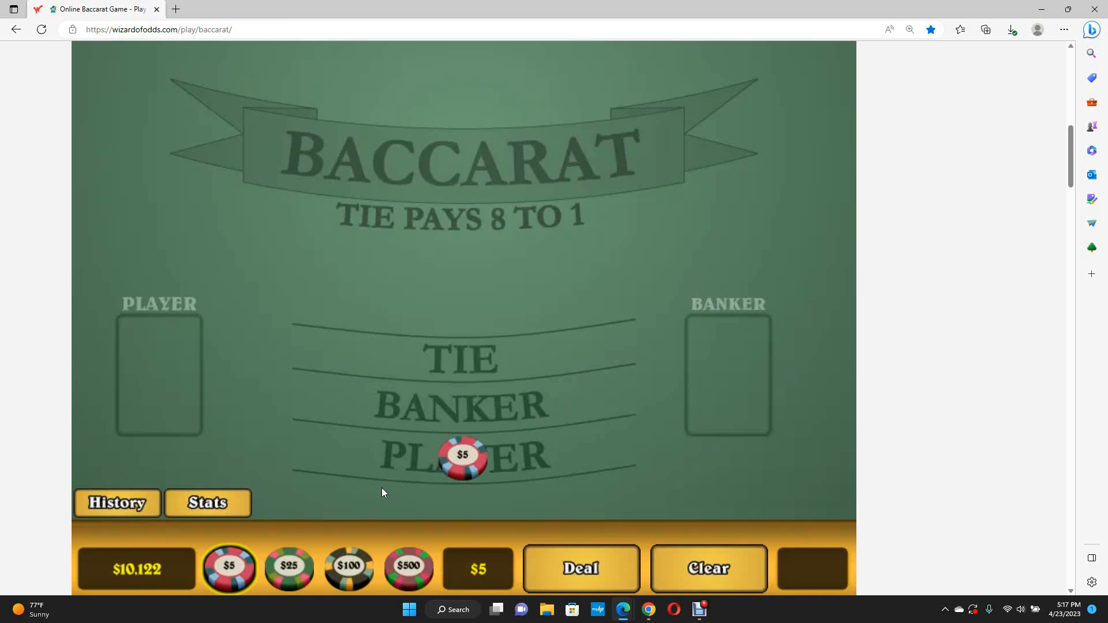
left_click(116, 503)
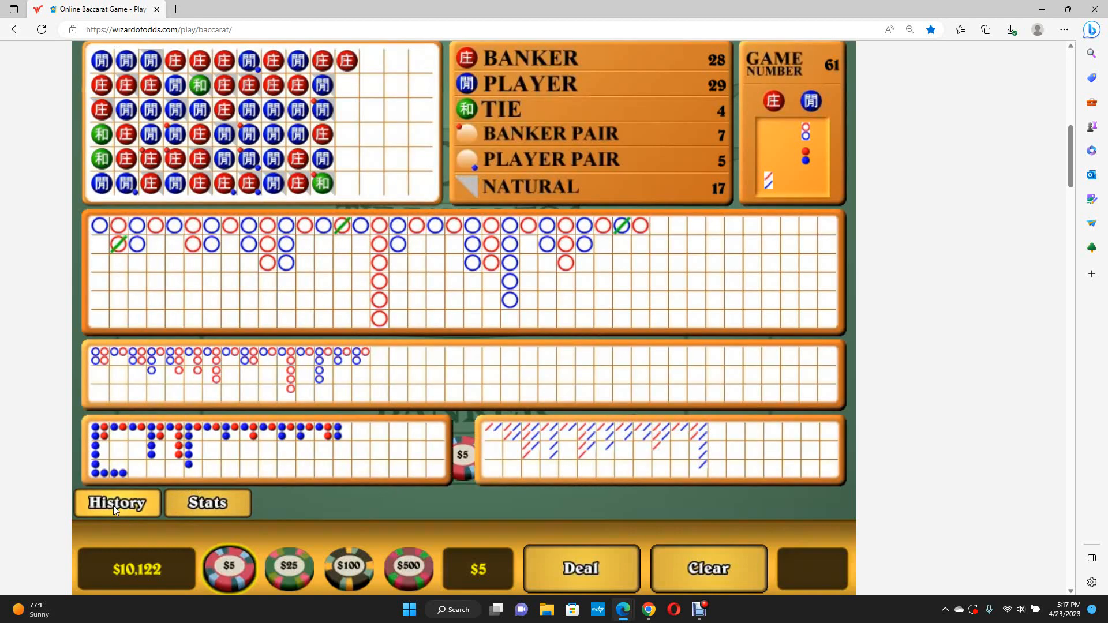
Step: Deal several $5 Banker and Player hands, including a tie, reaching $10,151.25
left_click(580, 569)
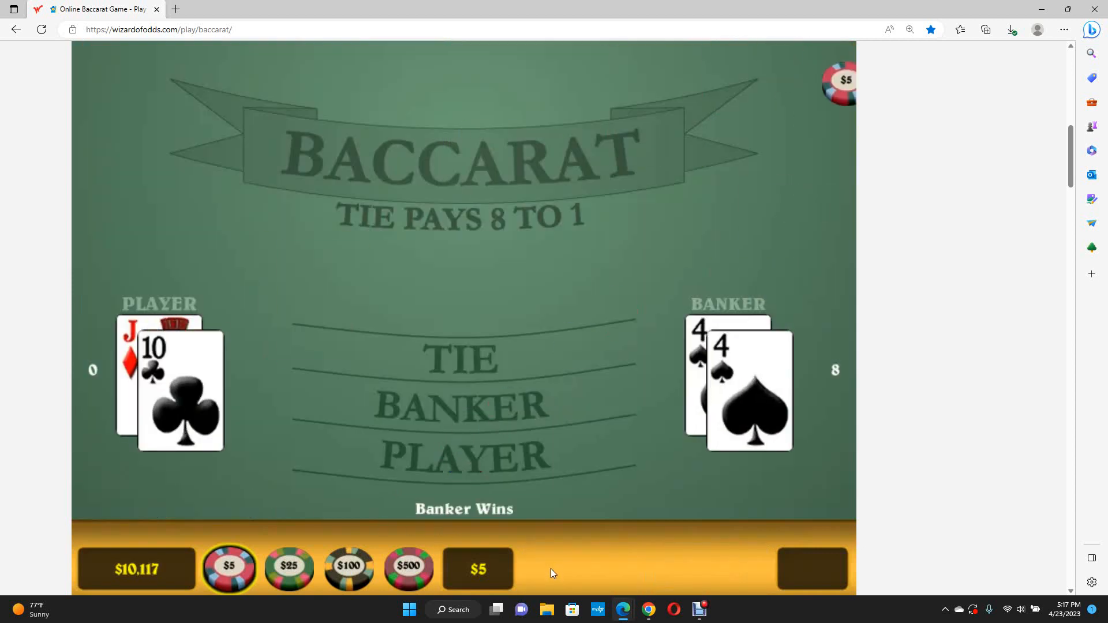
left_click(463, 456)
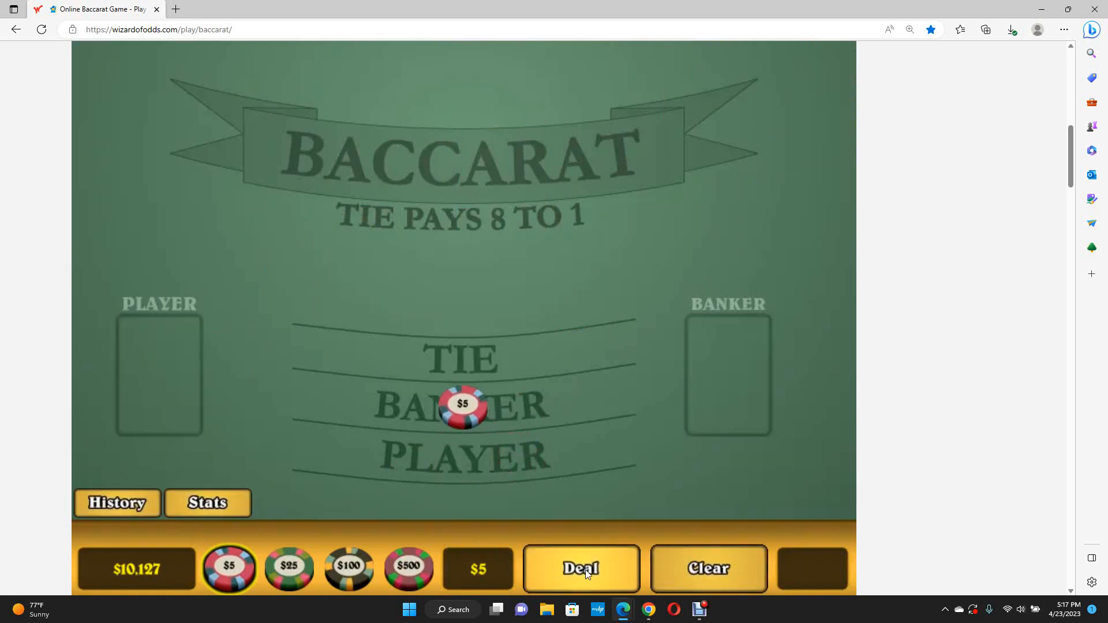
left_click(579, 570)
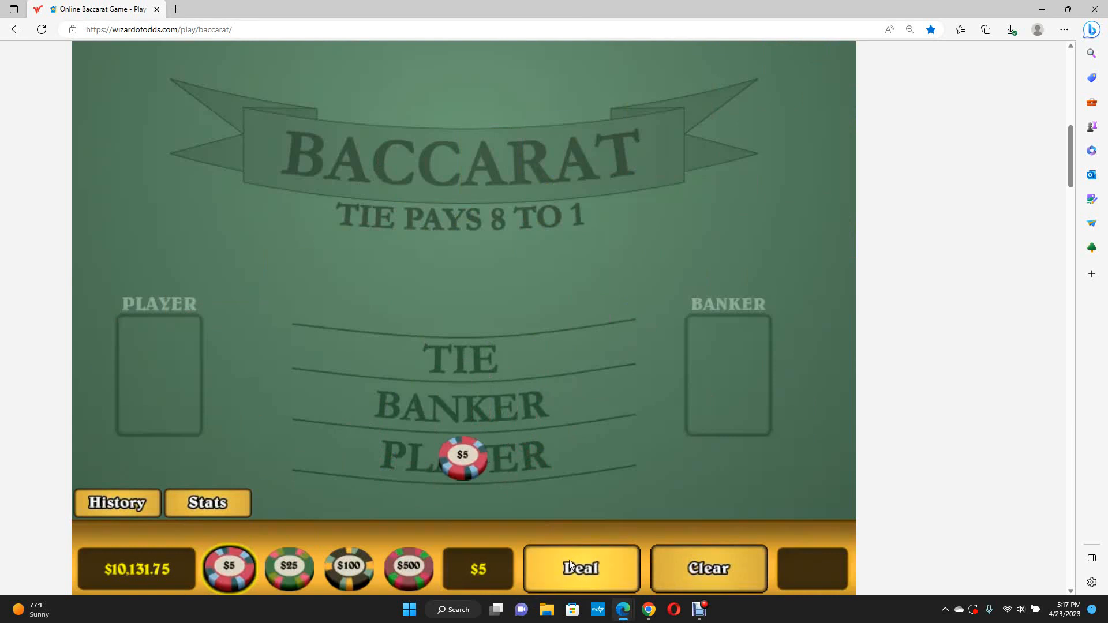
left_click(581, 569)
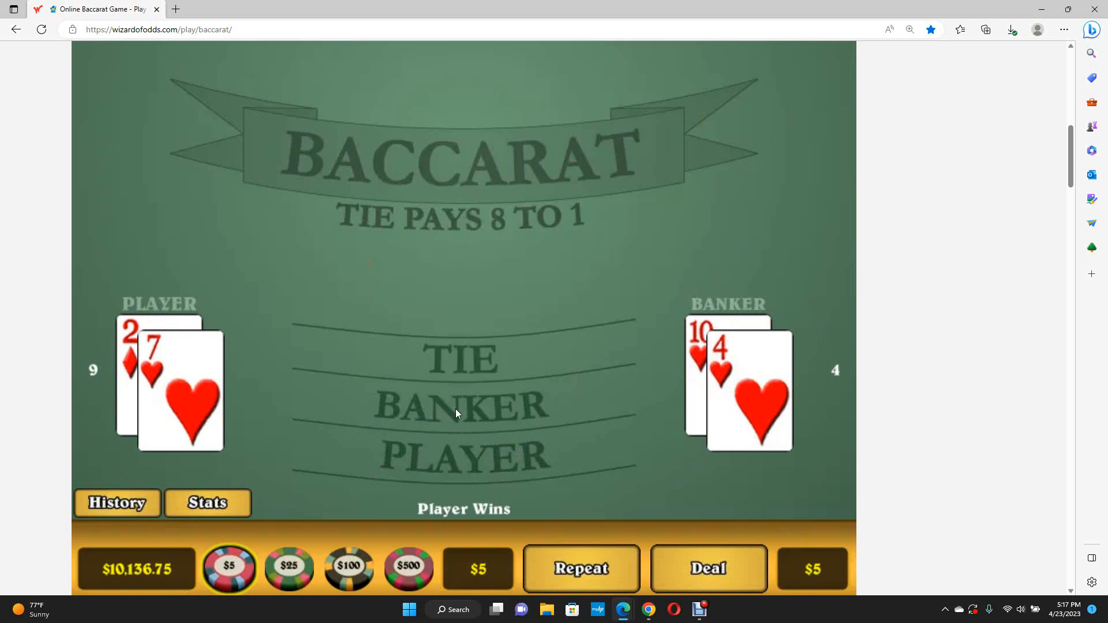
left_click(708, 569)
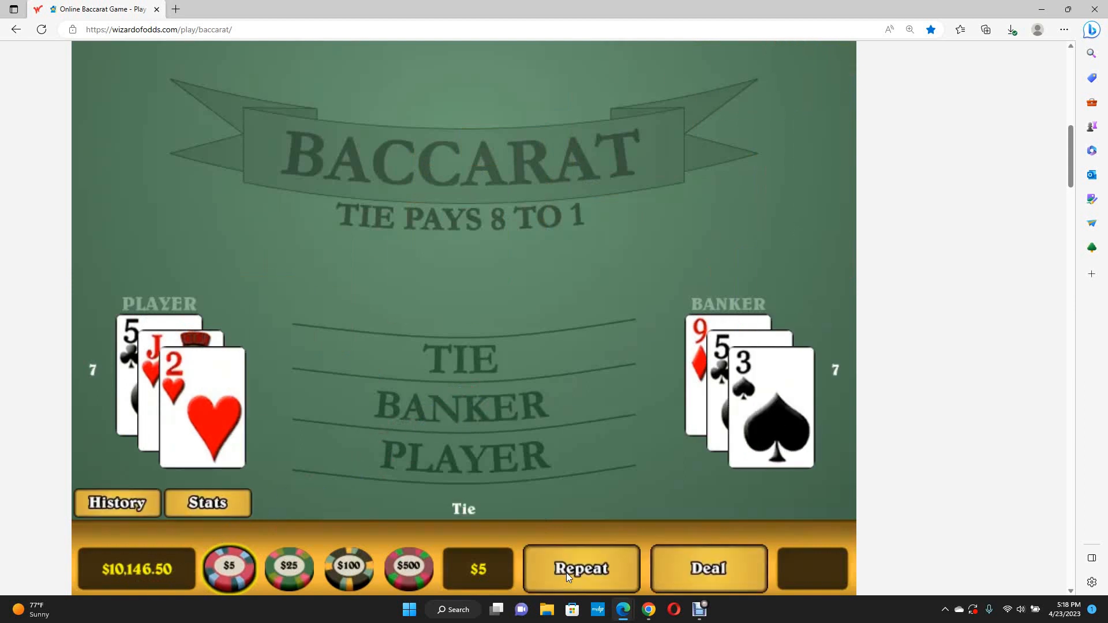
left_click(580, 568)
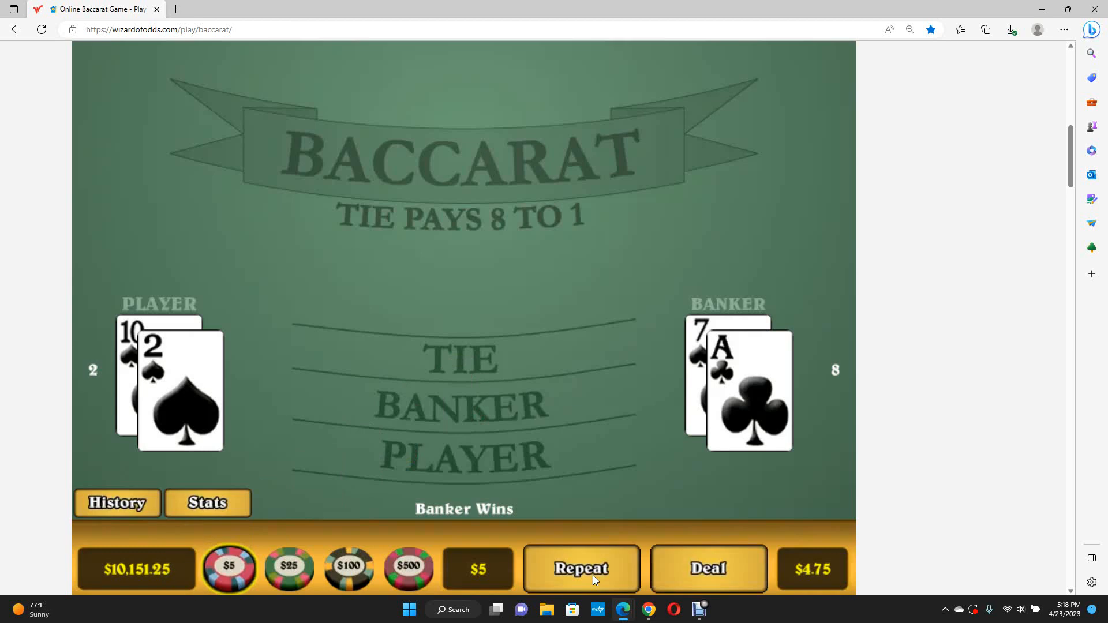
Step: Check the scoreboard (Banker 33, Player 32, Tie 6 after 71 games) and switch to $25 chips on Player
left_click(116, 502)
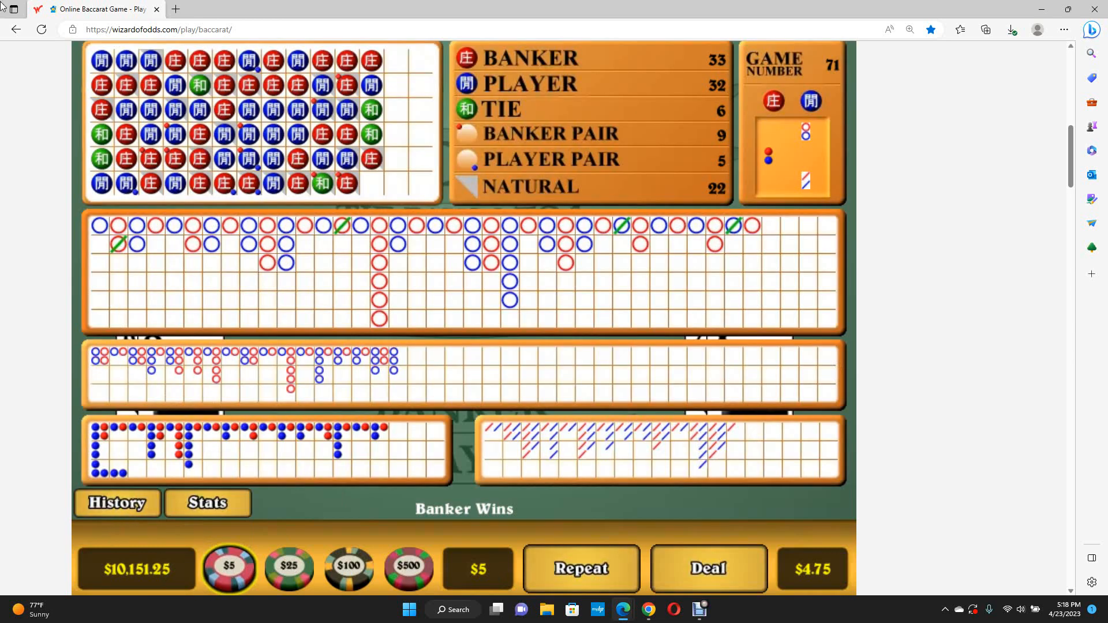
mouse_move(576, 277)
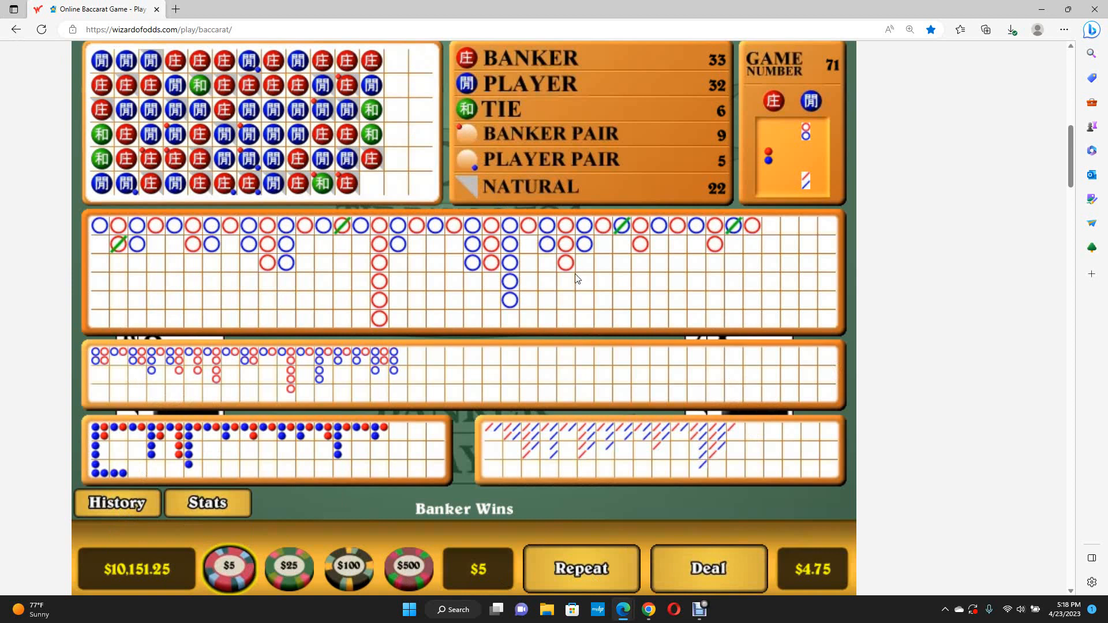
mouse_move(569, 314)
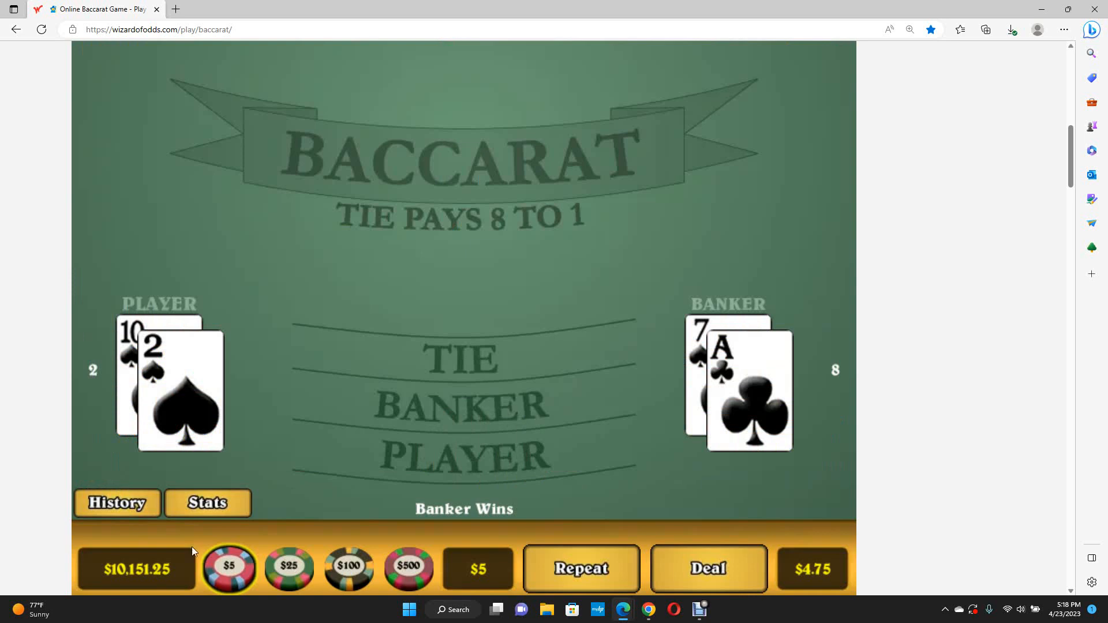
left_click(708, 569)
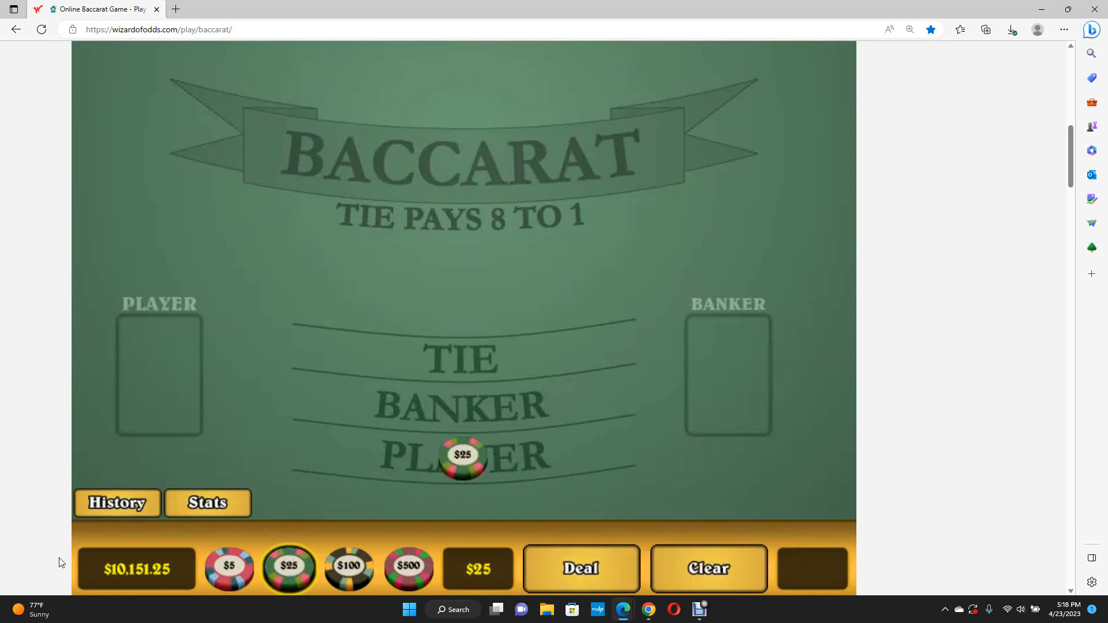
Step: Deal $25-chip hands until the last-hand-of-shoe notice, bankroll at $10,023.75
left_click(580, 568)
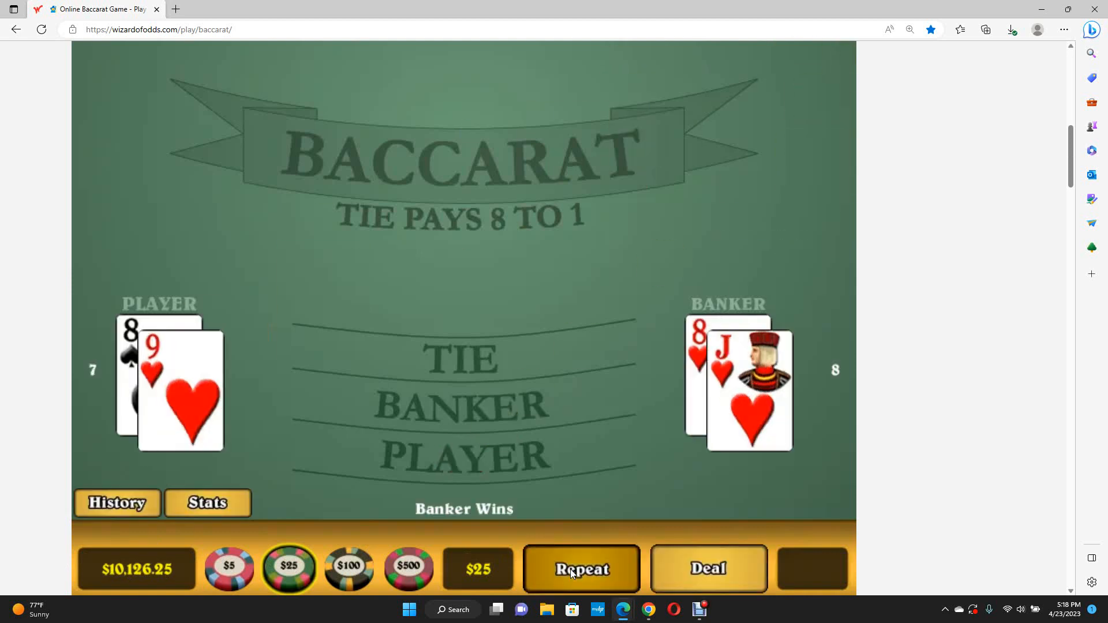
left_click(581, 570)
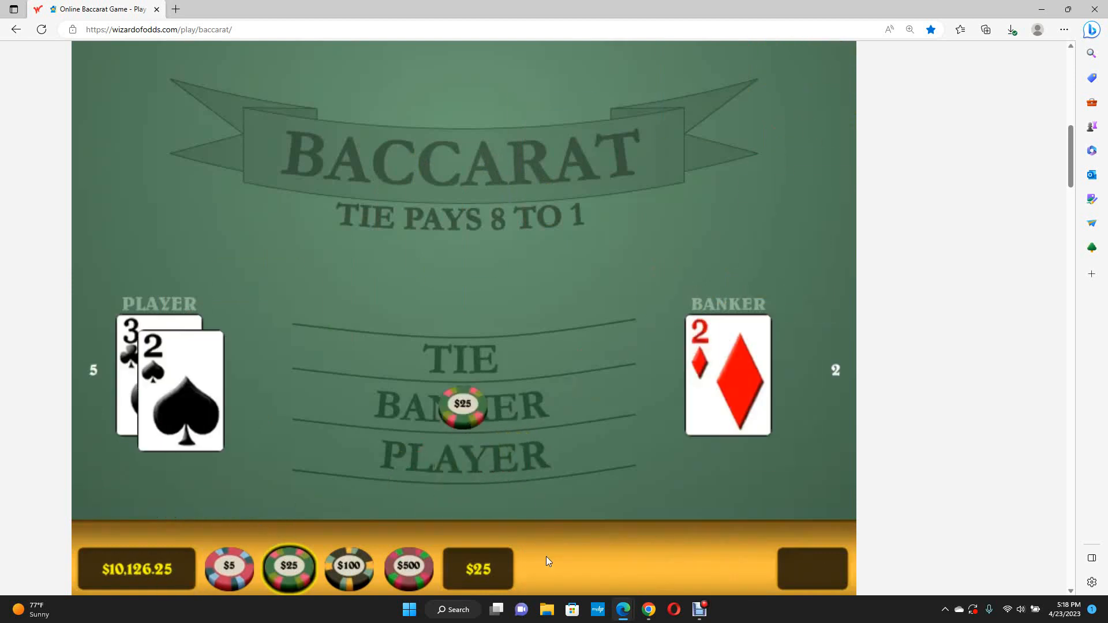
left_click(707, 569)
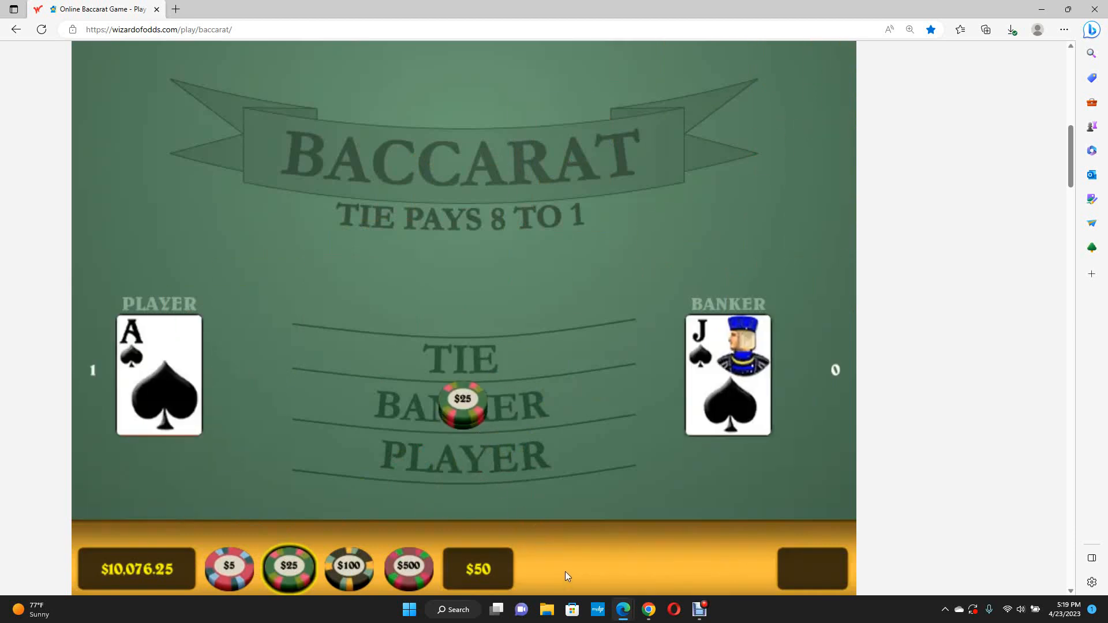
left_click(812, 569)
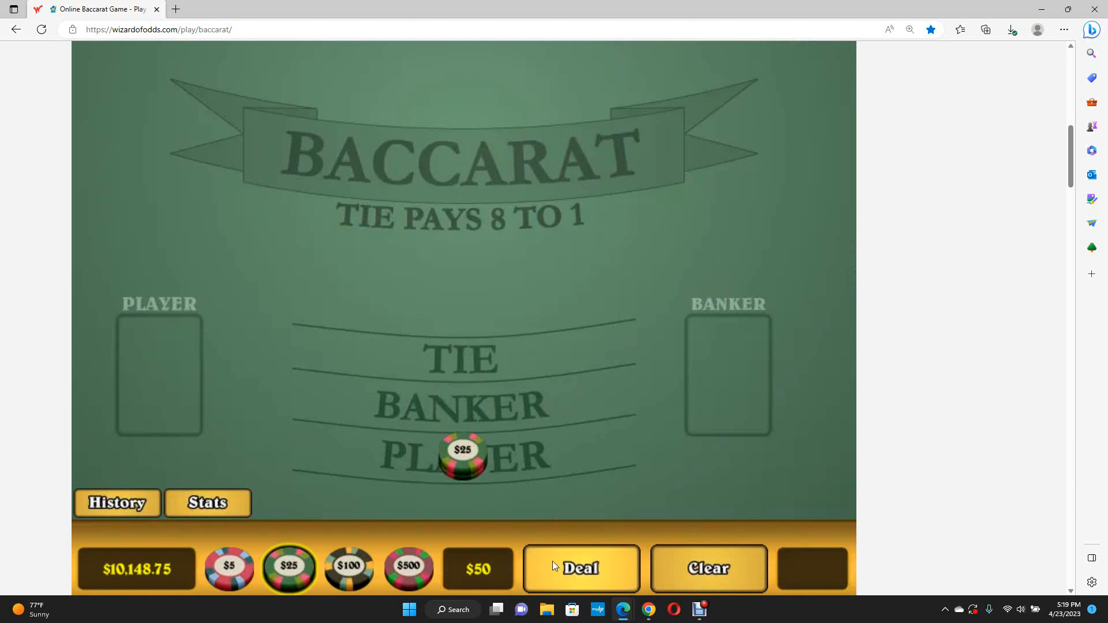
left_click(581, 568)
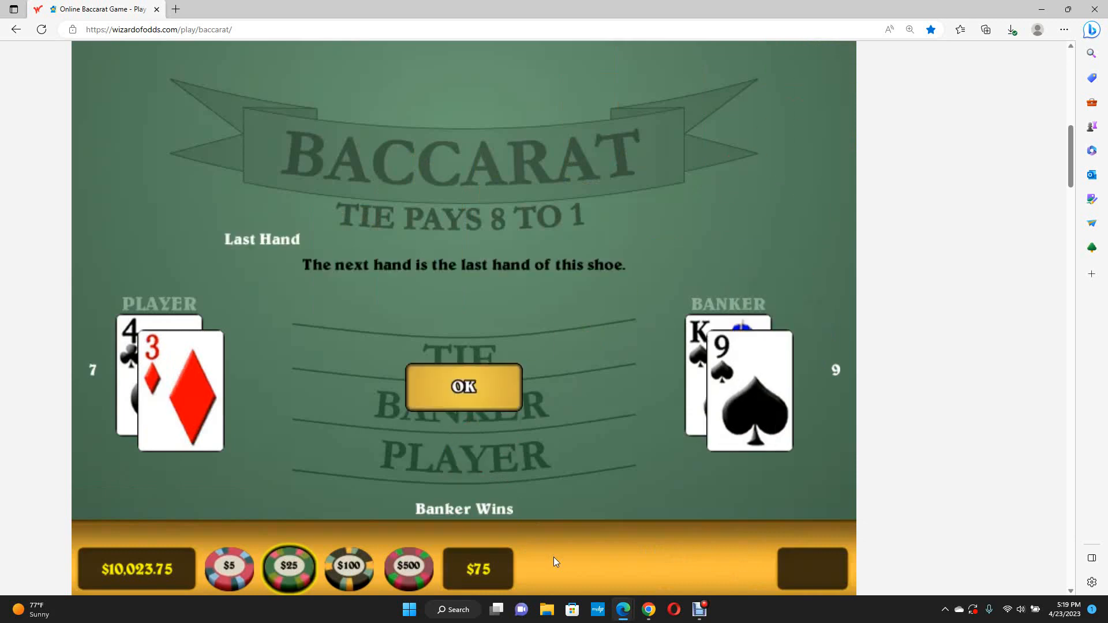
Step: Stack $25 chips on Banker for the shoe's final hand, then check the empty new-shoe scoreboard
left_click(464, 388)
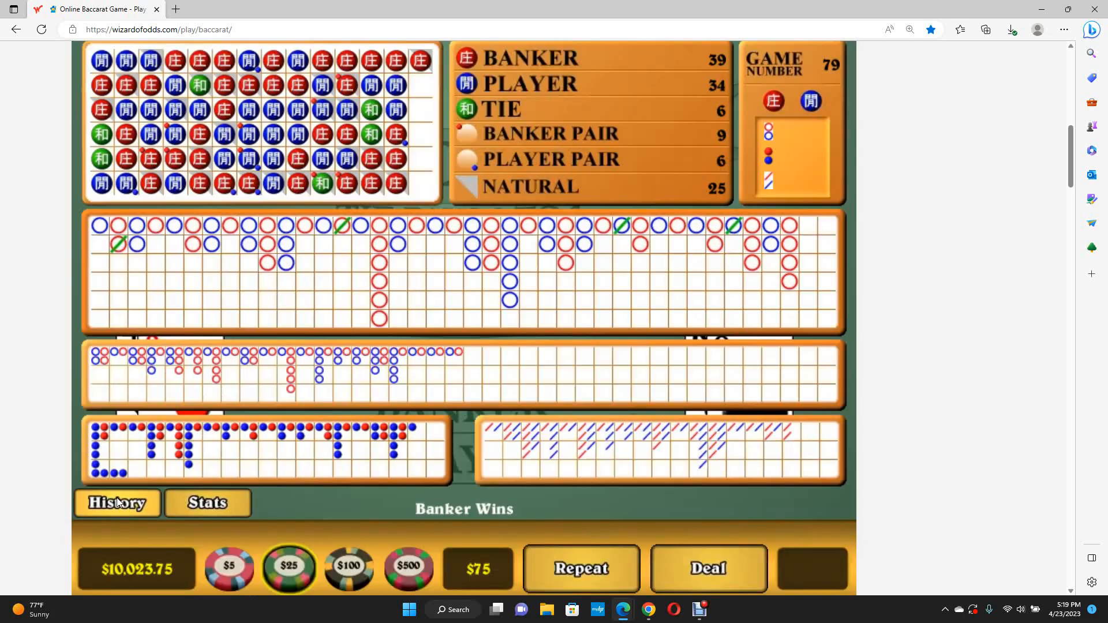
left_click(708, 568)
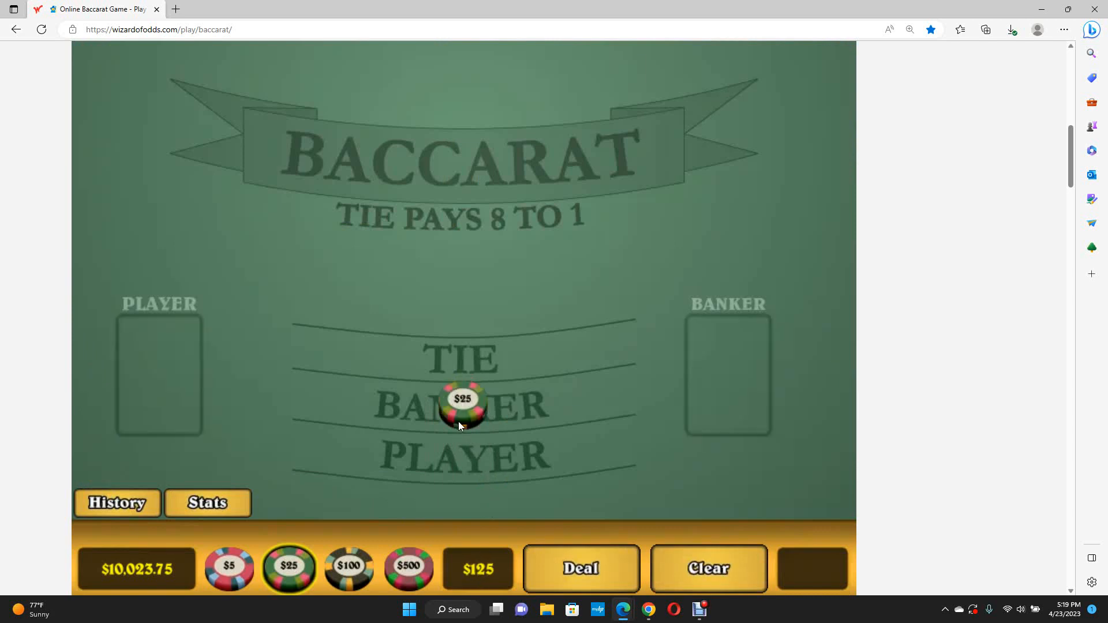
left_click(463, 403)
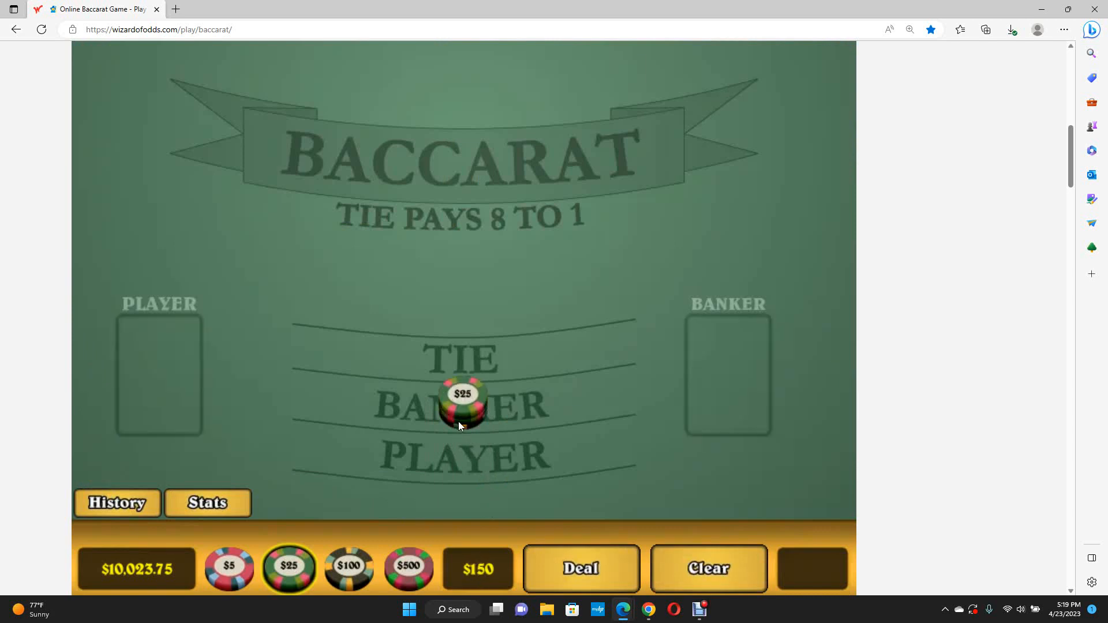
left_click(580, 569)
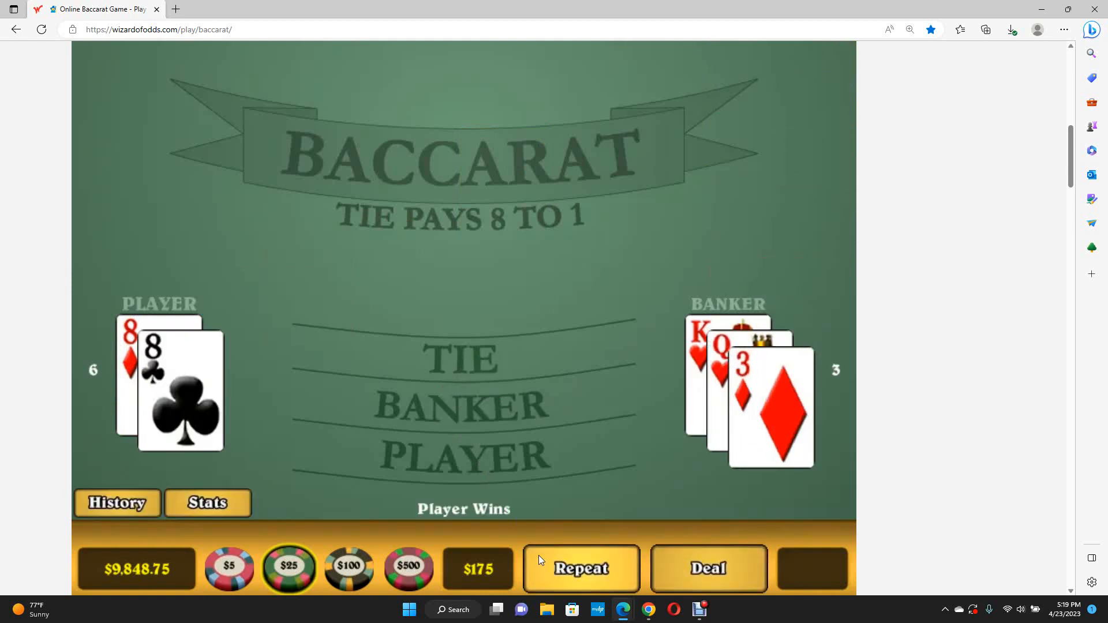
left_click(116, 503)
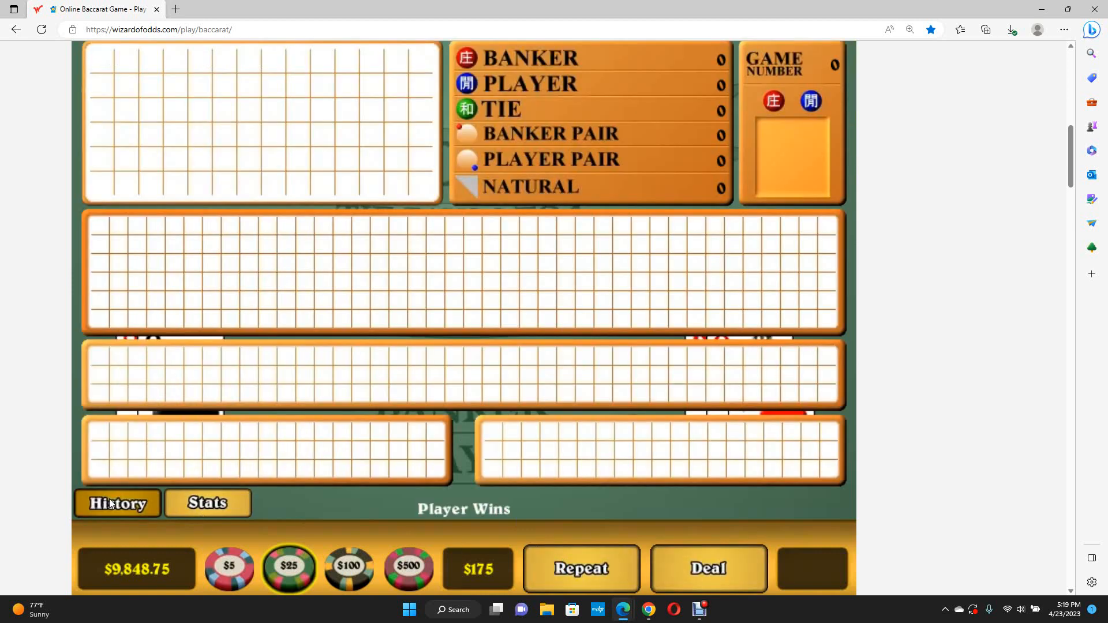
left_click(706, 569)
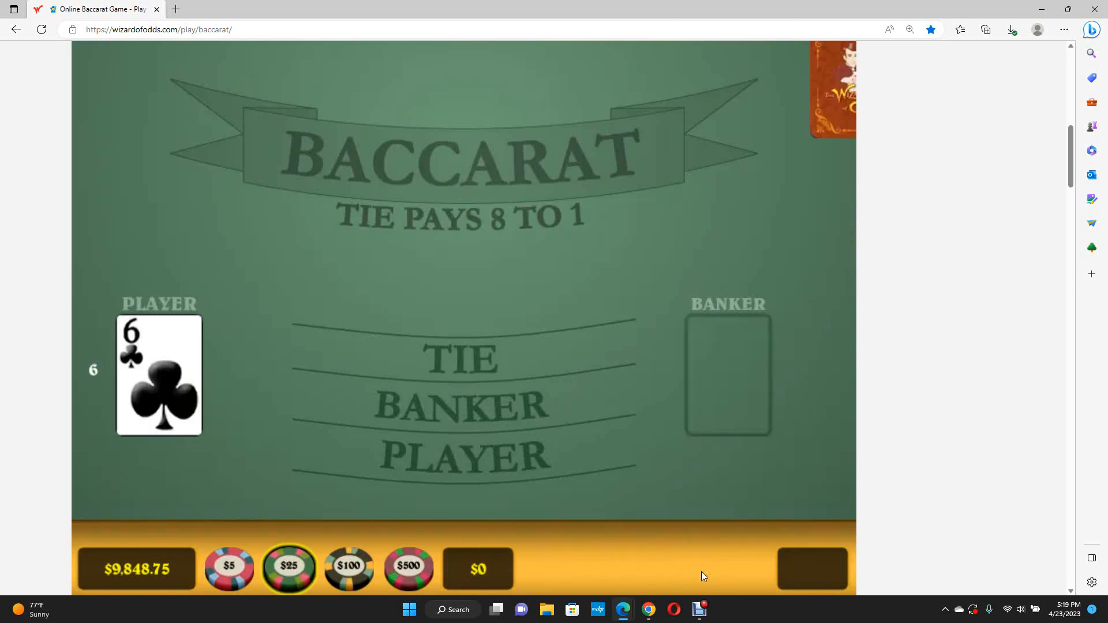
Step: Play a $25-chip Player hand and a $225 Banker hand, then stack $400 on Player
left_click(708, 570)
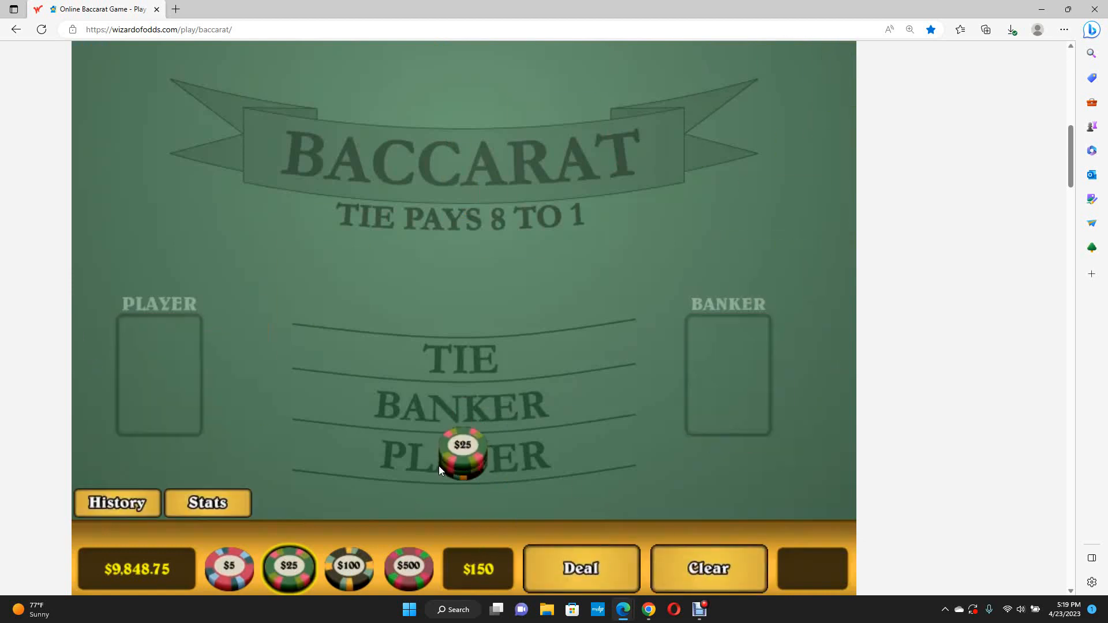
left_click(580, 568)
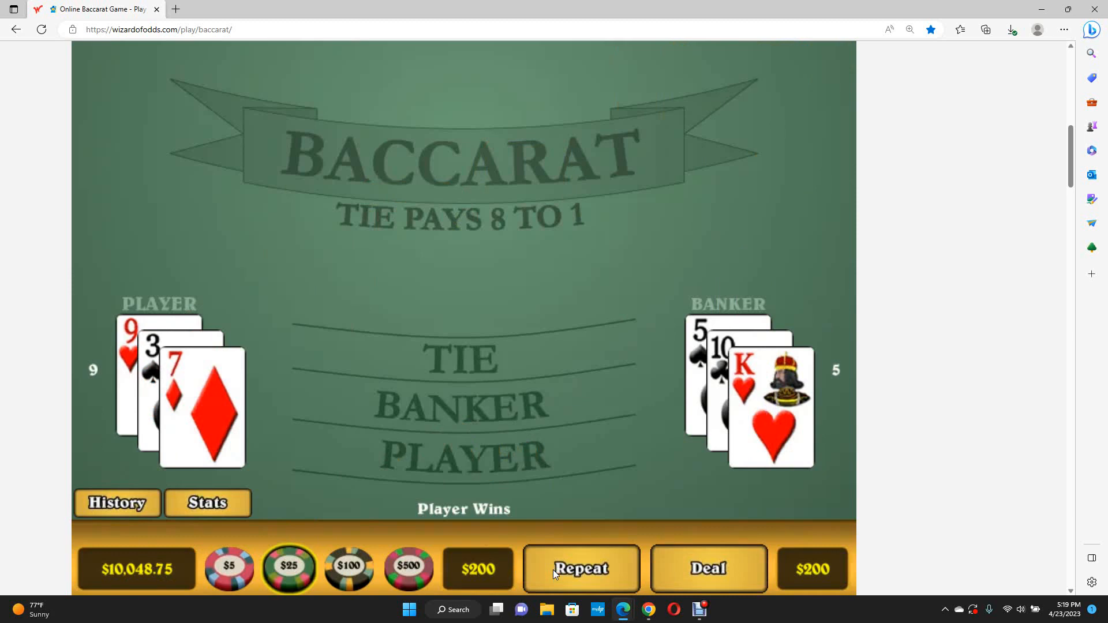
left_click(580, 568)
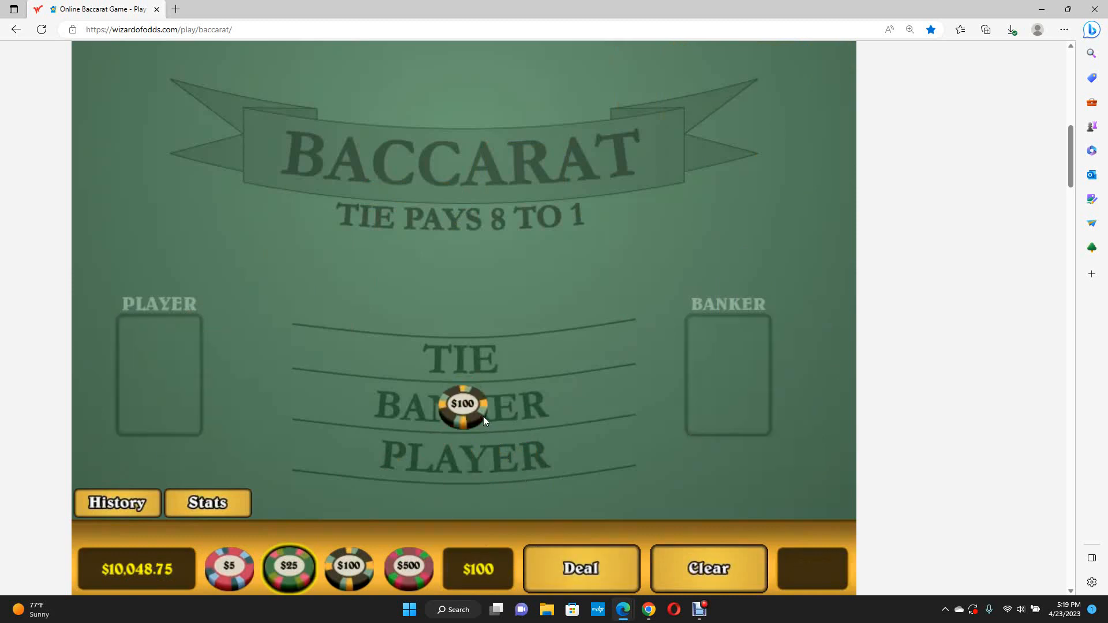
left_click(579, 568)
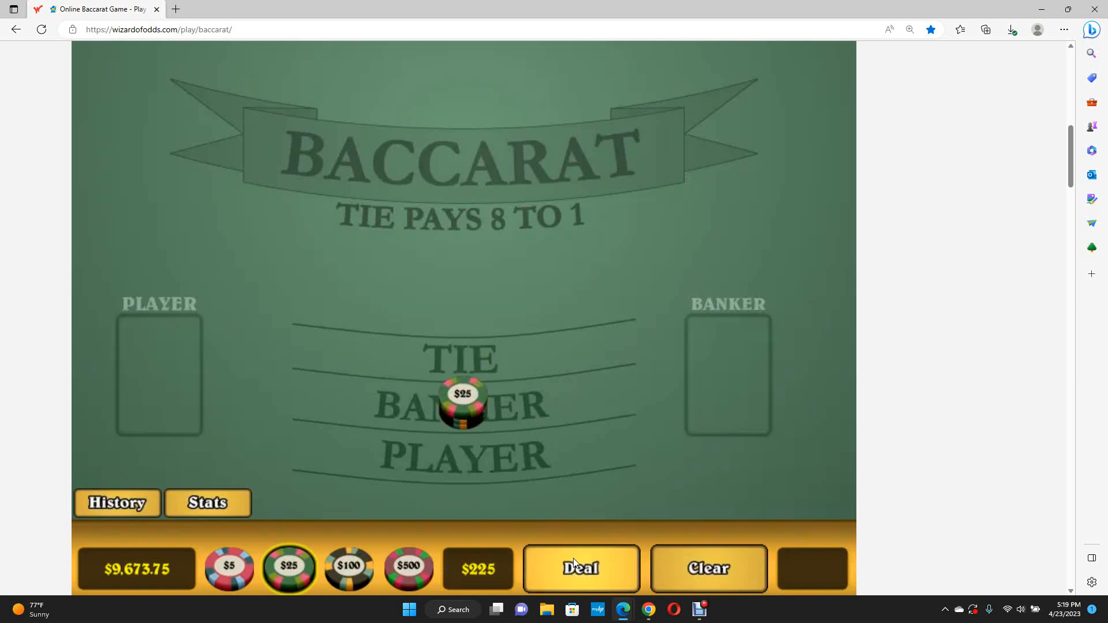
left_click(581, 569)
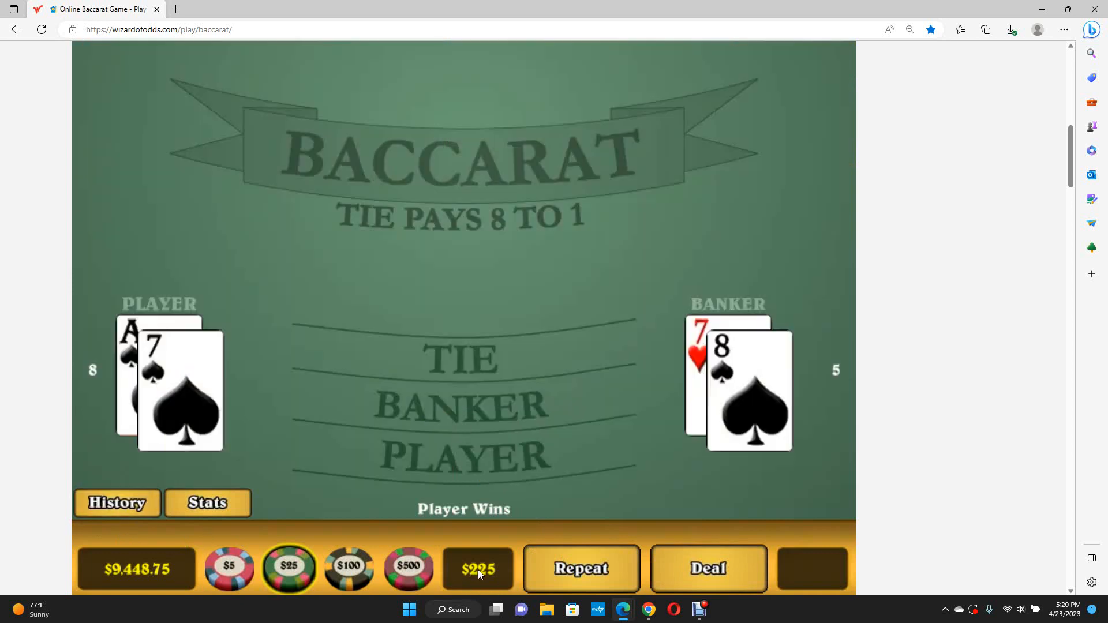
left_click(463, 456)
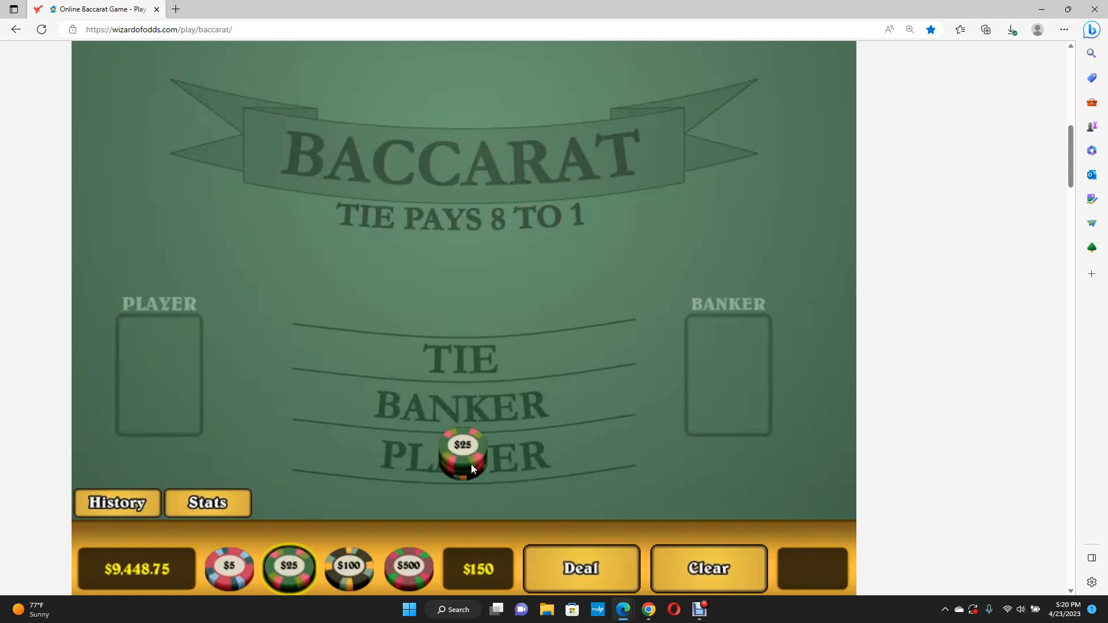
left_click(348, 567)
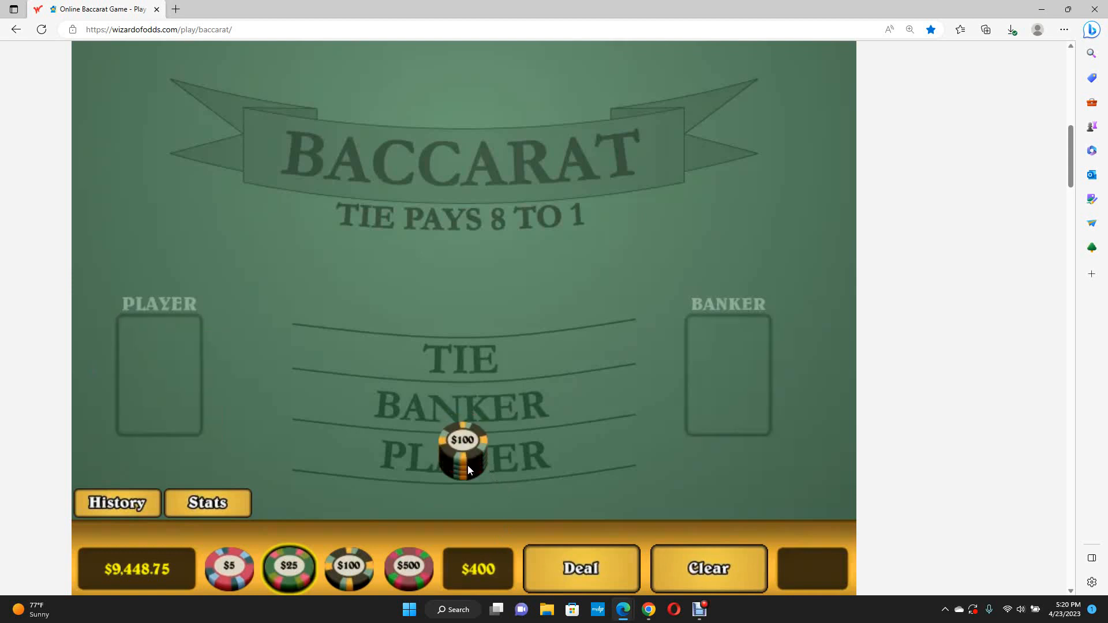
Step: Deal the $400 Player hand, then build and deal another Player bet
left_click(580, 568)
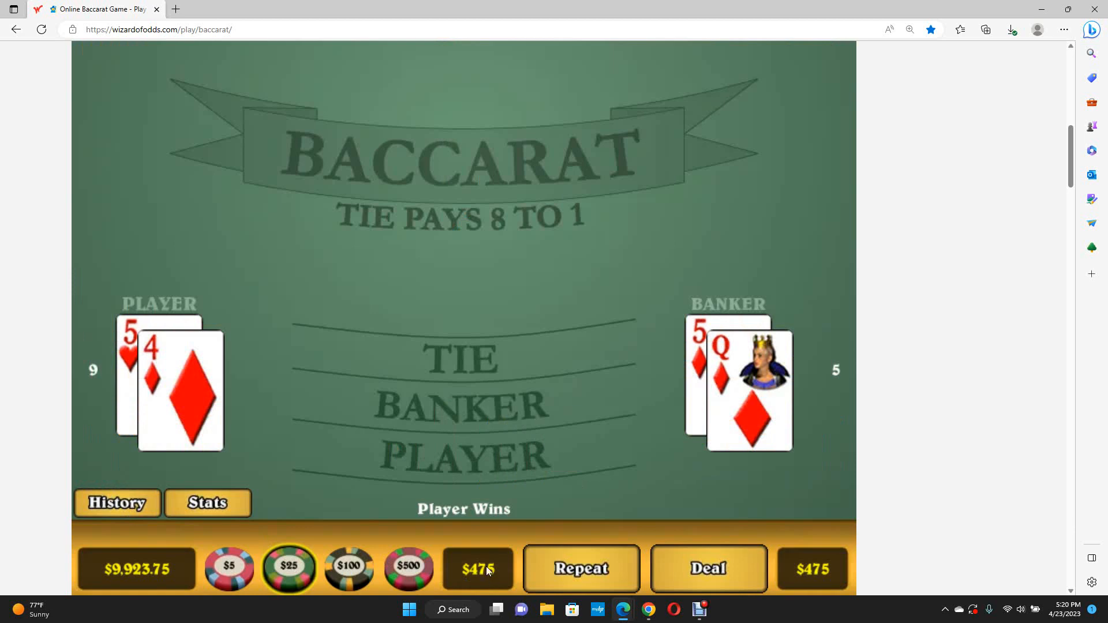
mouse_move(479, 472)
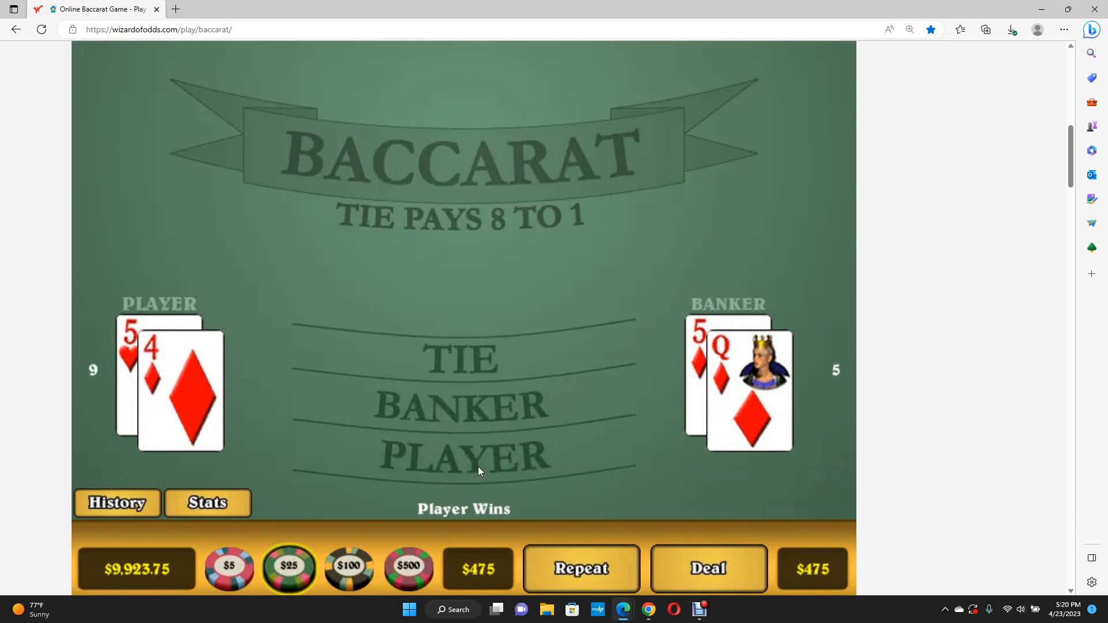
left_click(463, 459)
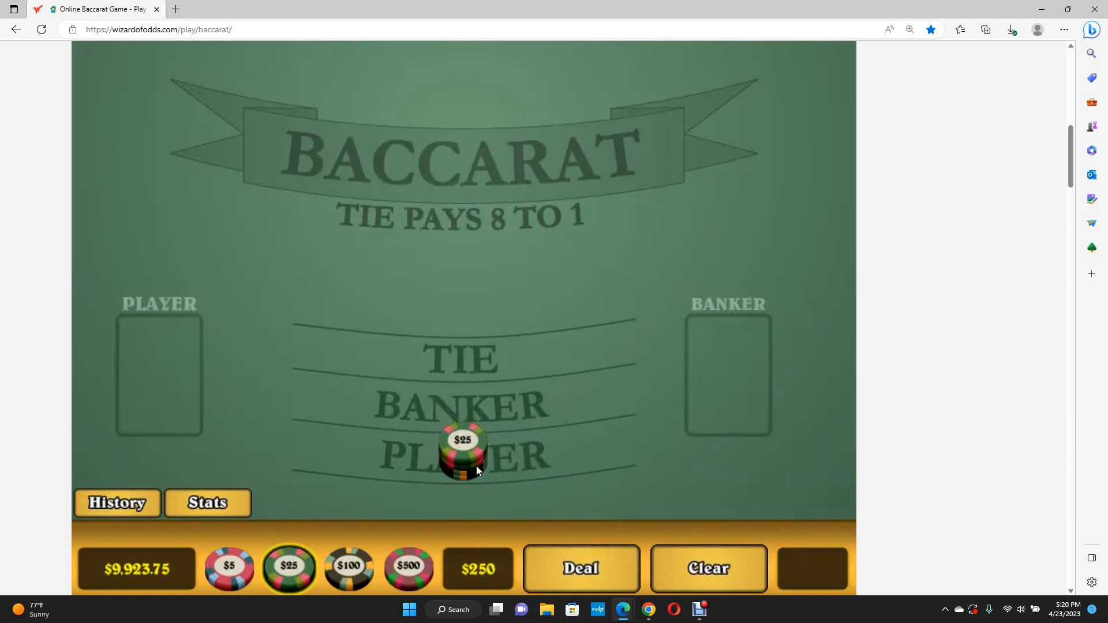
left_click(581, 569)
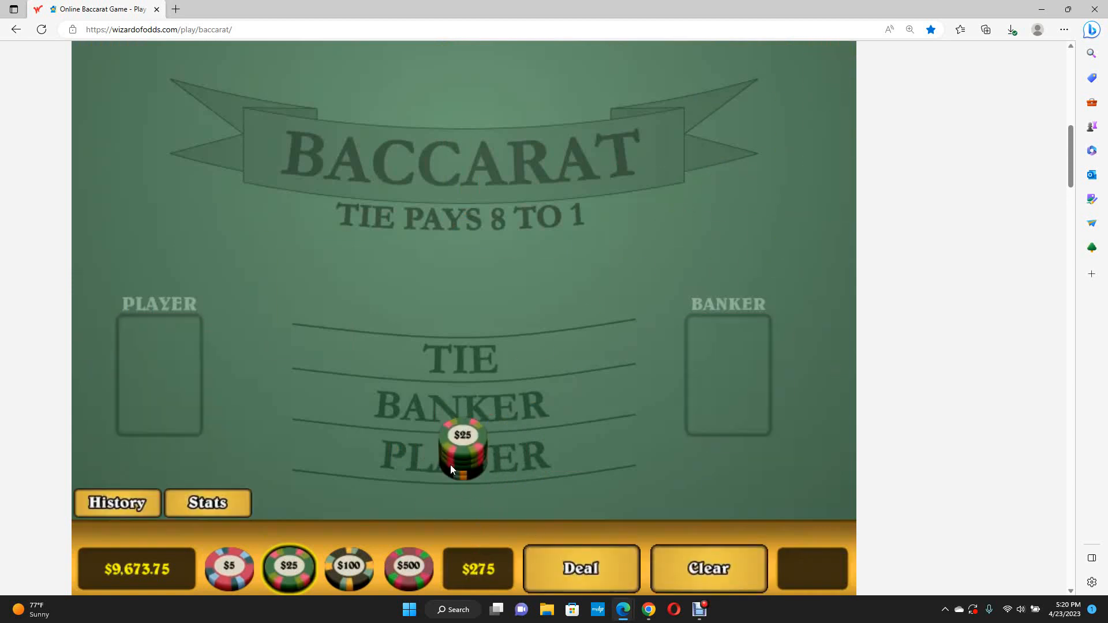
left_click(580, 568)
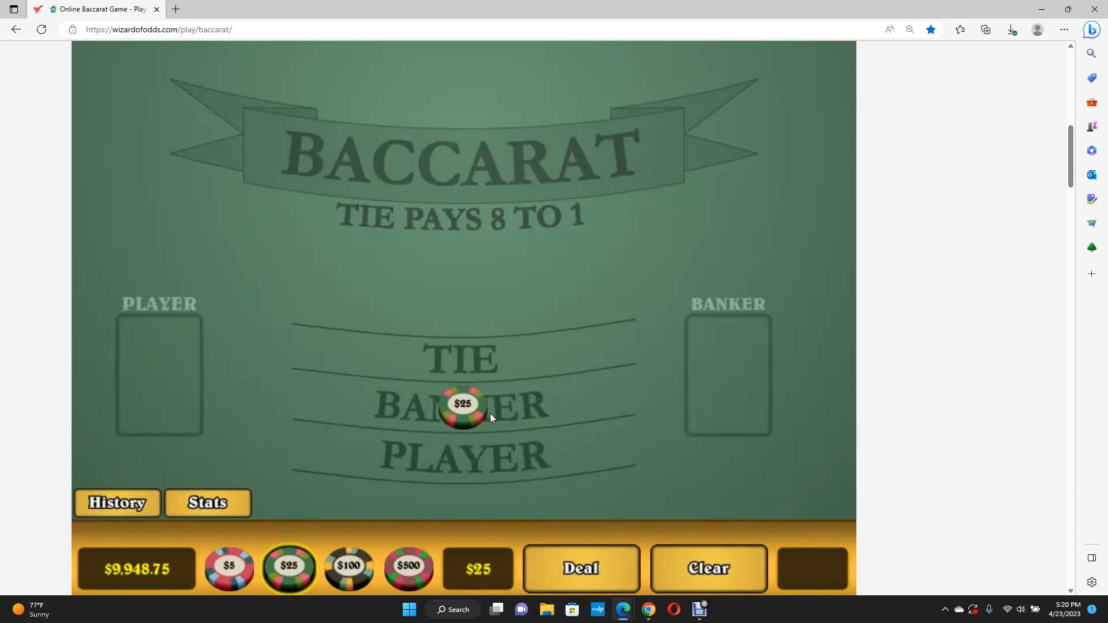
Step: Play two Banker hands, the second on a $300 bet
left_click(463, 404)
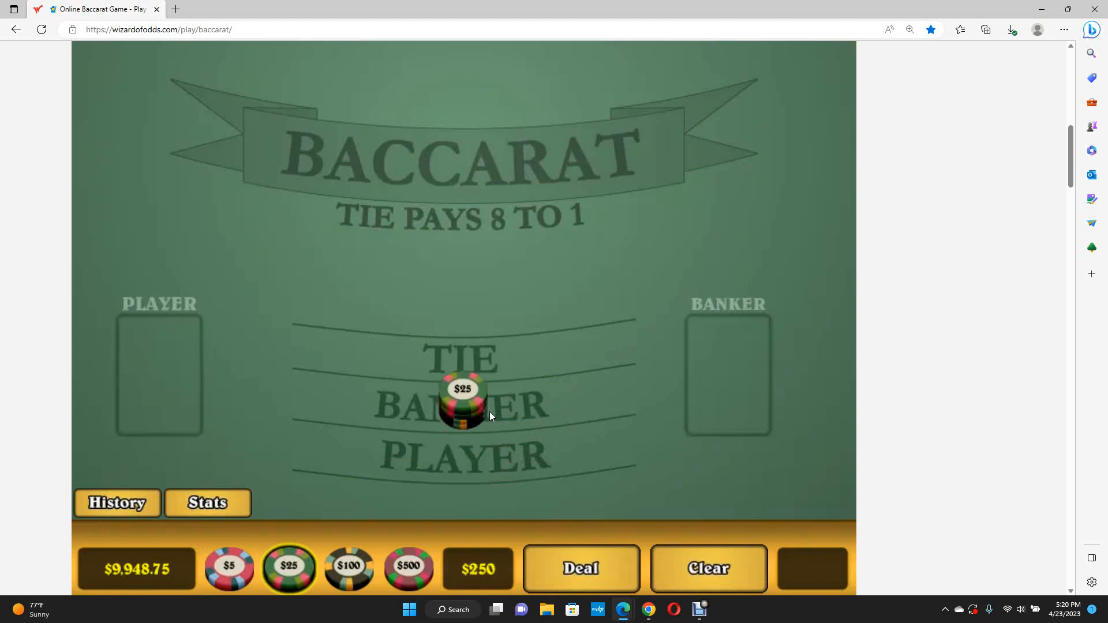
left_click(580, 568)
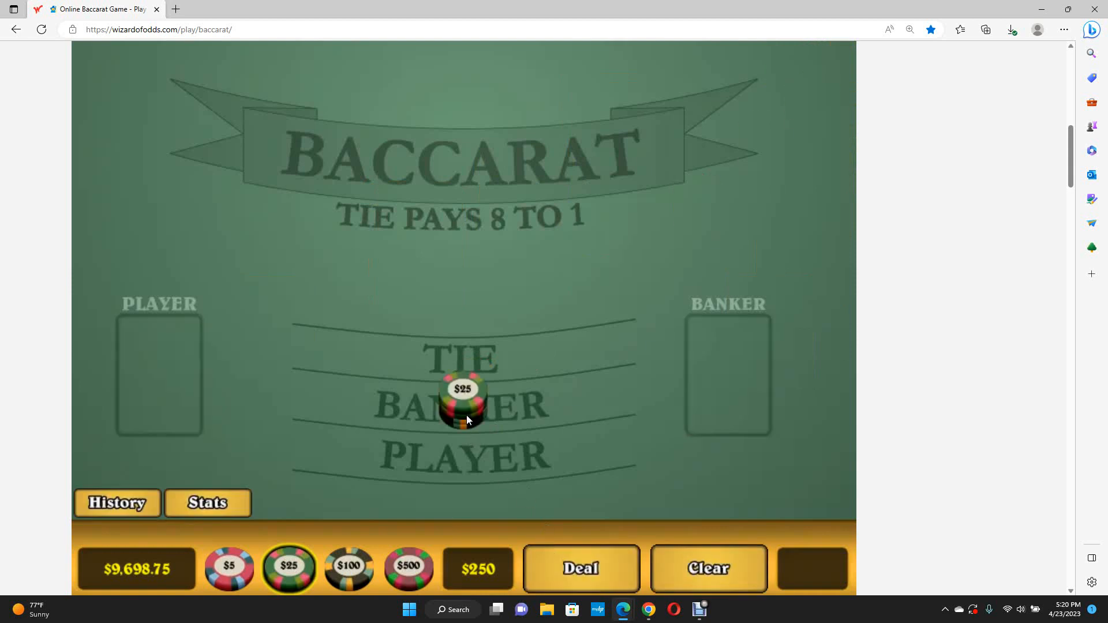
left_click(580, 568)
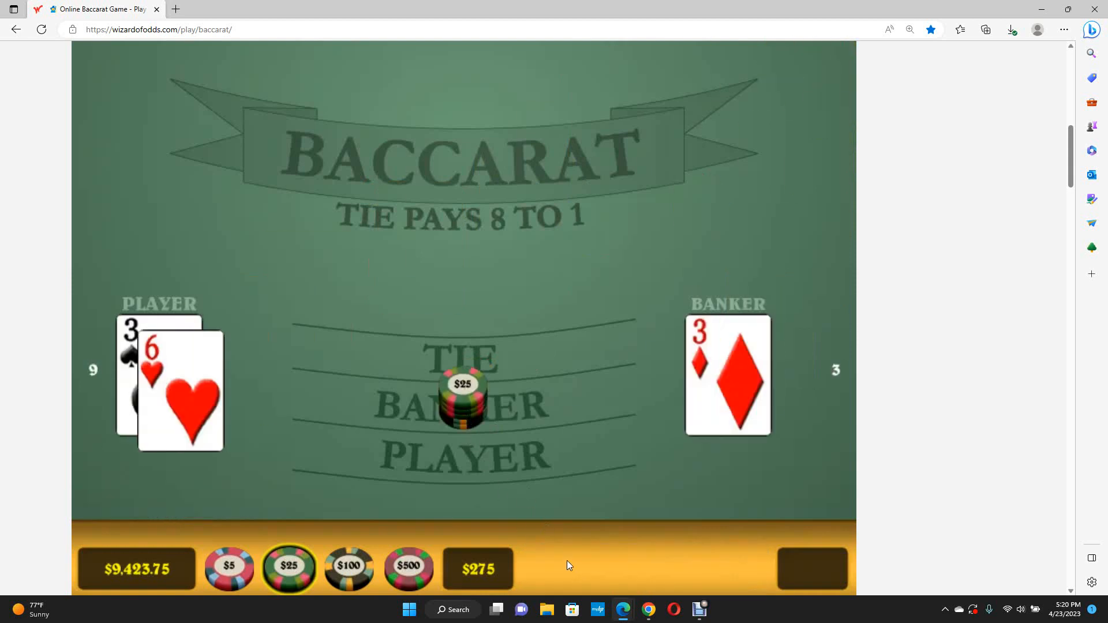
left_click(349, 567)
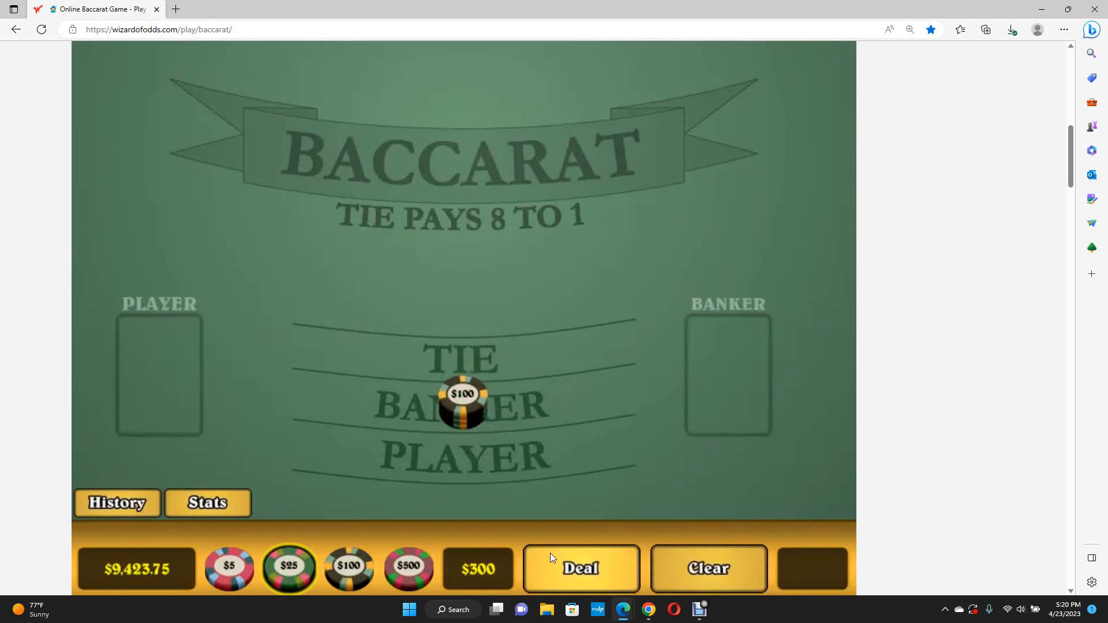
left_click(580, 569)
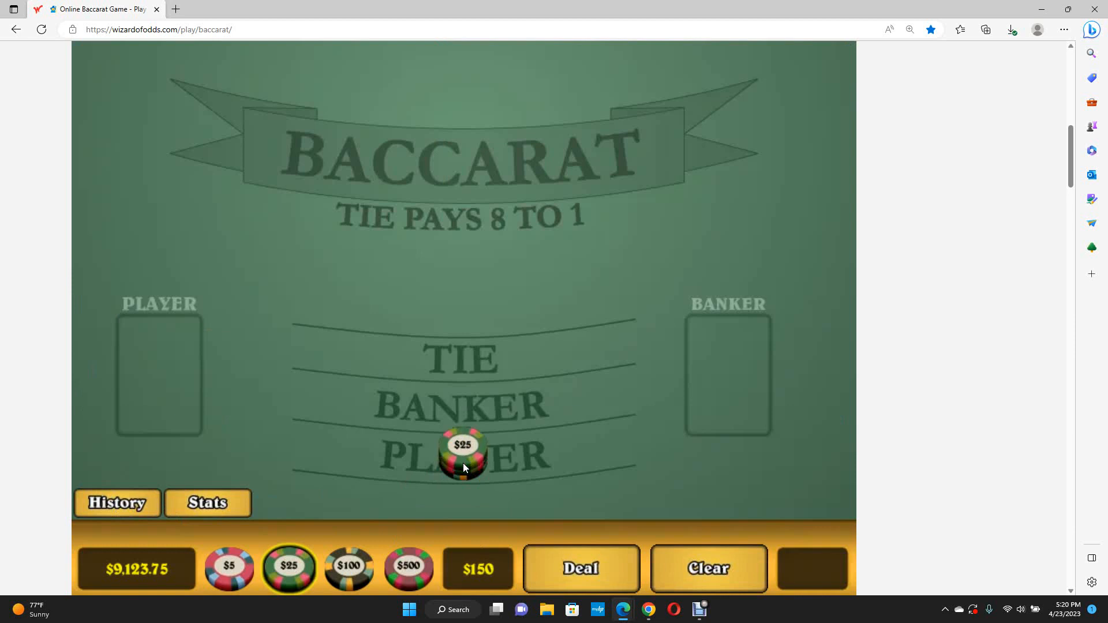
Step: Win back-to-back Player hands on $625 and $300, play one more, leaving $125 on Banker
left_click(463, 456)
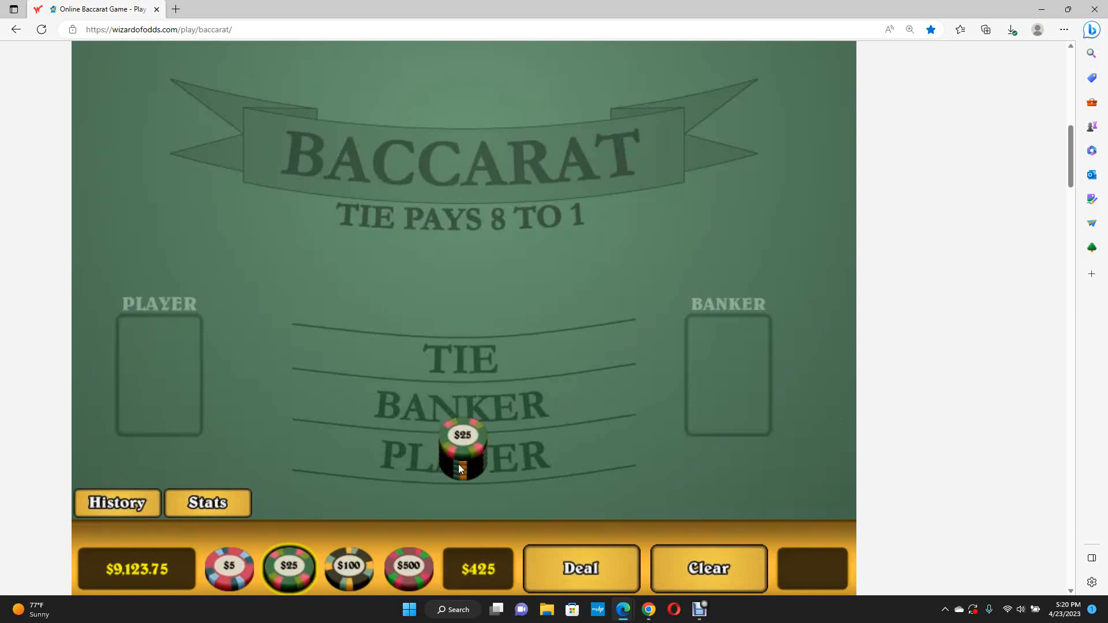
left_click(462, 458)
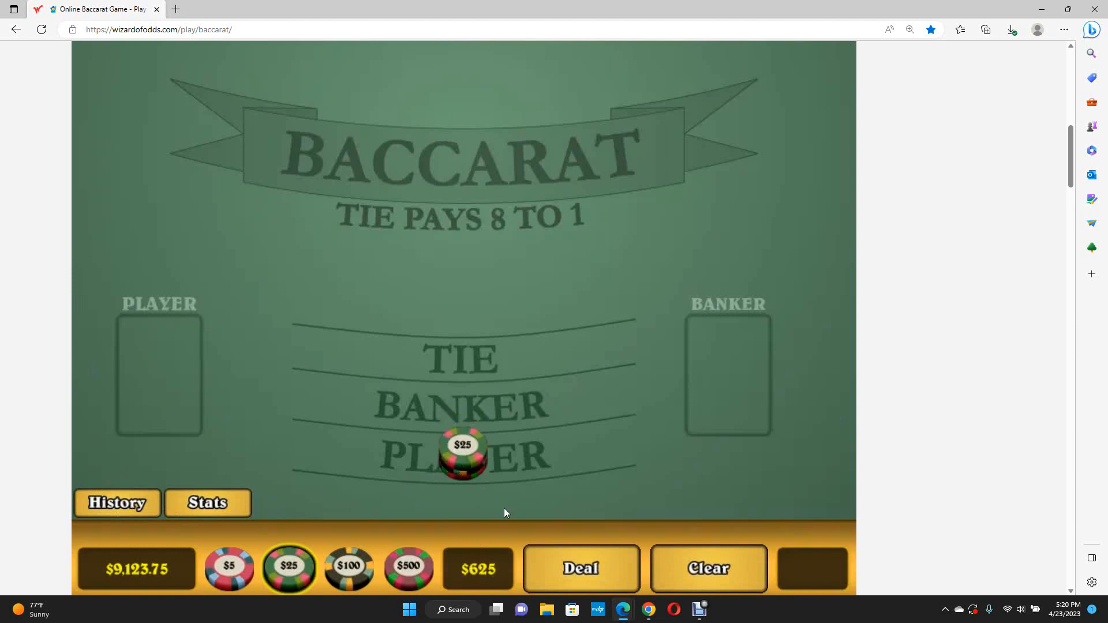
left_click(579, 569)
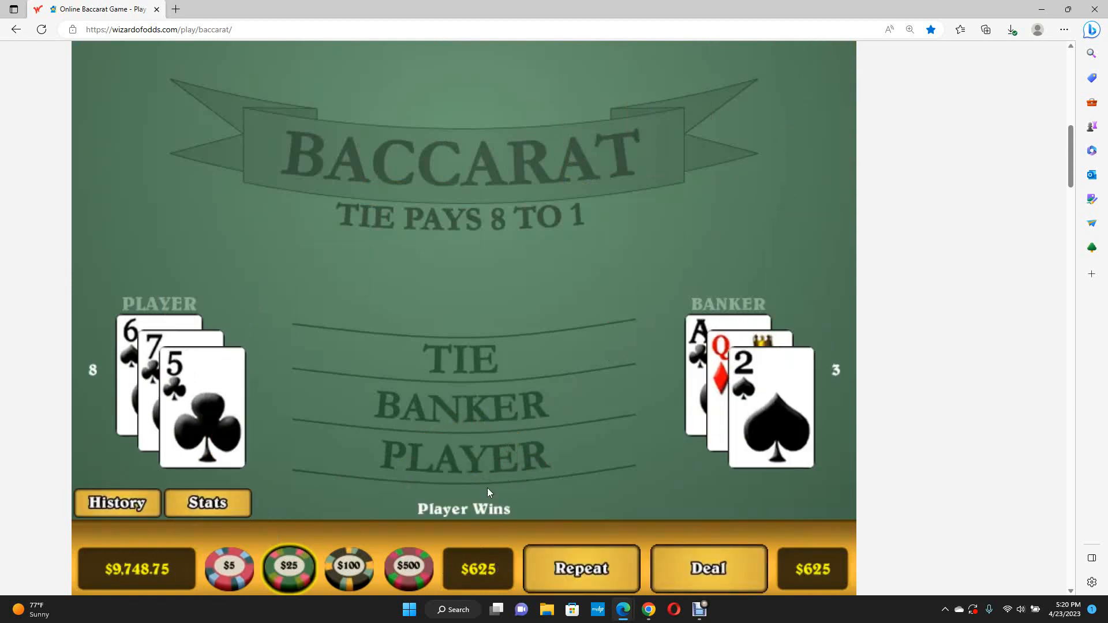
left_click(463, 456)
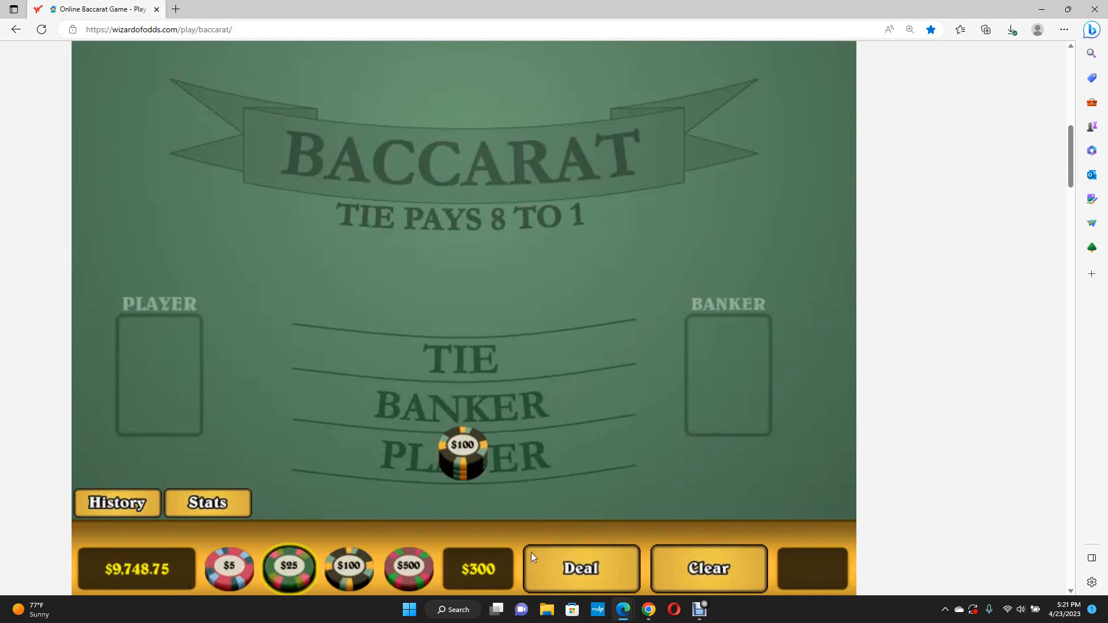
left_click(580, 567)
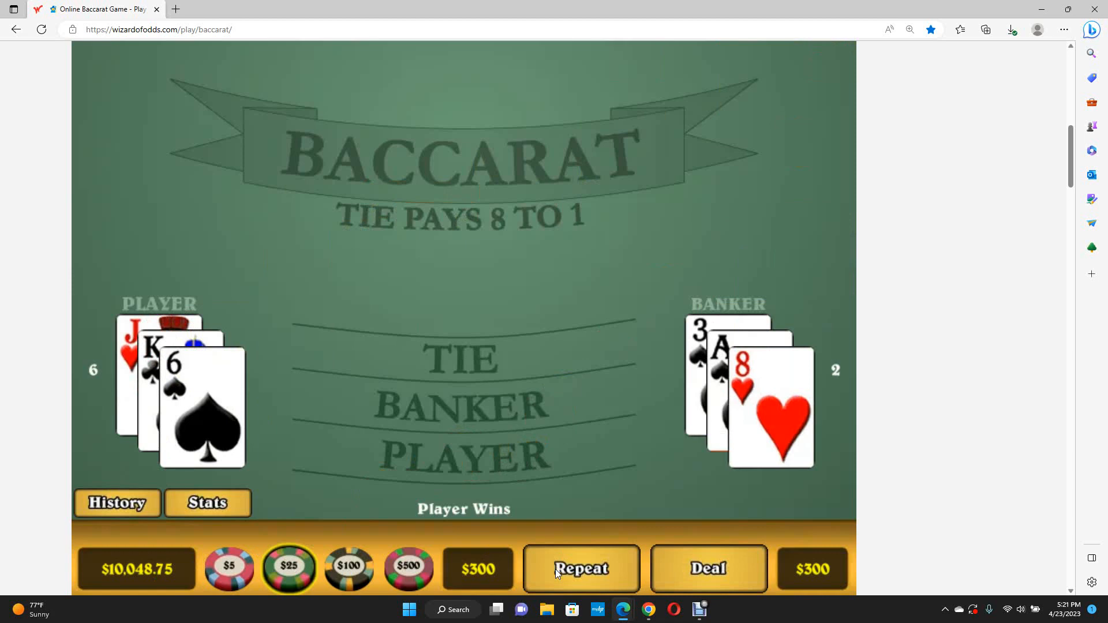
left_click(579, 569)
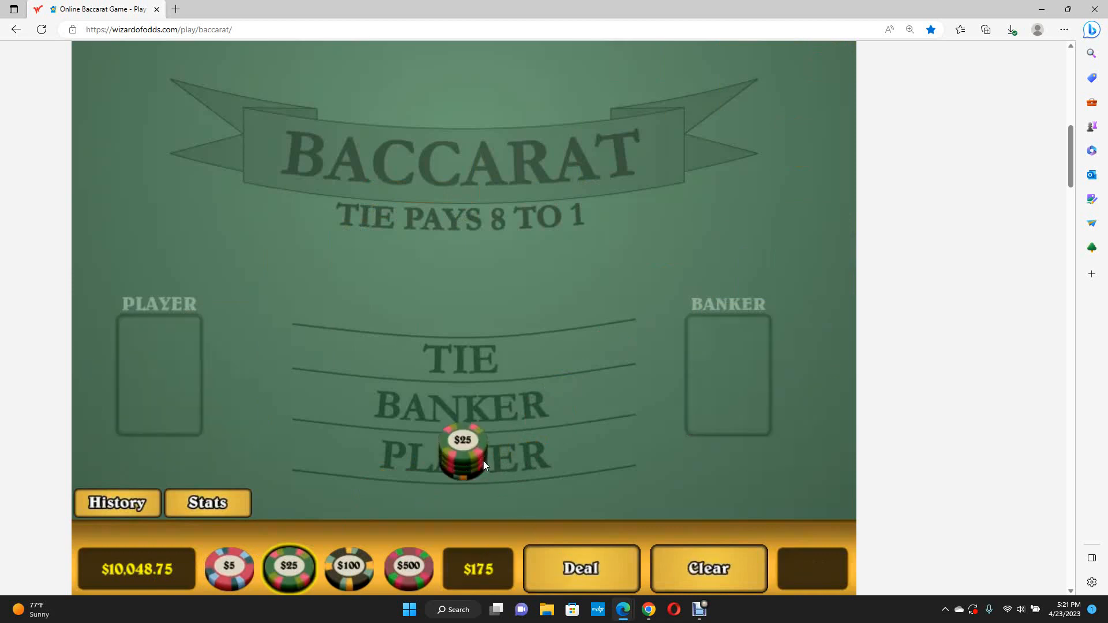
left_click(580, 568)
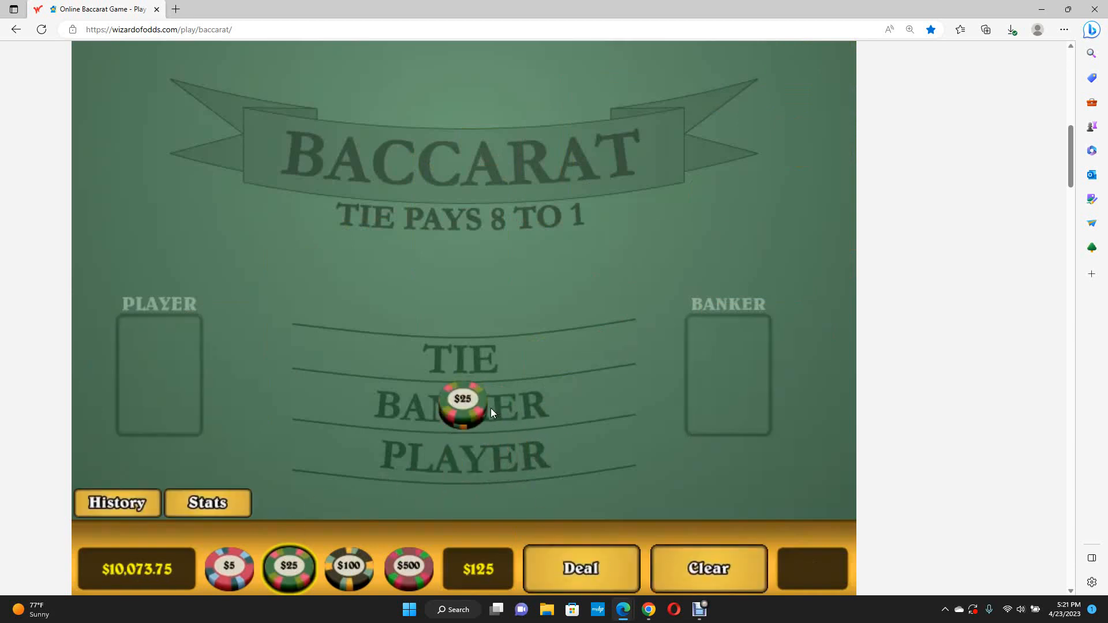
Step: Play two Banker hands, the second on a $300 bet
left_click(463, 406)
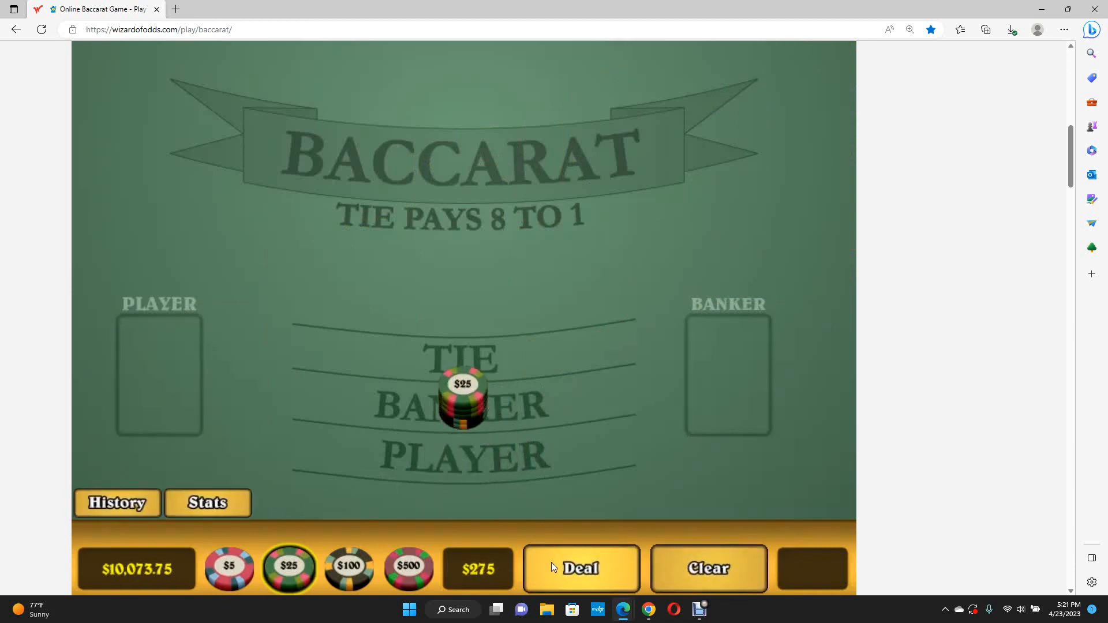
left_click(580, 569)
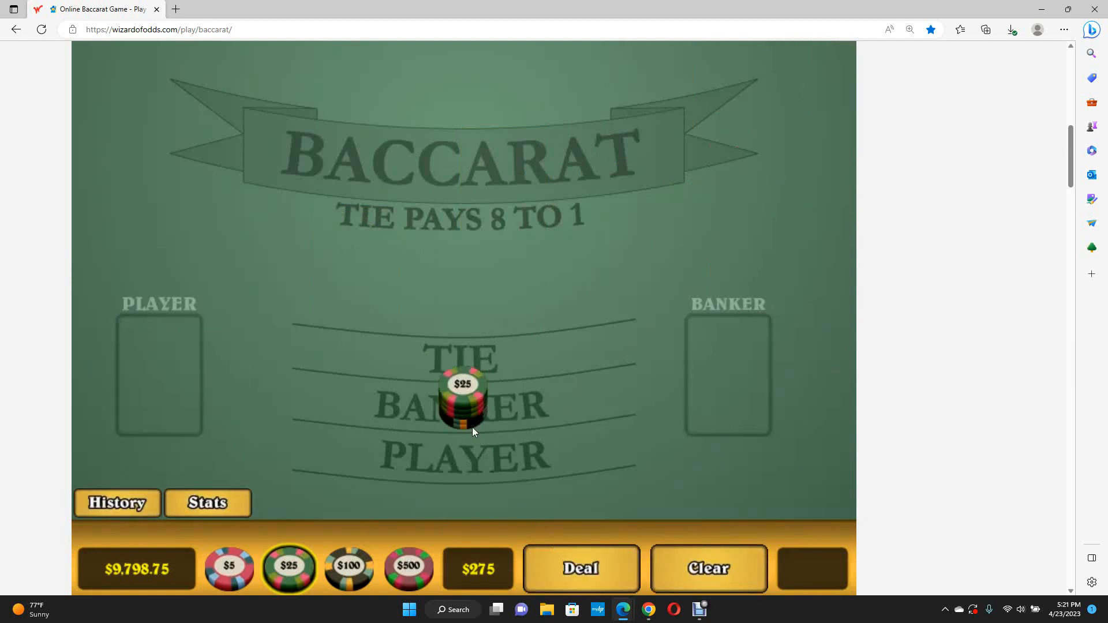
left_click(579, 569)
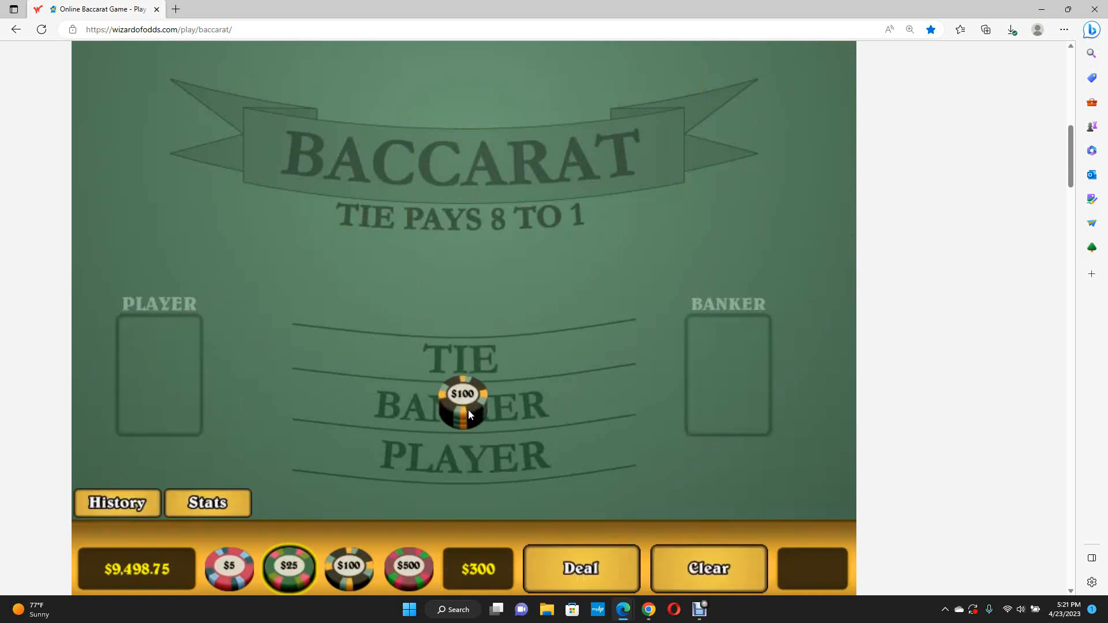
left_click(580, 568)
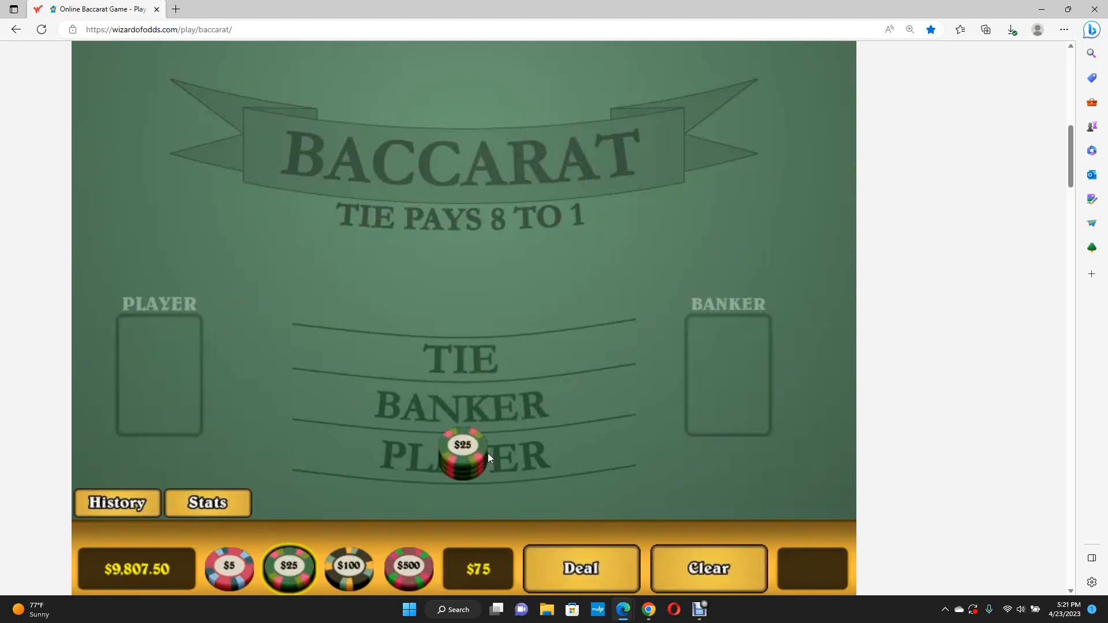
Step: Win $300 on Player 7–0, lose $275 on Banker 8–6, then stack $275 on Player
left_click(349, 567)
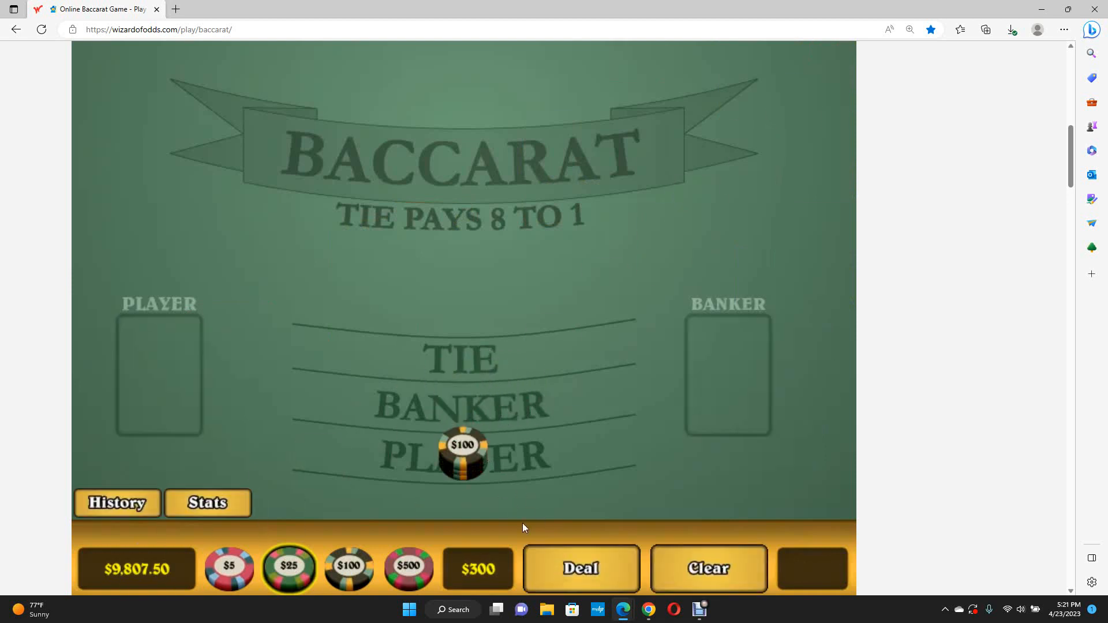
left_click(581, 568)
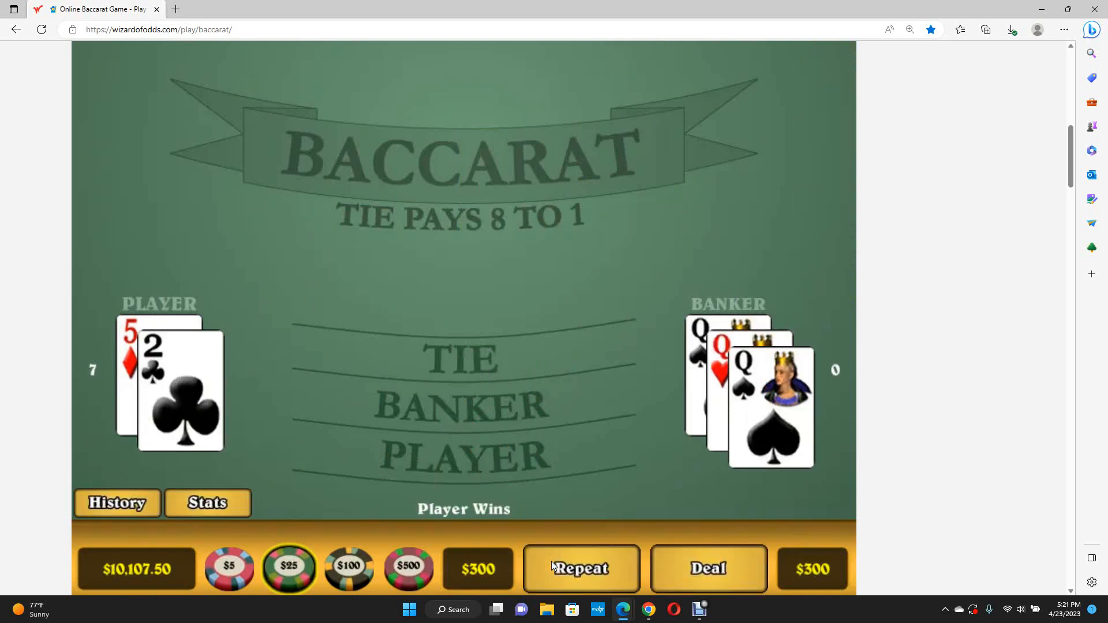
left_click(581, 569)
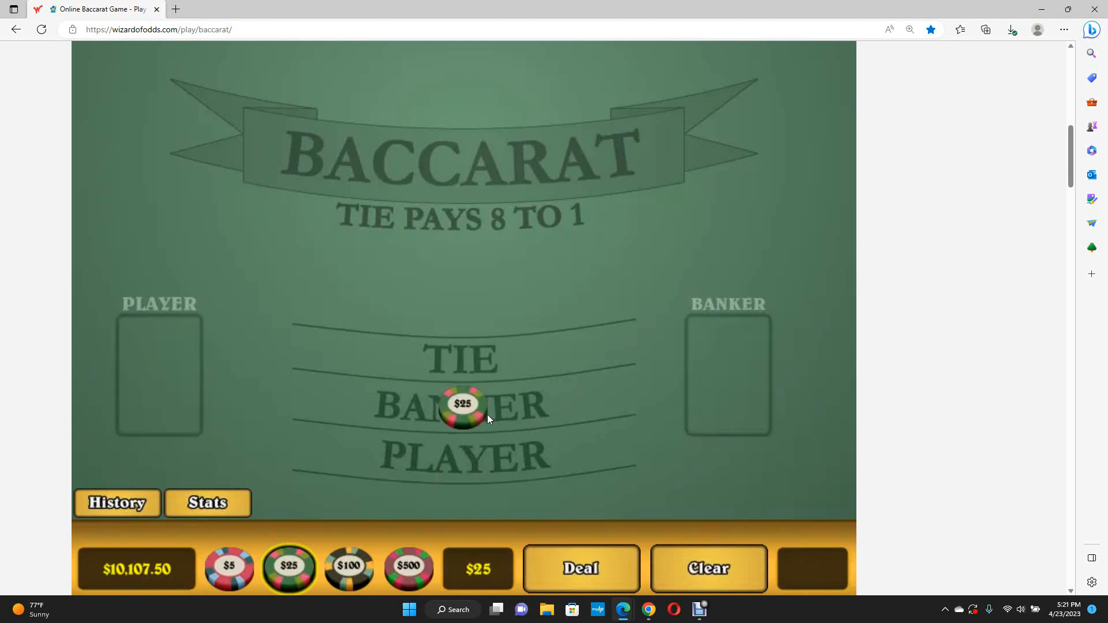
left_click(463, 404)
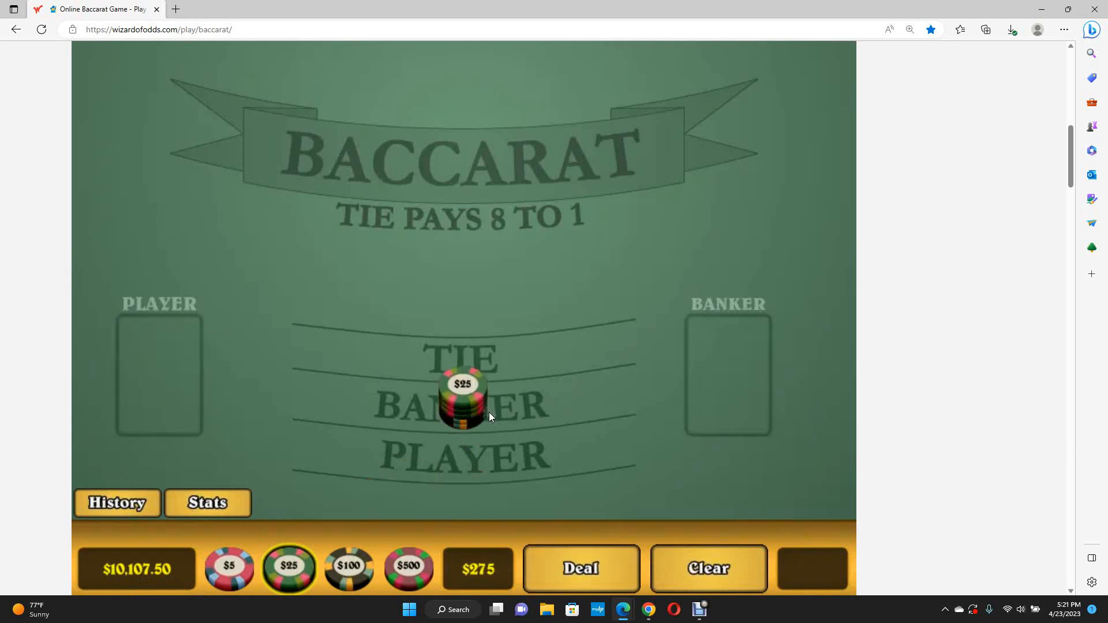
left_click(580, 569)
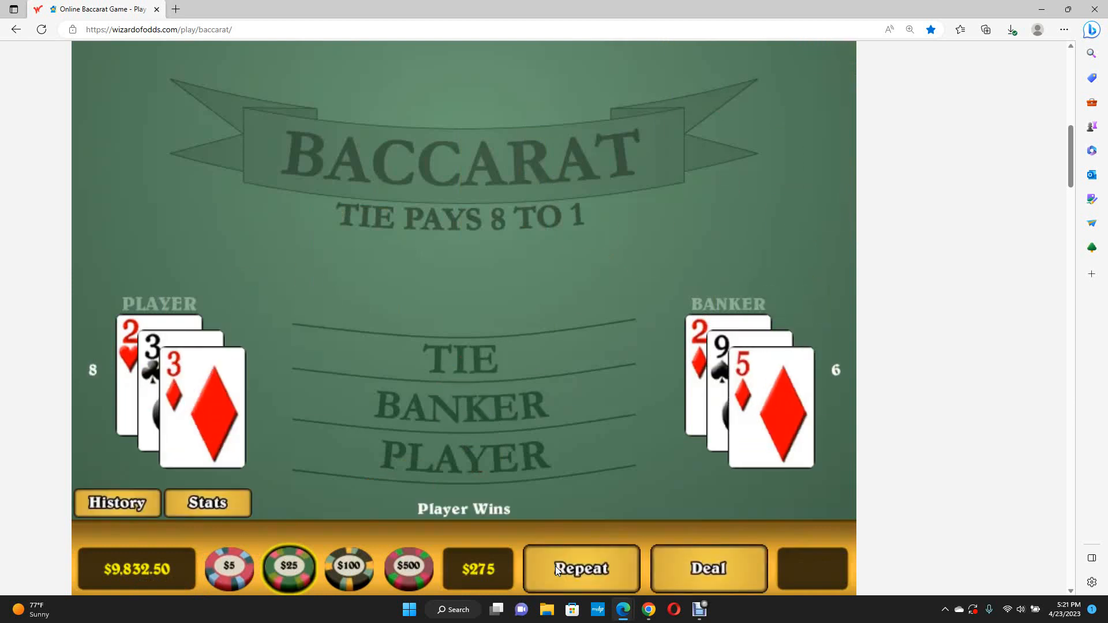
left_click(708, 568)
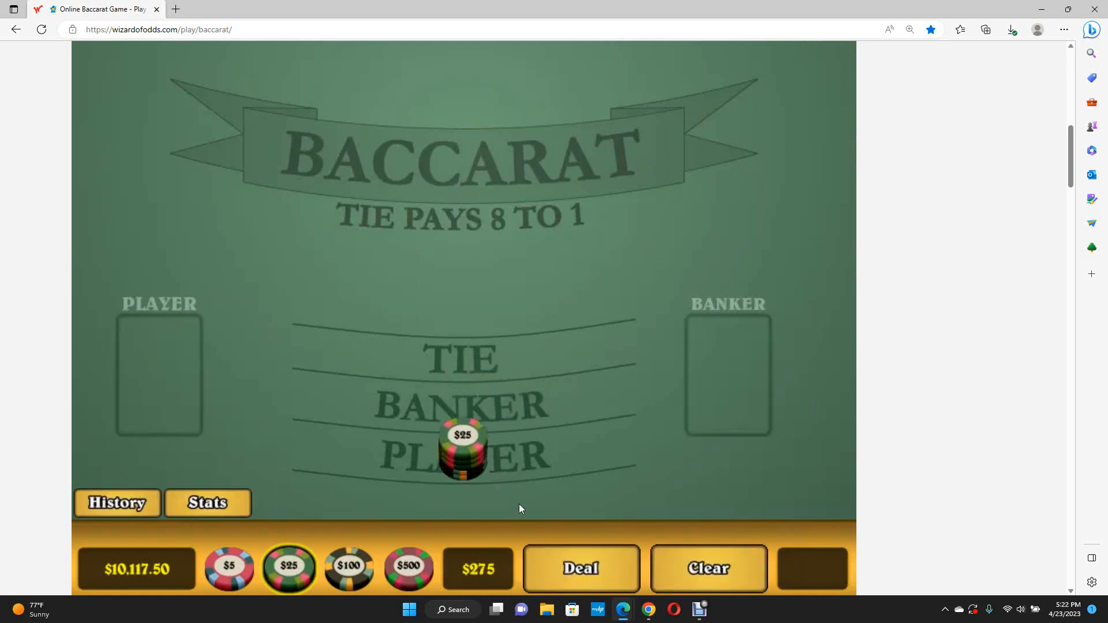
Step: Win the $275 Player hand 5–4 for $10,392.50, then put $25 on Banker
left_click(579, 568)
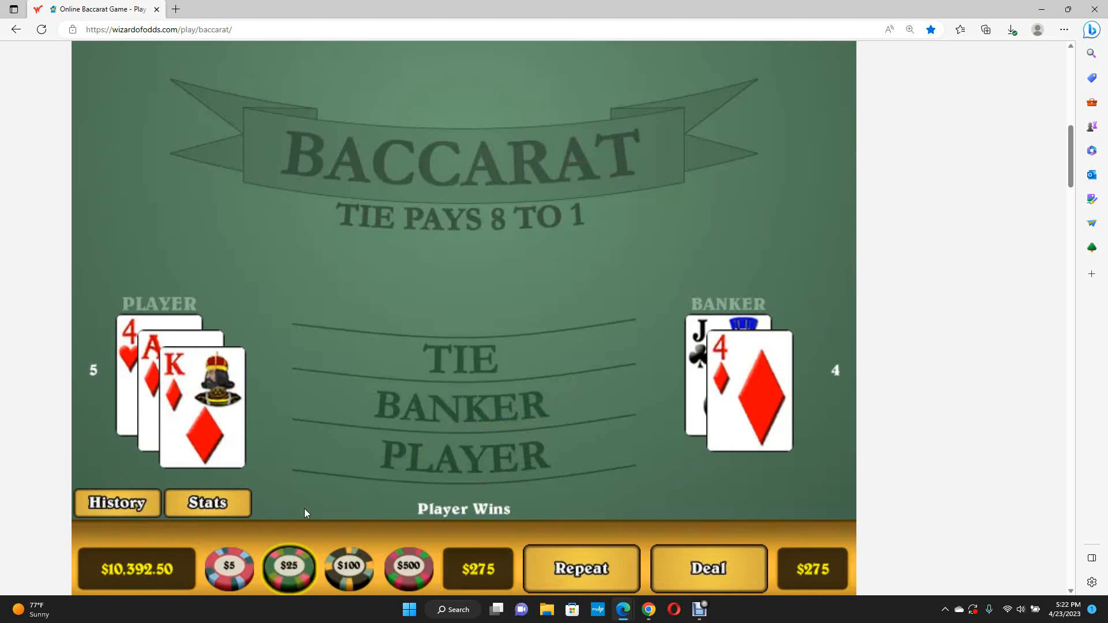
mouse_move(470, 432)
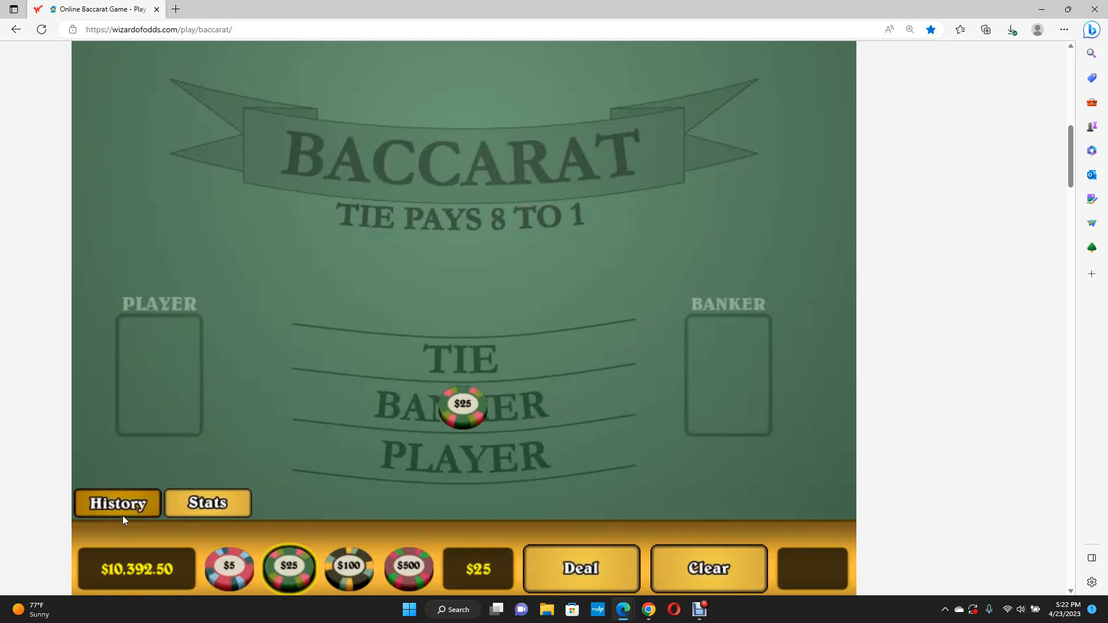
left_click(117, 504)
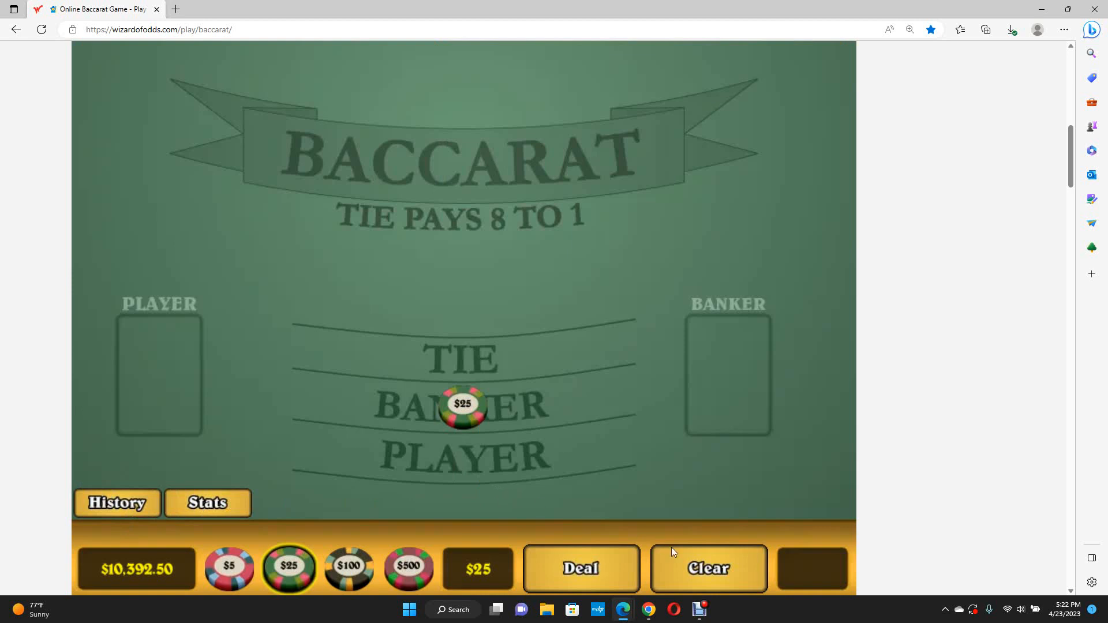
Step: Clear the $25 Banker bet so nothing is wagered
left_click(708, 568)
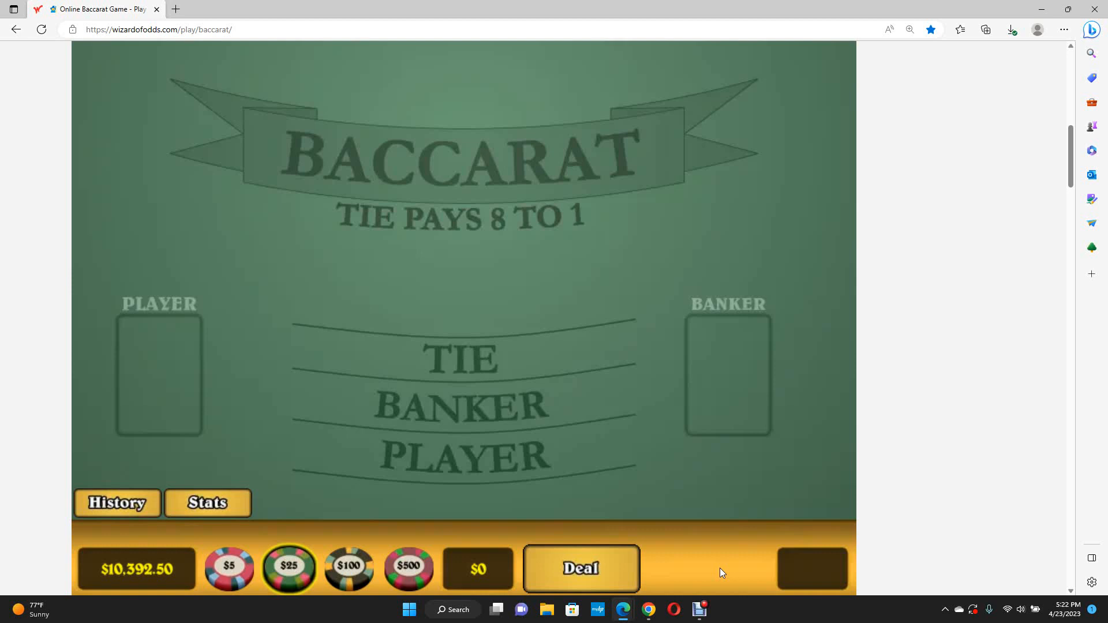
mouse_move(684, 574)
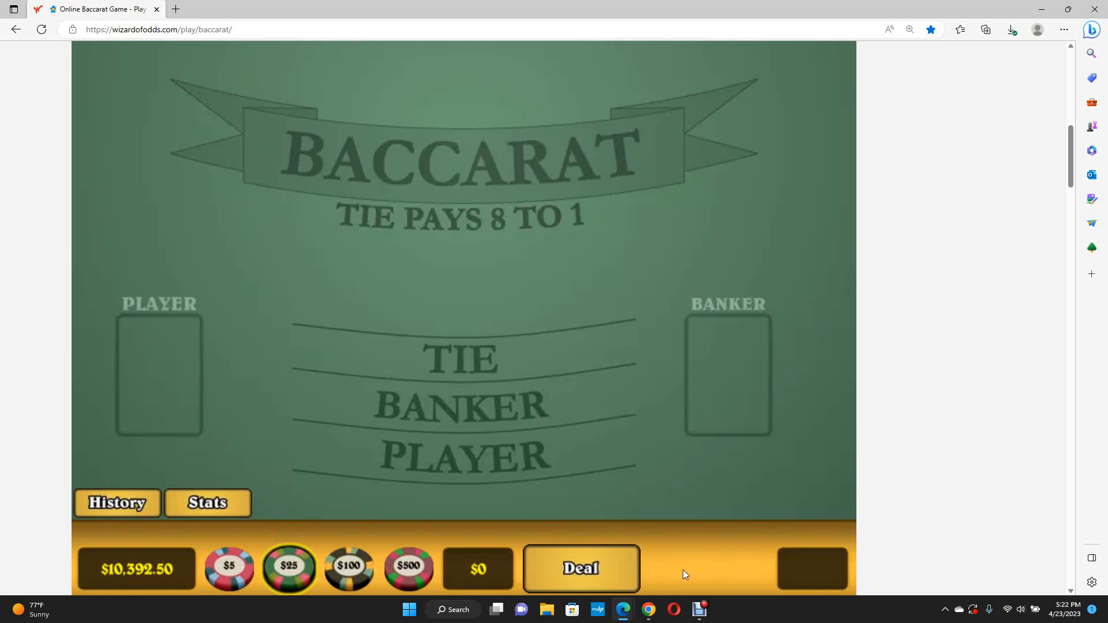
mouse_move(288, 571)
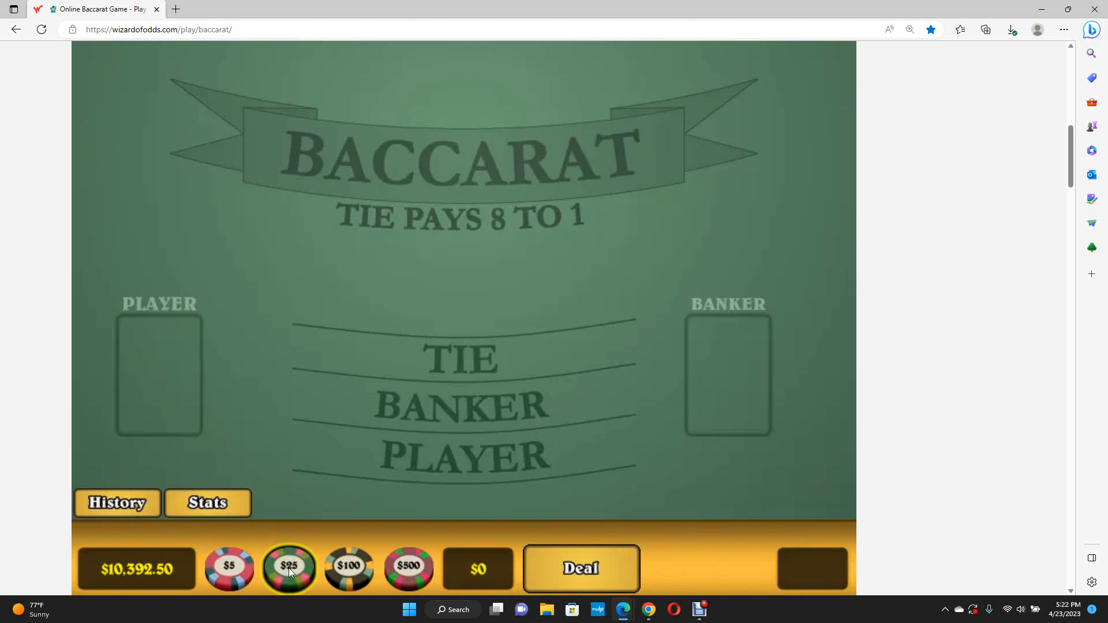
mouse_move(179, 586)
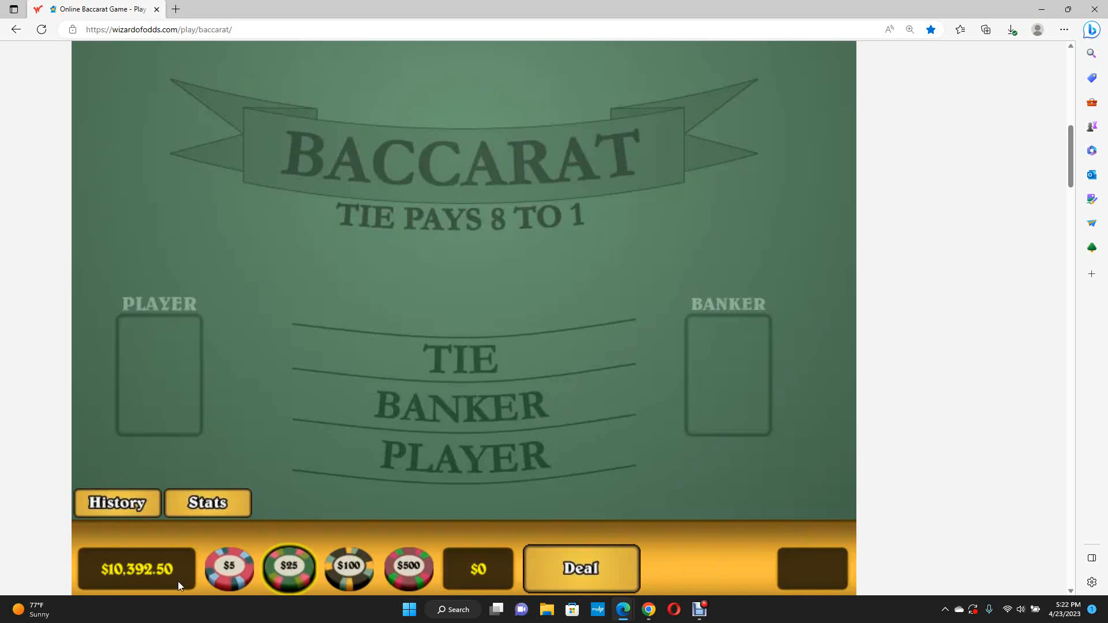
mouse_move(289, 567)
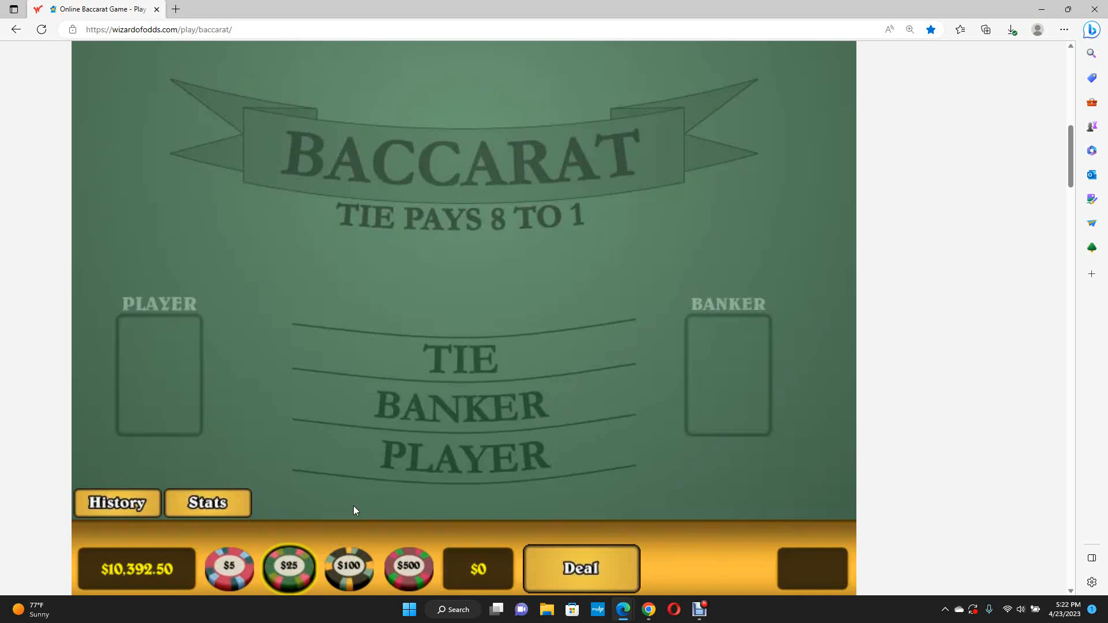
mouse_move(327, 507)
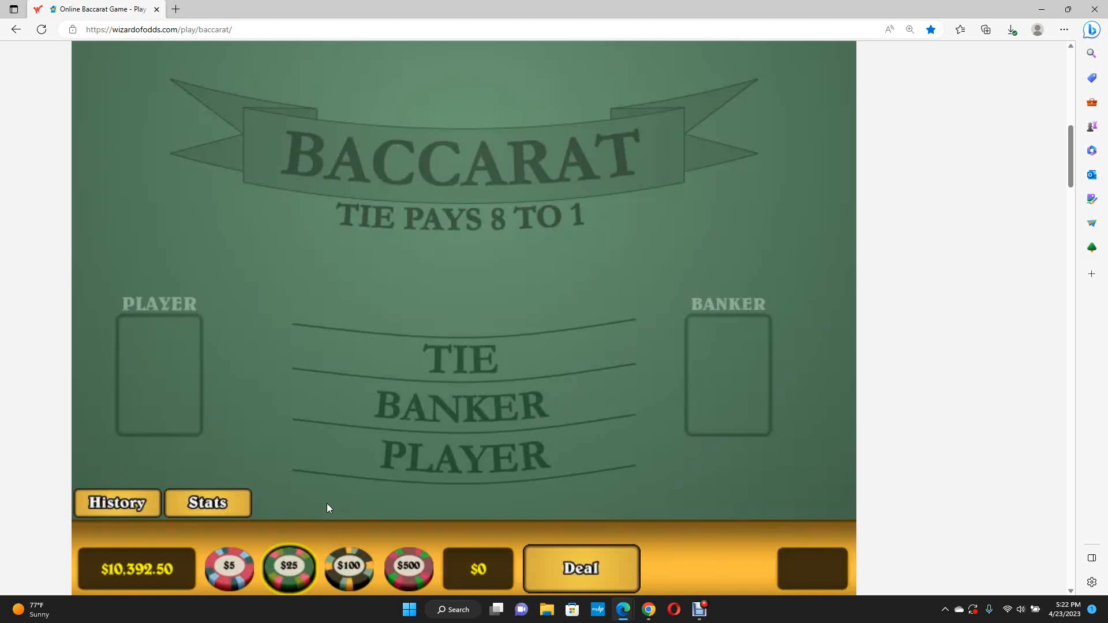
mouse_move(293, 494)
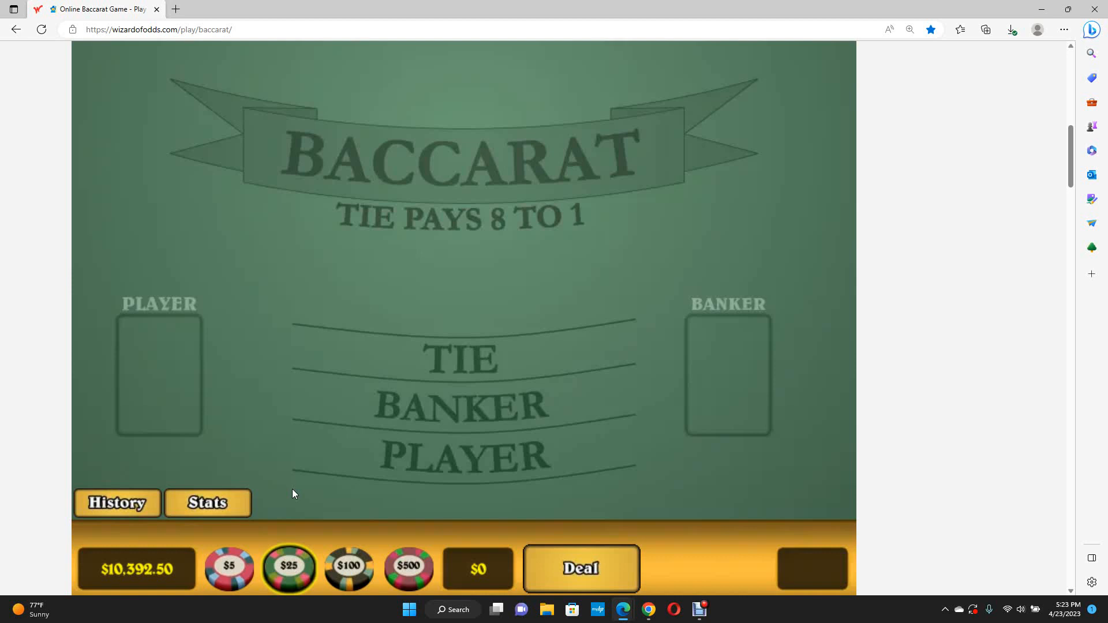
mouse_move(243, 574)
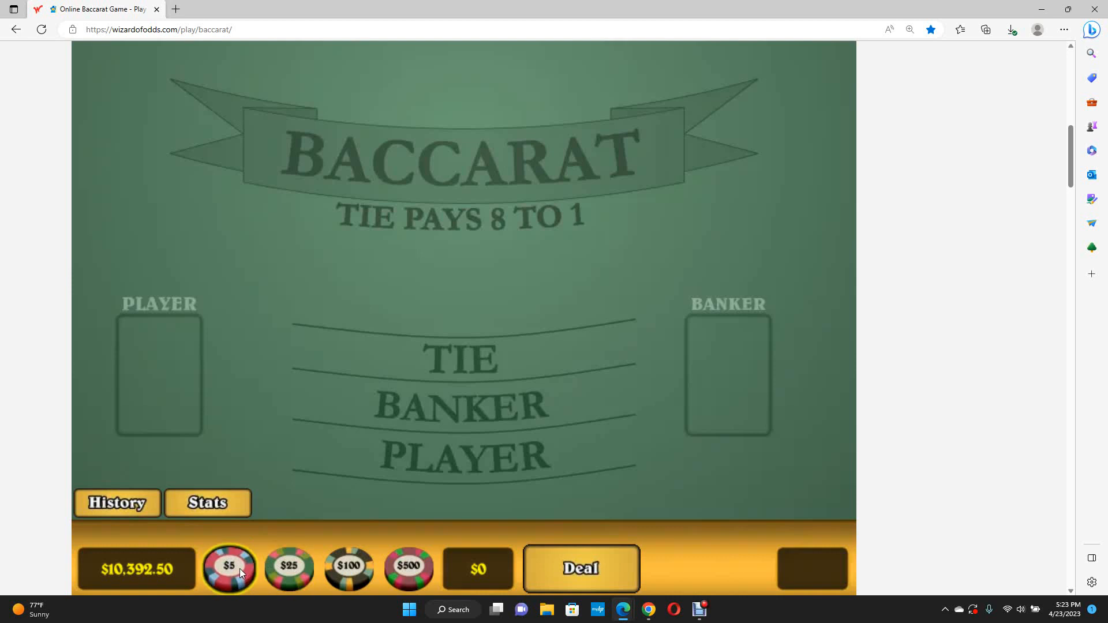
mouse_move(139, 525)
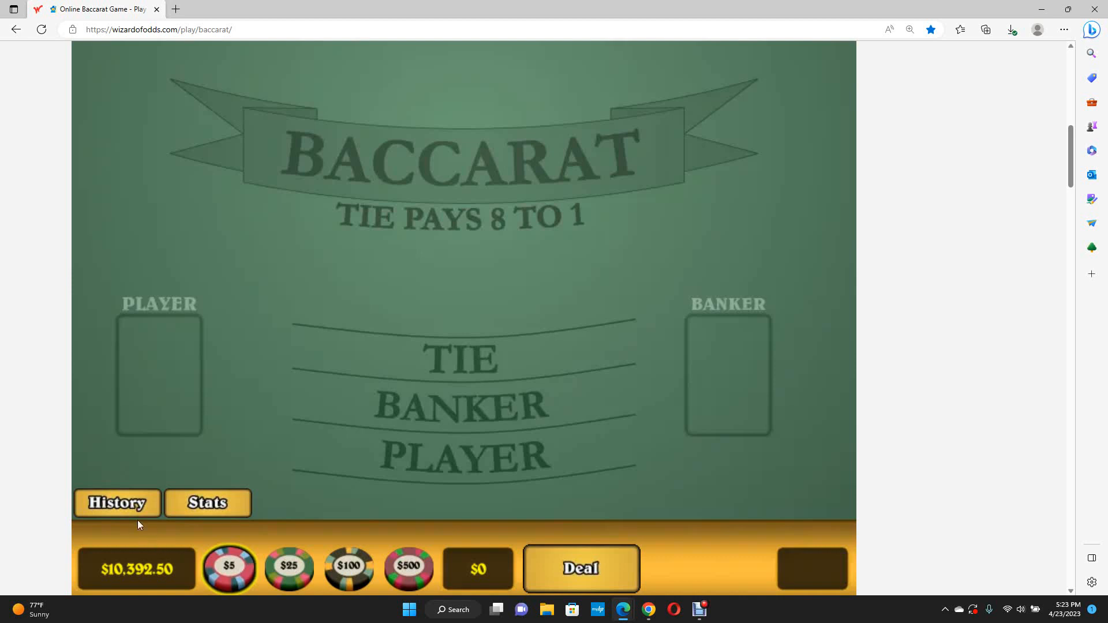
Step: Show the History scoreboard: Banker 5, Player 17, Tie 0 after 22 games
left_click(117, 503)
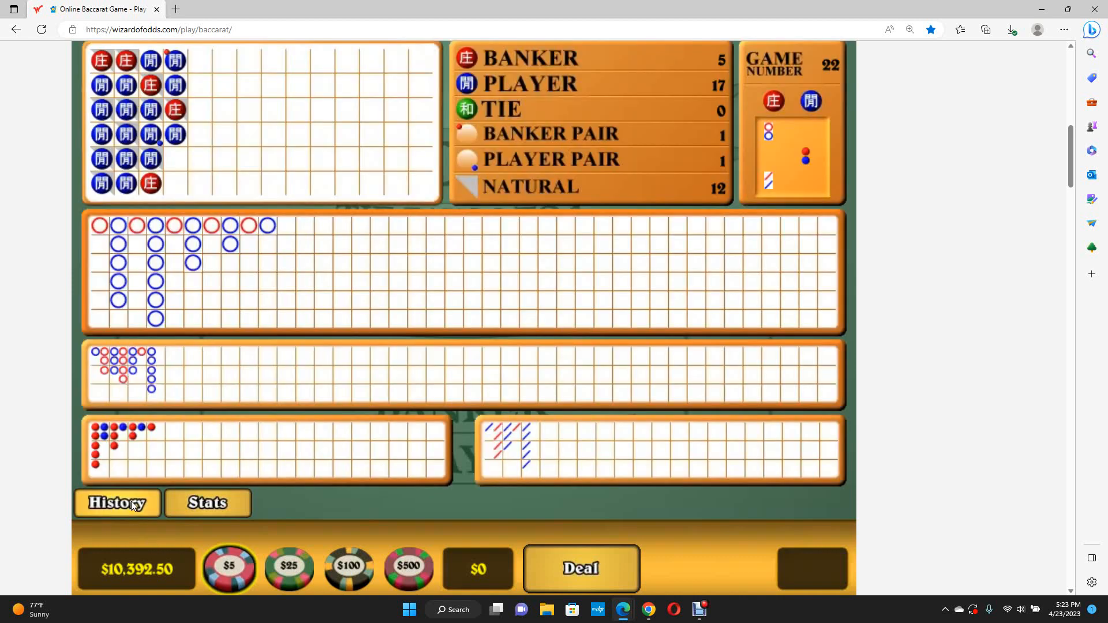
mouse_move(123, 219)
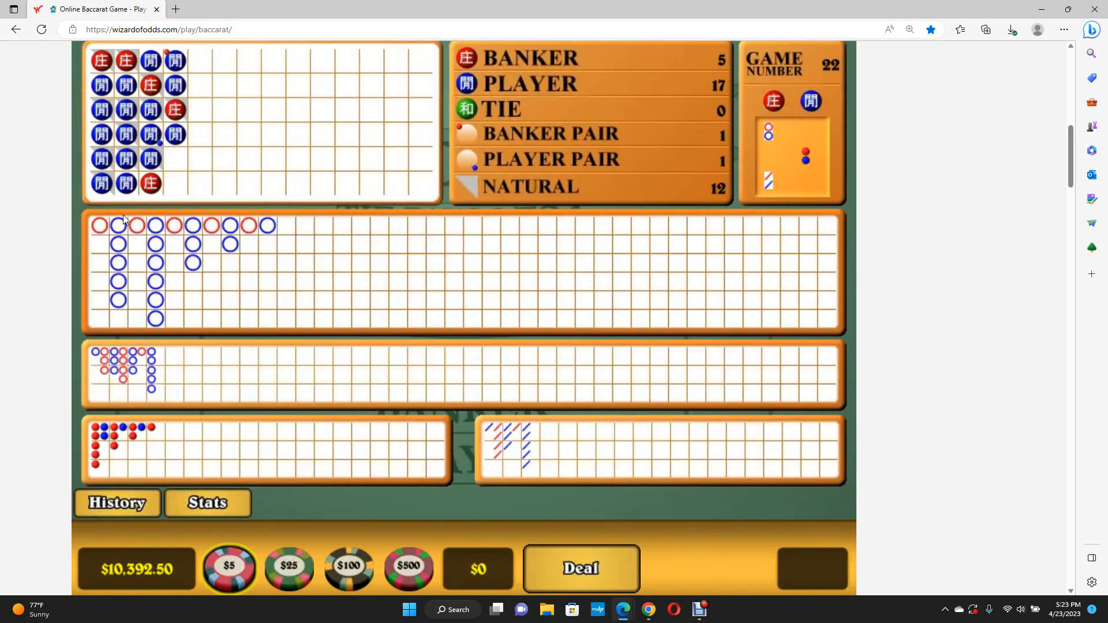
mouse_move(118, 264)
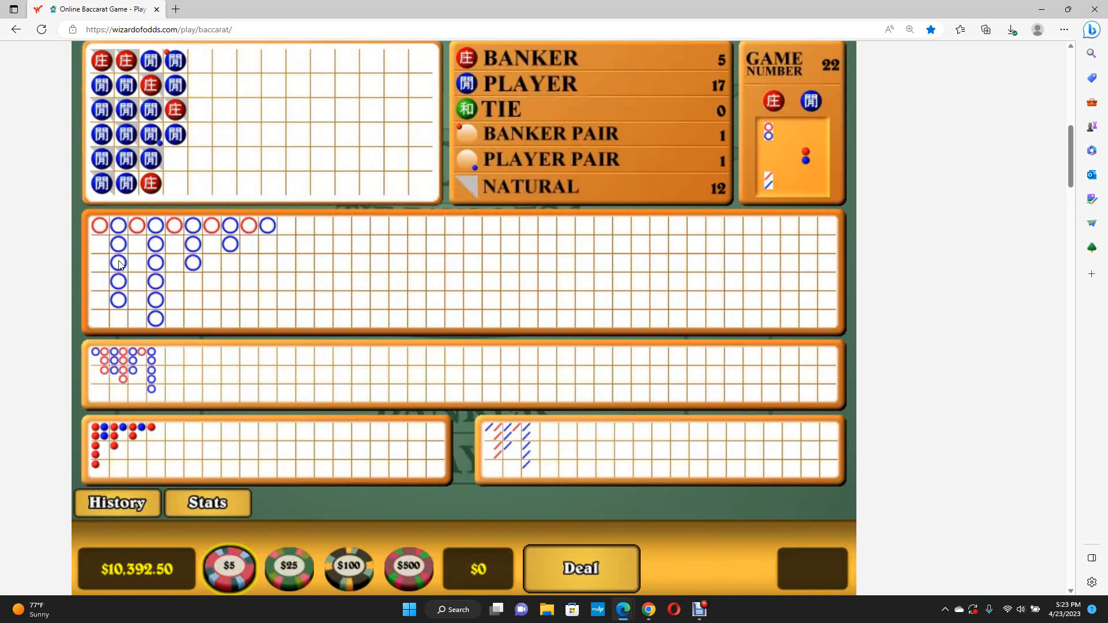
mouse_move(114, 328)
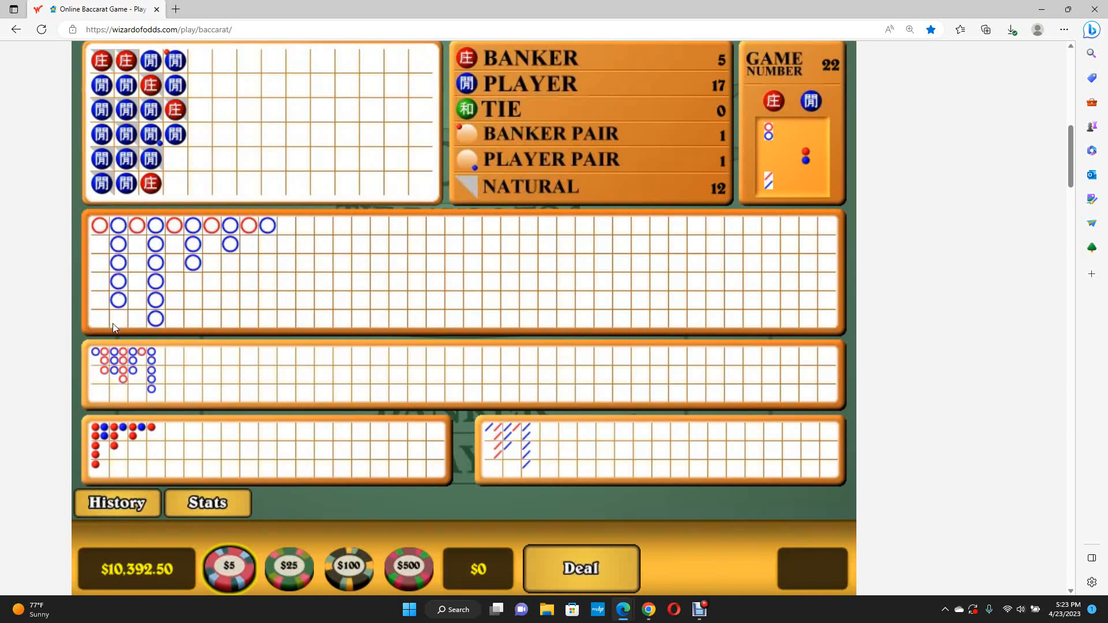
mouse_move(153, 286)
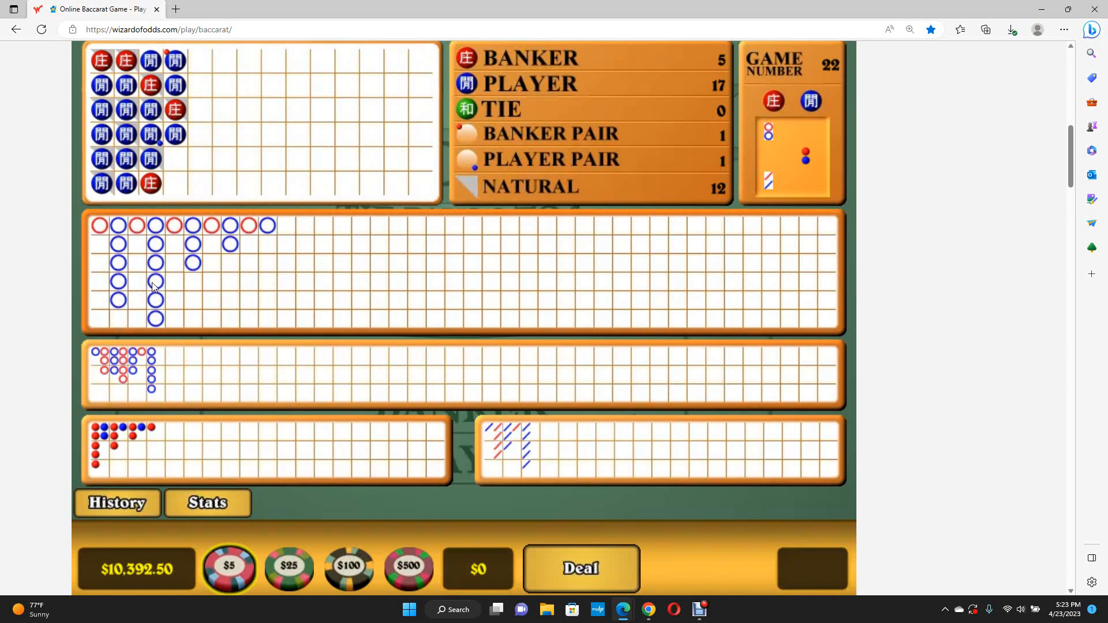
mouse_move(154, 317)
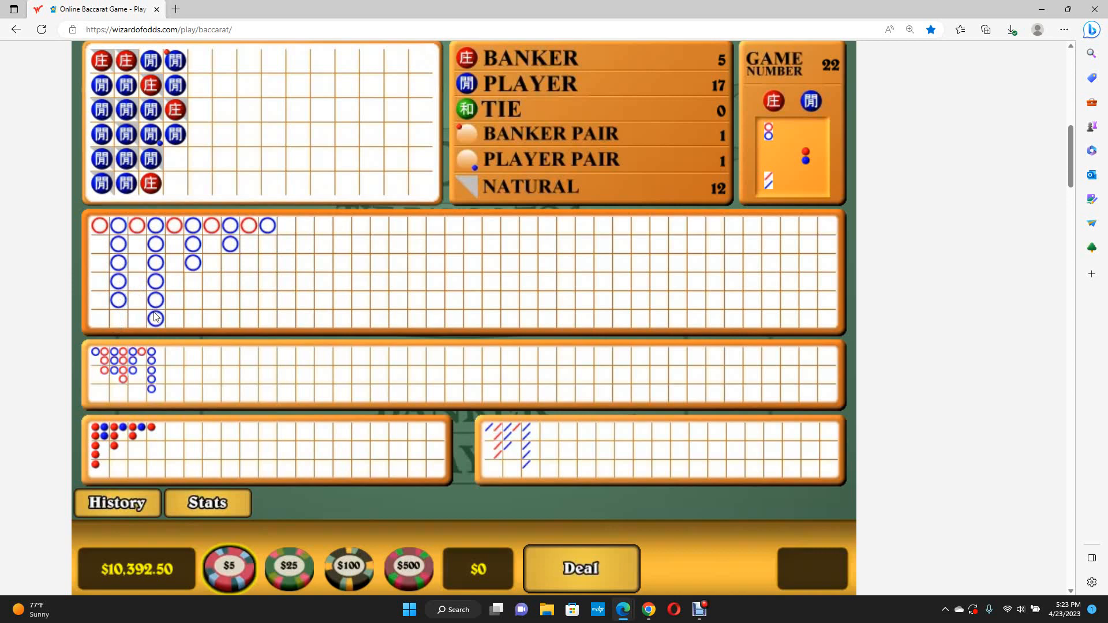
mouse_move(187, 252)
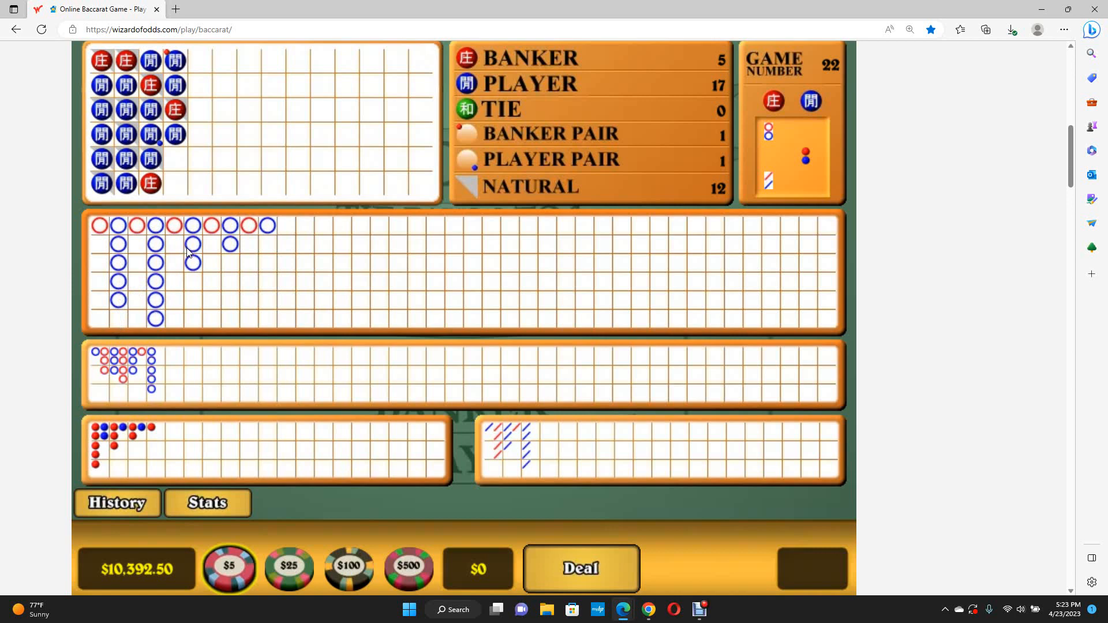
mouse_move(192, 284)
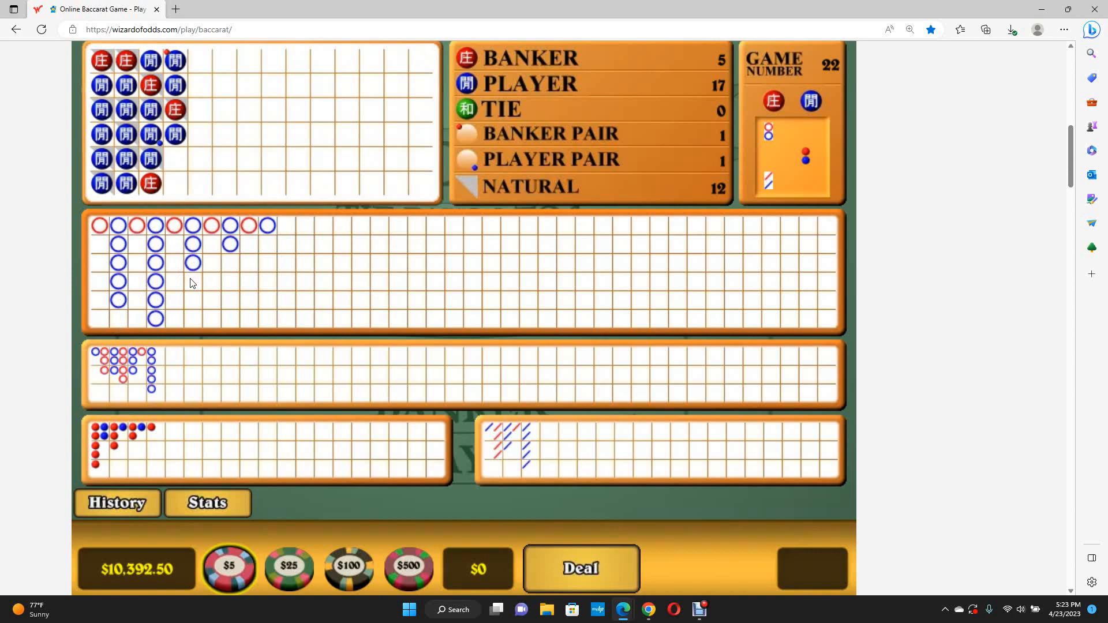
mouse_move(230, 261)
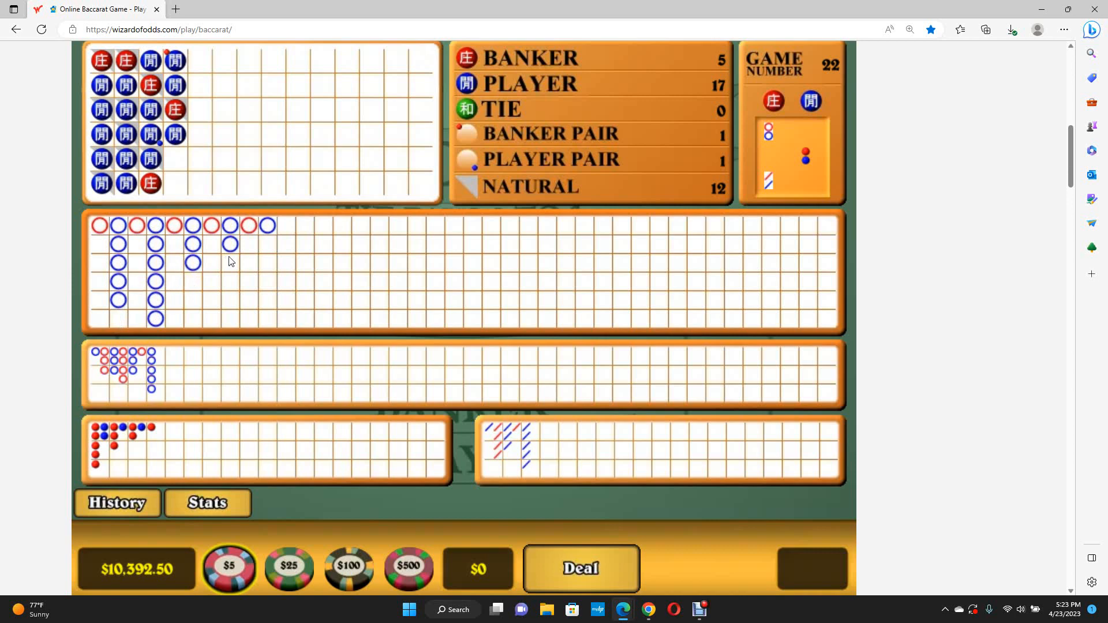
mouse_move(189, 275)
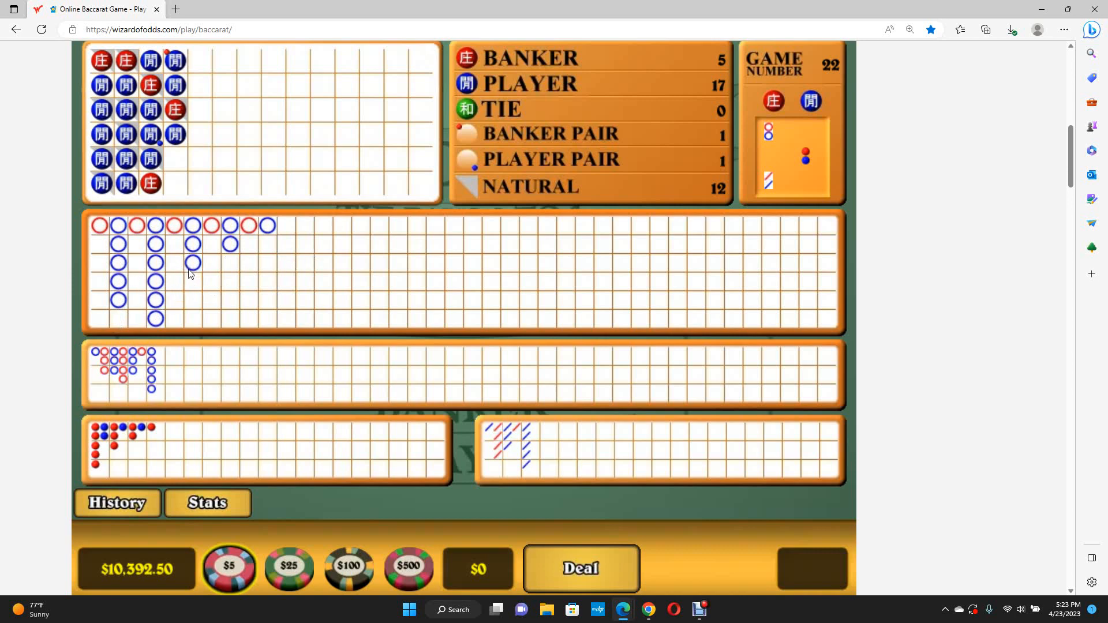
mouse_move(195, 285)
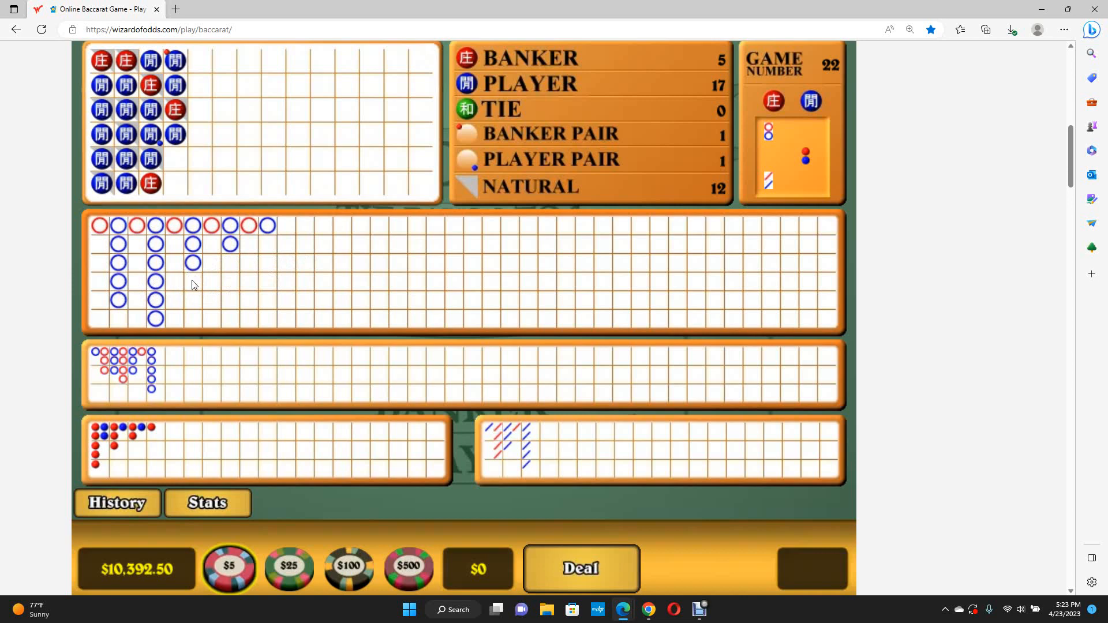
mouse_move(357, 364)
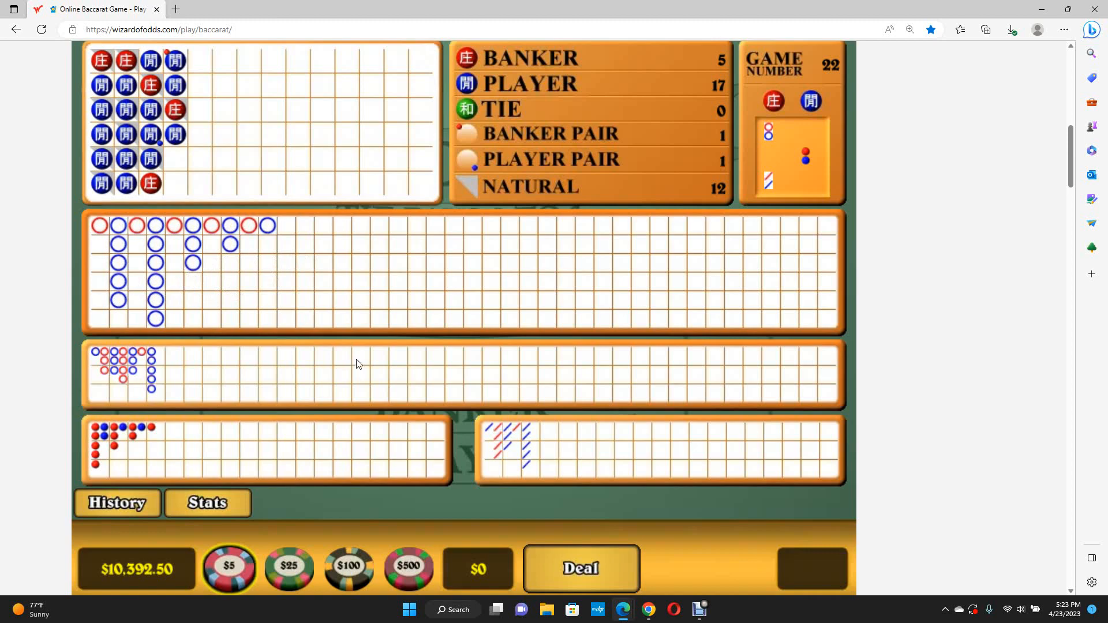
mouse_move(702, 610)
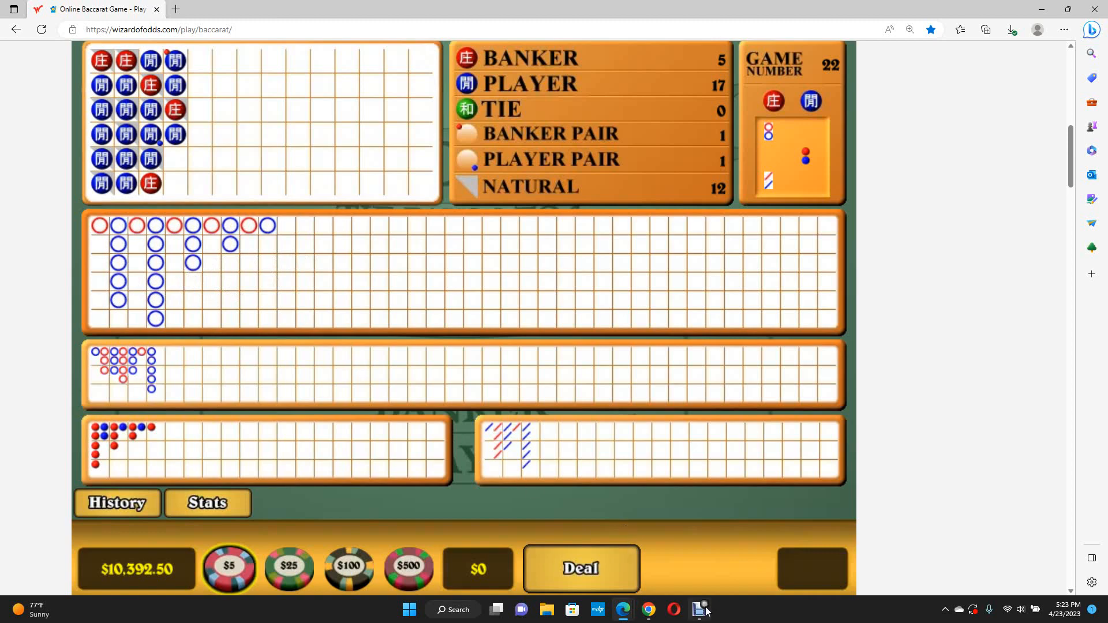